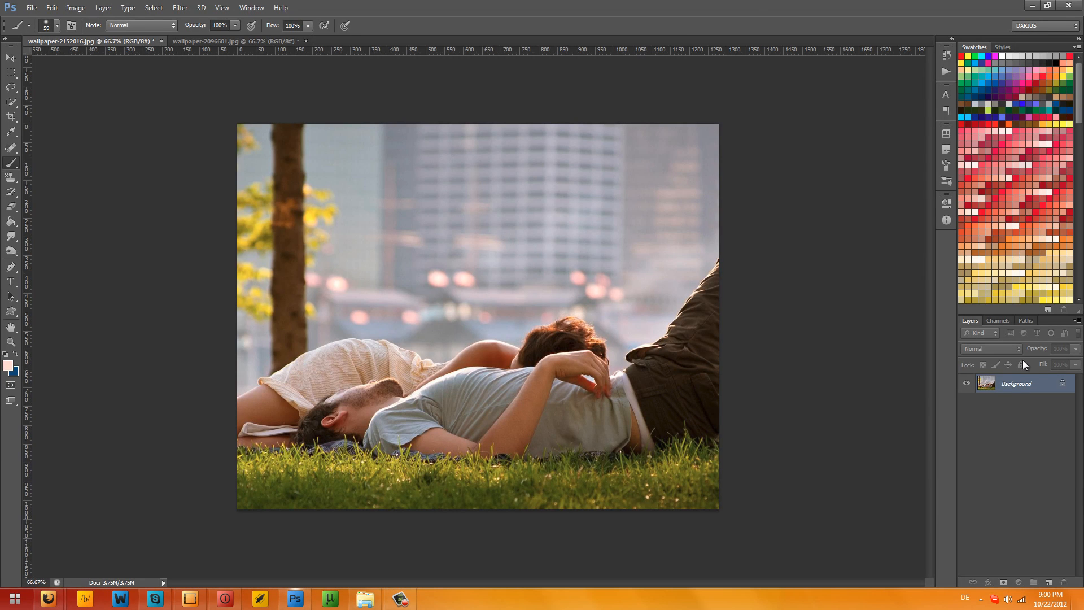
{"action": "mouse_move", "coordinate": [1022, 364]}
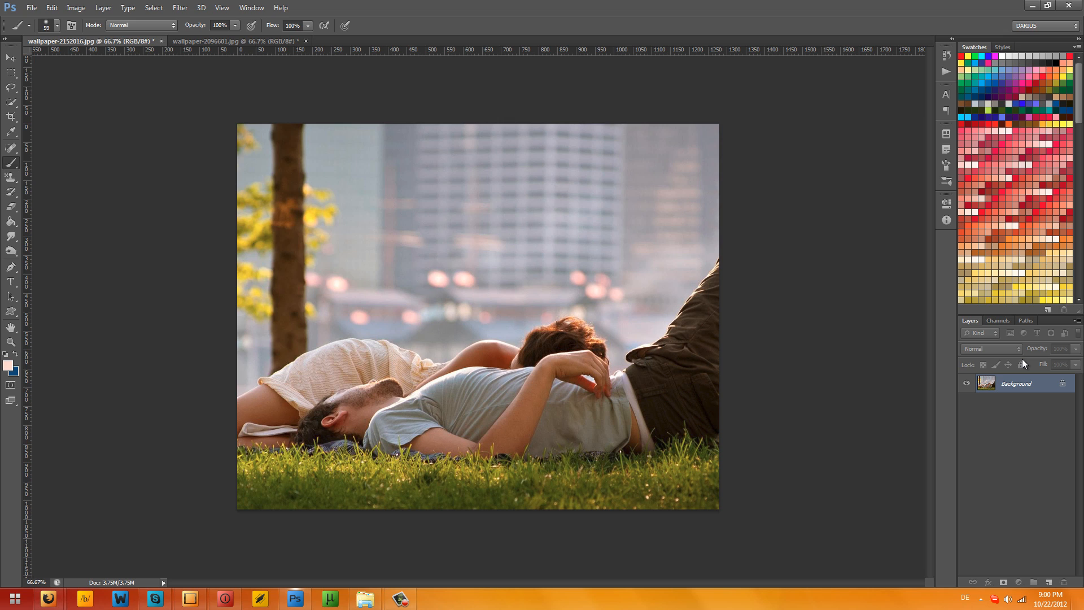
{"action": "mouse_move", "coordinate": [730, 323]}
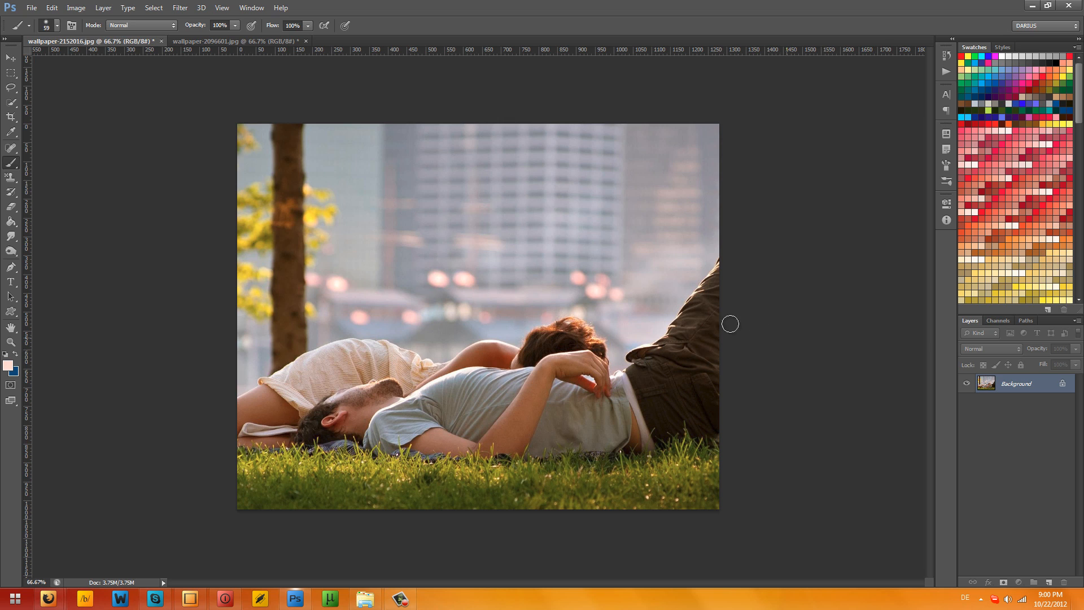
{"action": "mouse_move", "coordinate": [702, 410]}
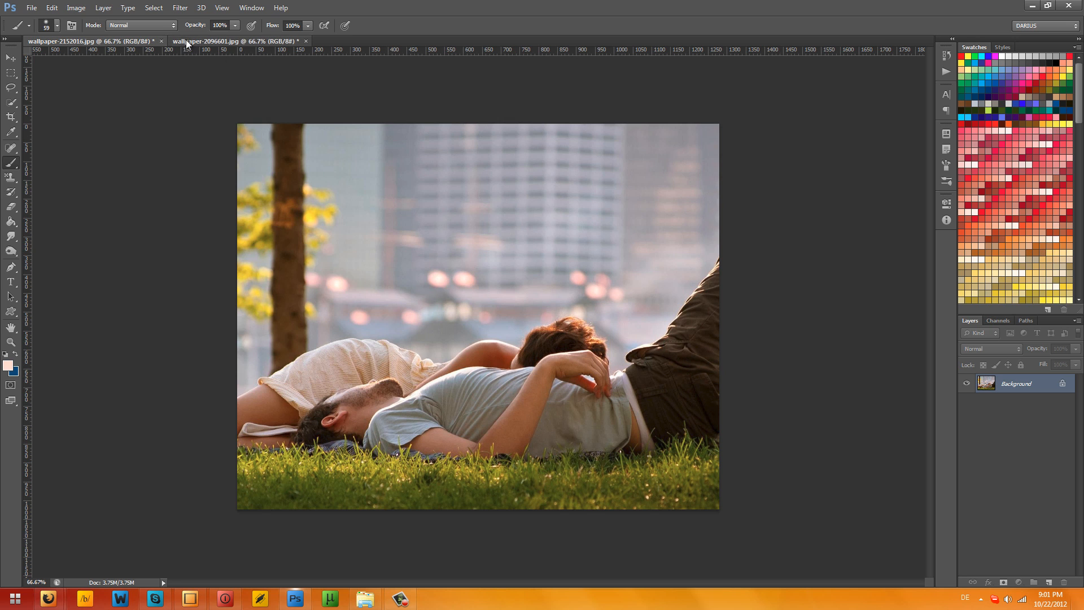
- Return to the couple photo, add a Curves adjustment layer and edit its Blue channel
{"action": "left_click", "coordinate": [238, 41]}
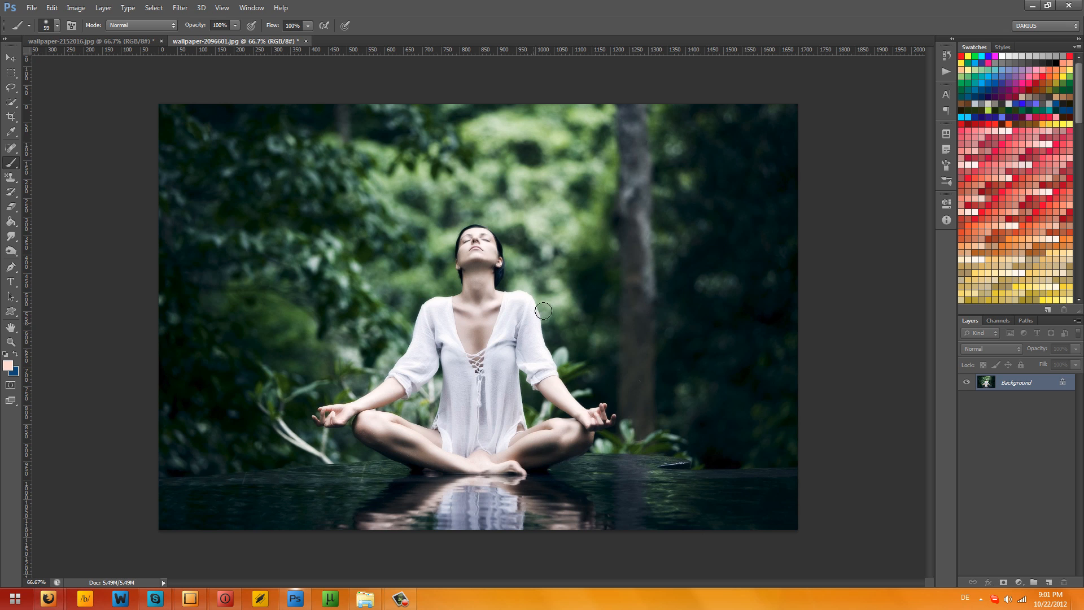
{"action": "mouse_move", "coordinate": [514, 398]}
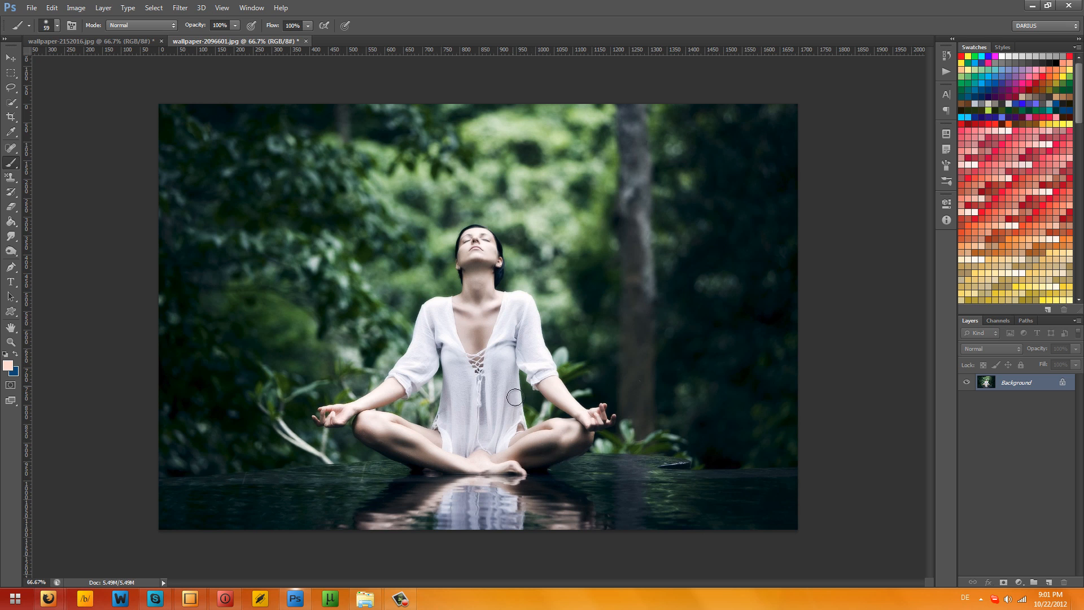
{"action": "mouse_move", "coordinate": [851, 425]}
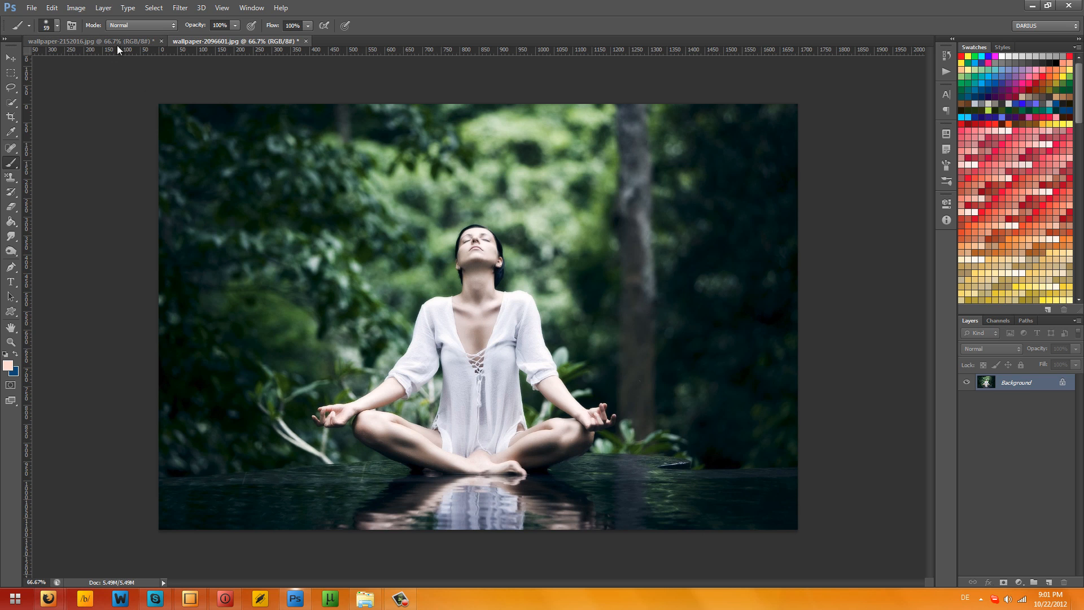
{"action": "mouse_move", "coordinate": [115, 231]}
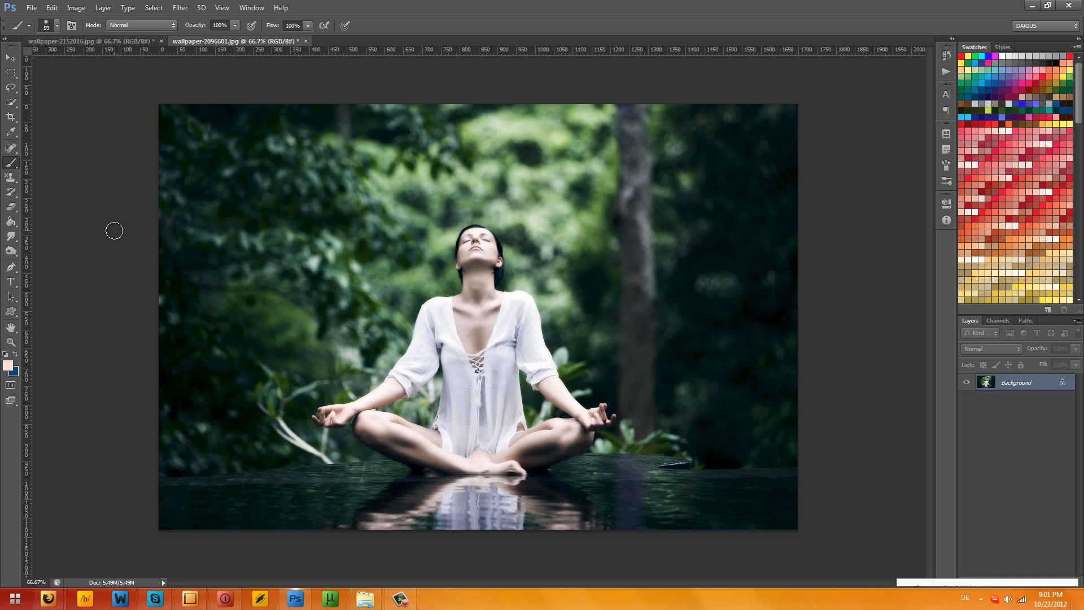
{"action": "mouse_move", "coordinate": [960, 364]}
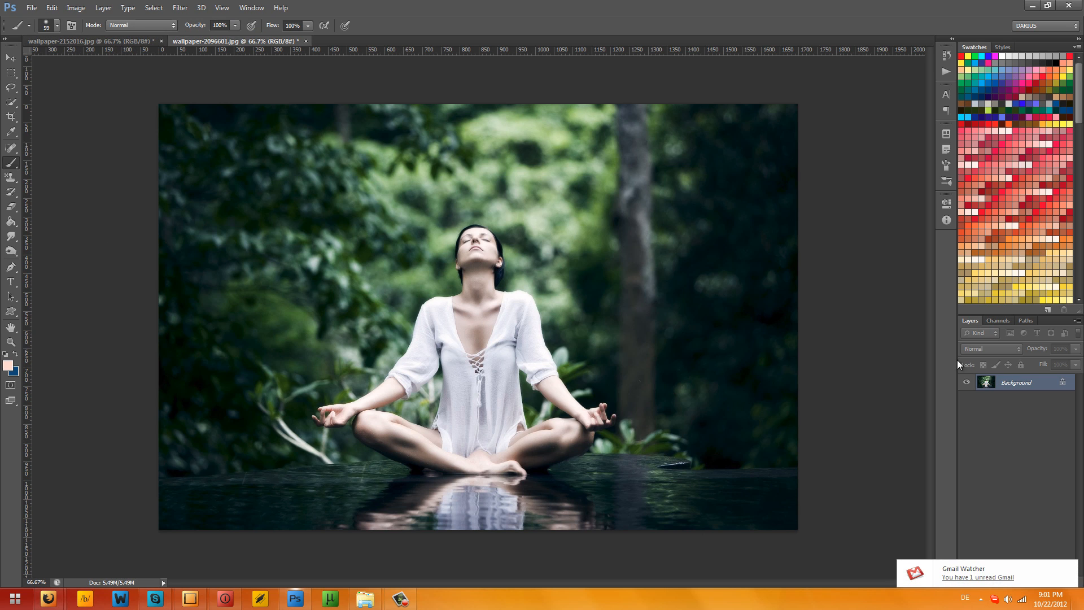
{"action": "mouse_move", "coordinate": [903, 379]}
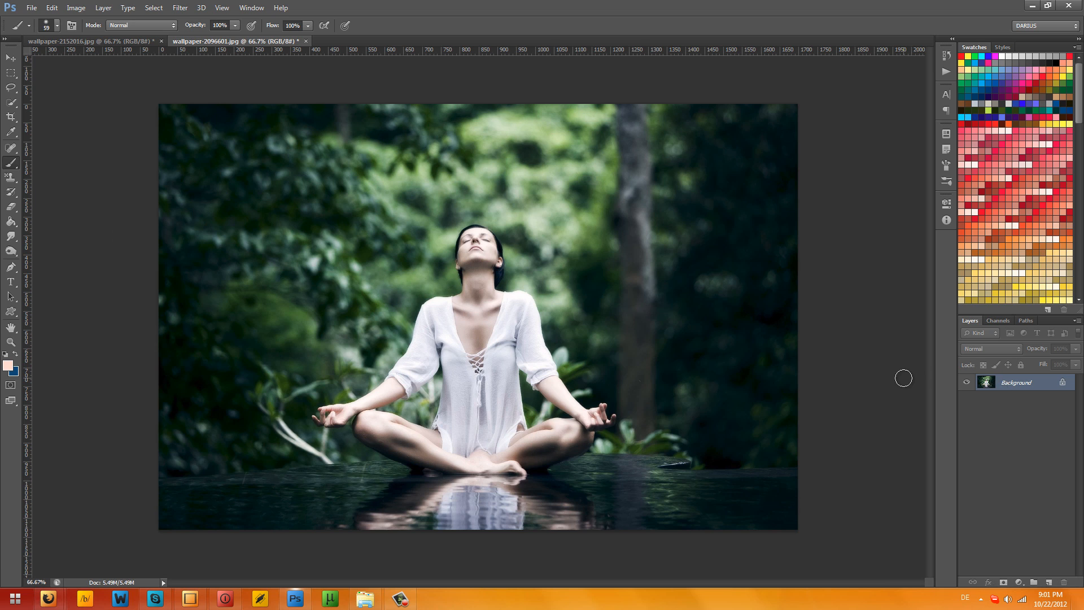
{"action": "mouse_move", "coordinate": [383, 284]}
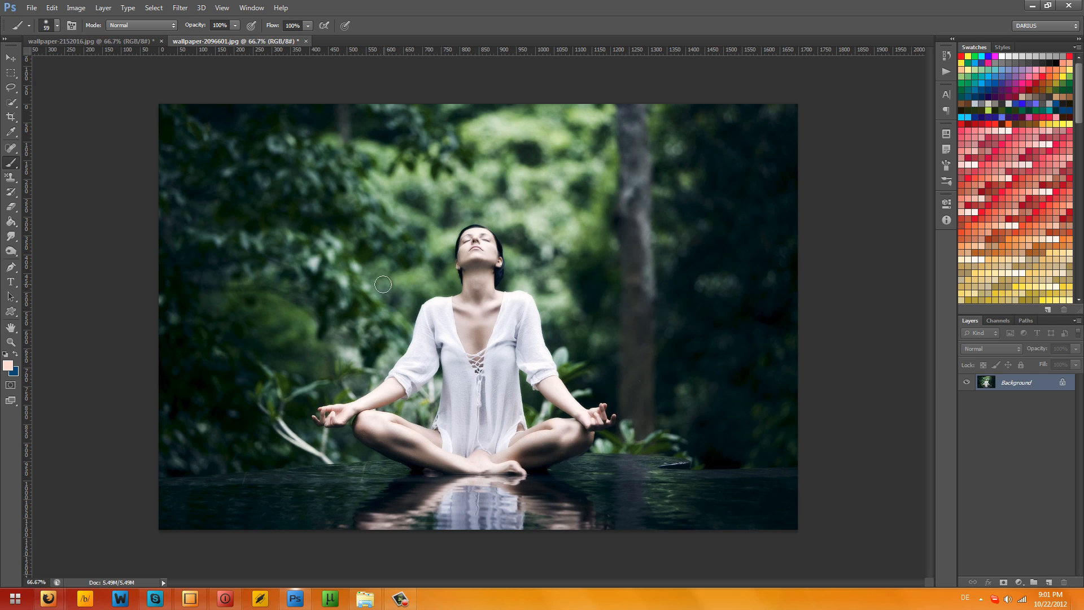
{"action": "mouse_move", "coordinate": [386, 250]}
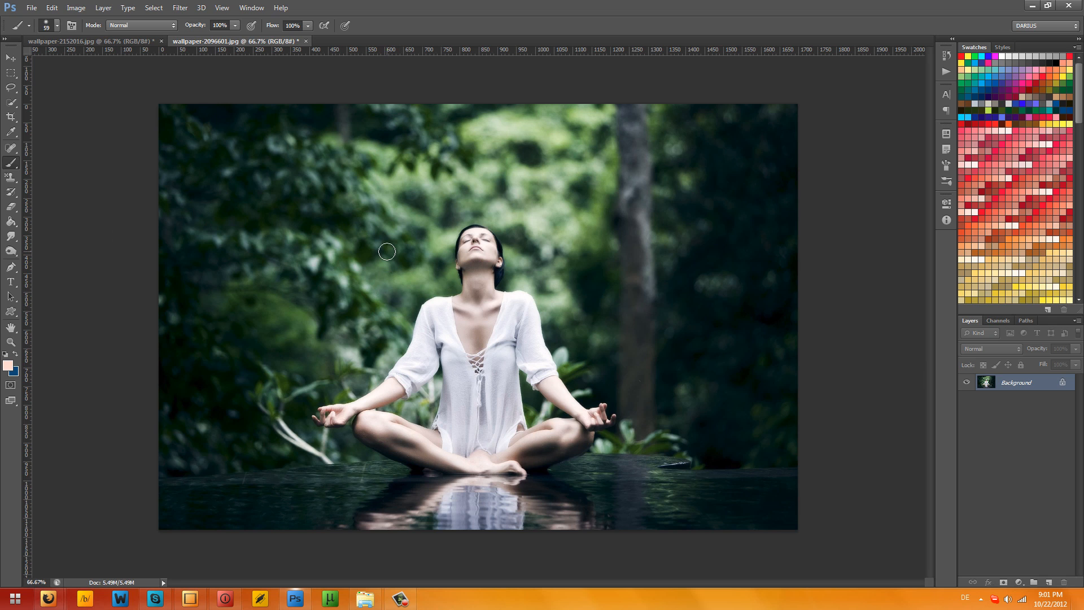
{"action": "mouse_move", "coordinate": [382, 238]}
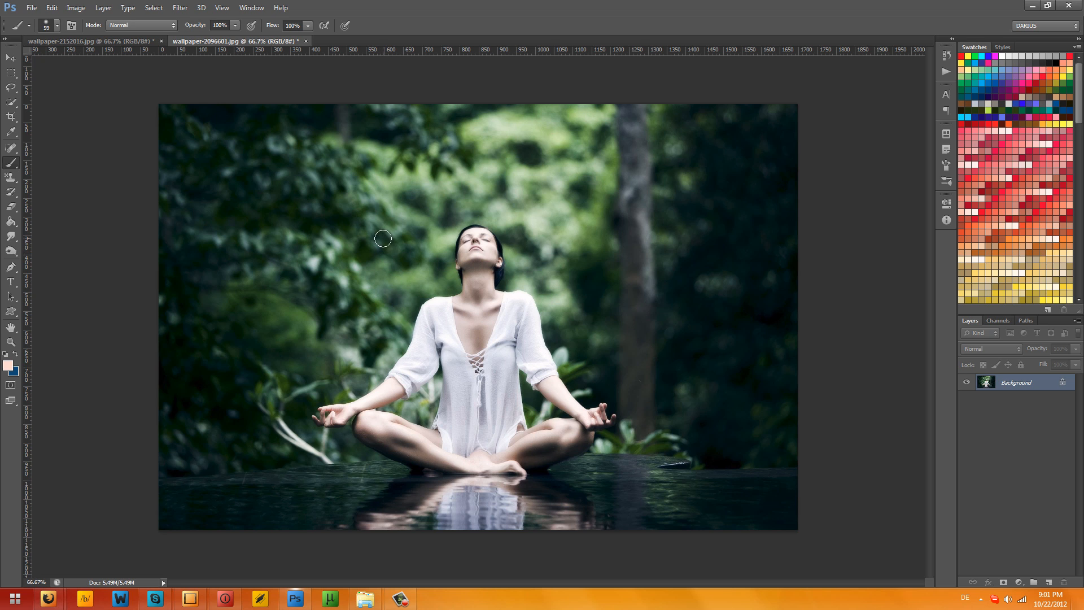
{"action": "mouse_move", "coordinate": [760, 266]}
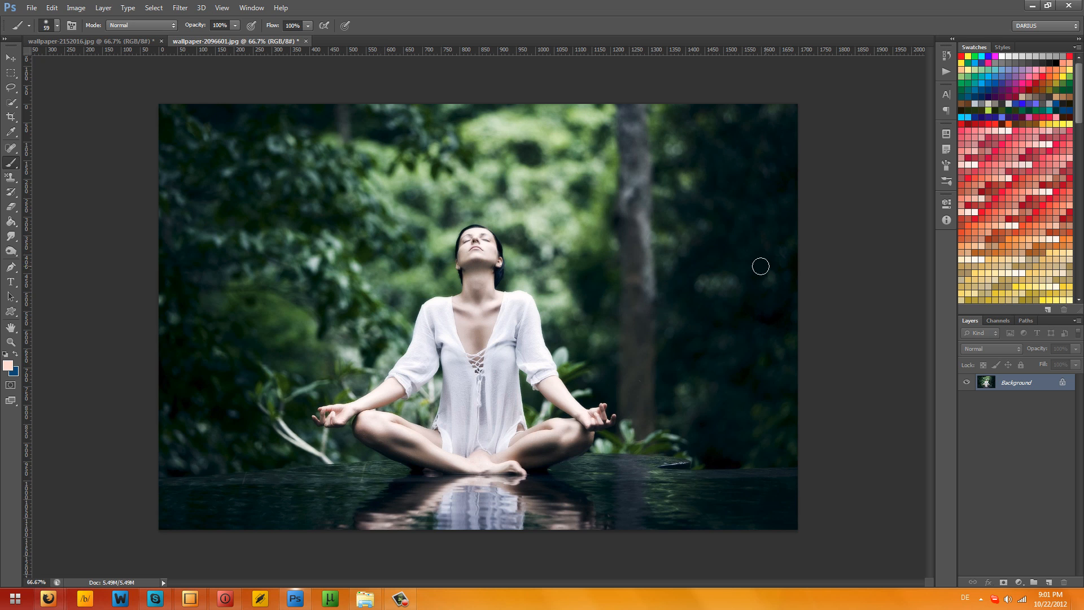
{"action": "left_click", "coordinate": [90, 41]}
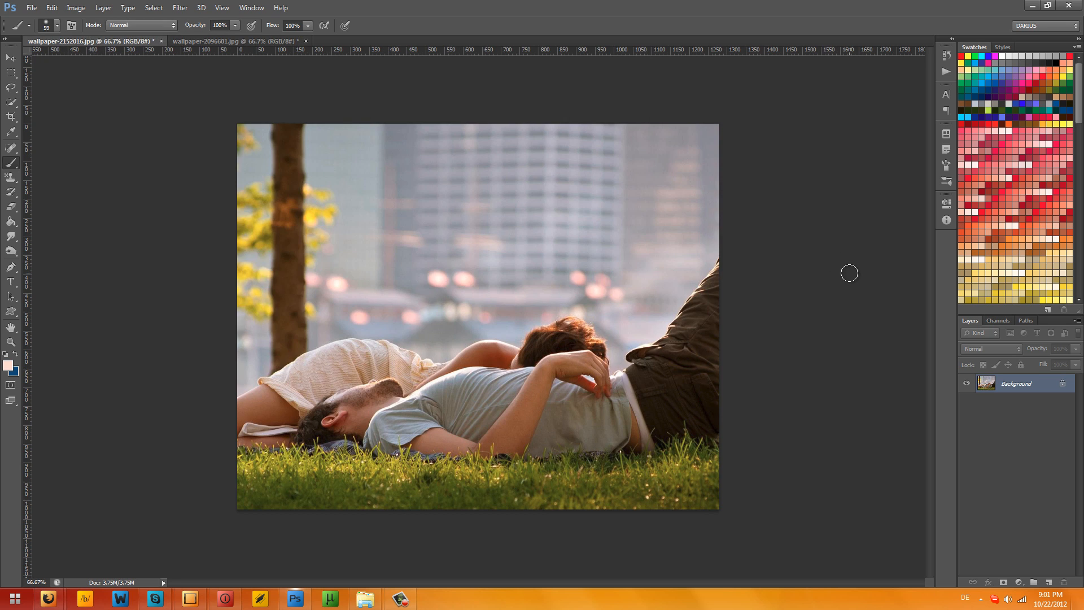
{"action": "mouse_move", "coordinate": [840, 425]}
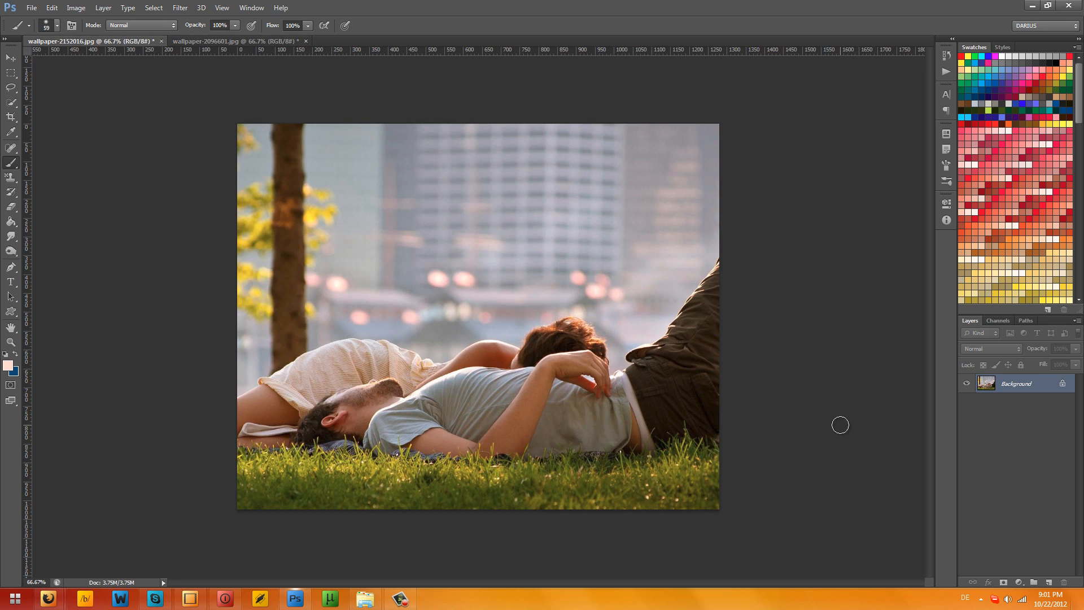
{"action": "mouse_move", "coordinate": [819, 339]}
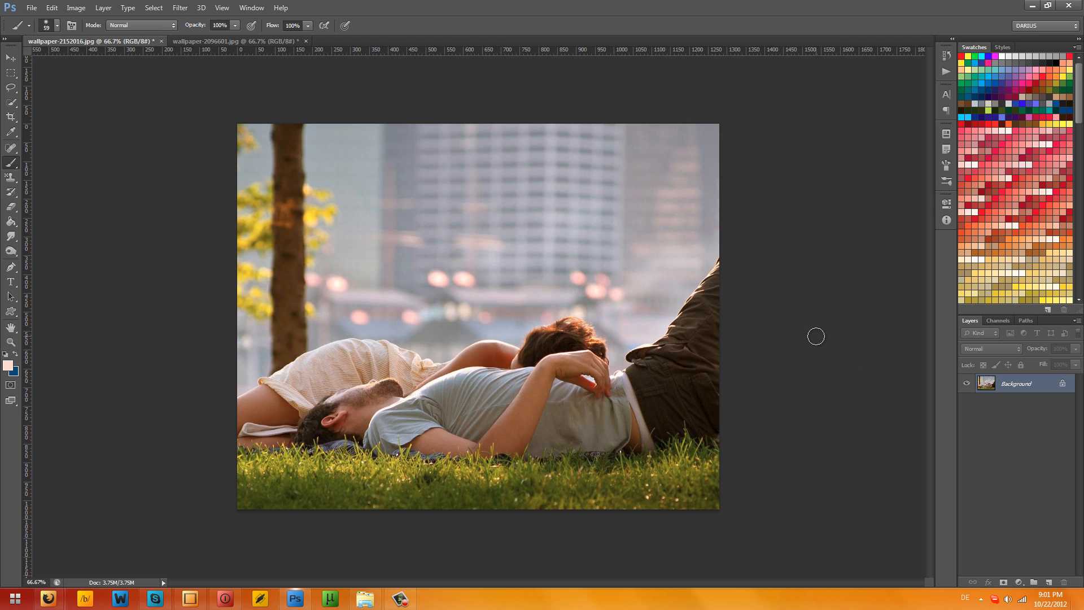
{"action": "mouse_move", "coordinate": [847, 356]}
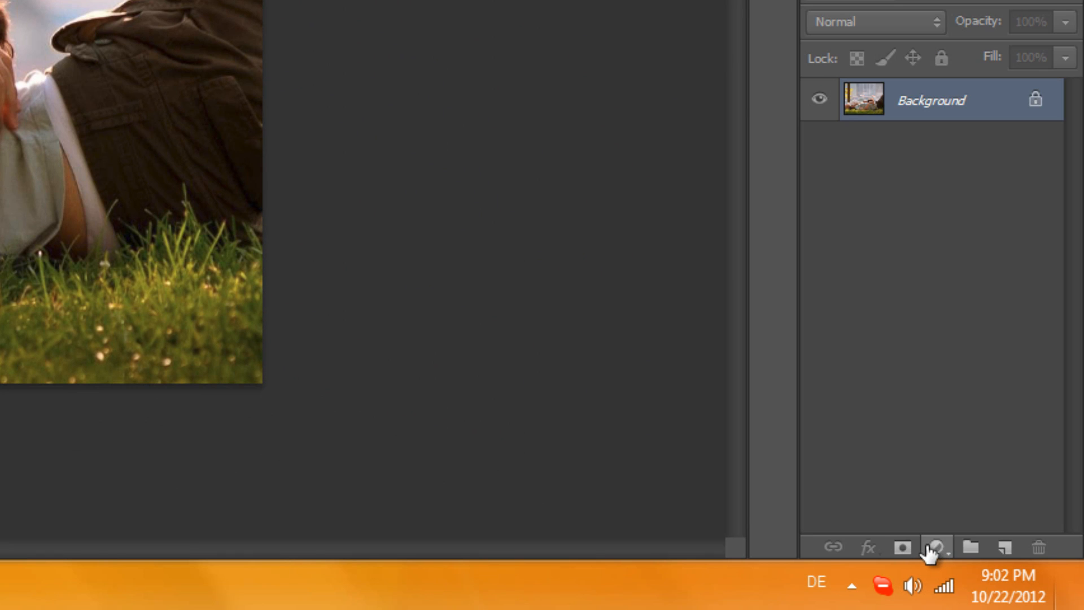
{"action": "mouse_move", "coordinate": [936, 549]}
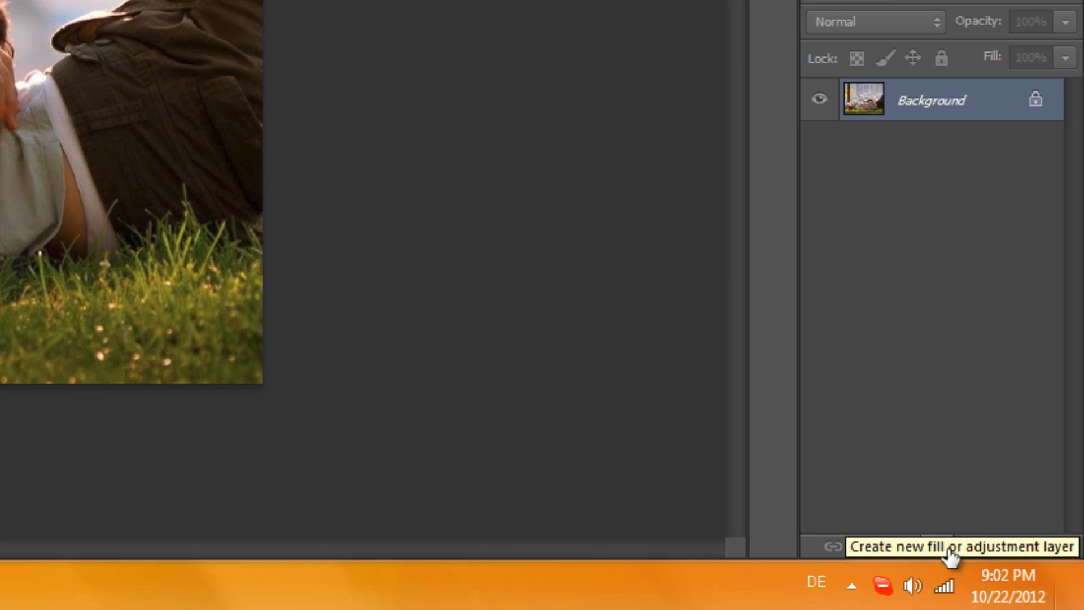
{"action": "left_click", "coordinate": [831, 546]}
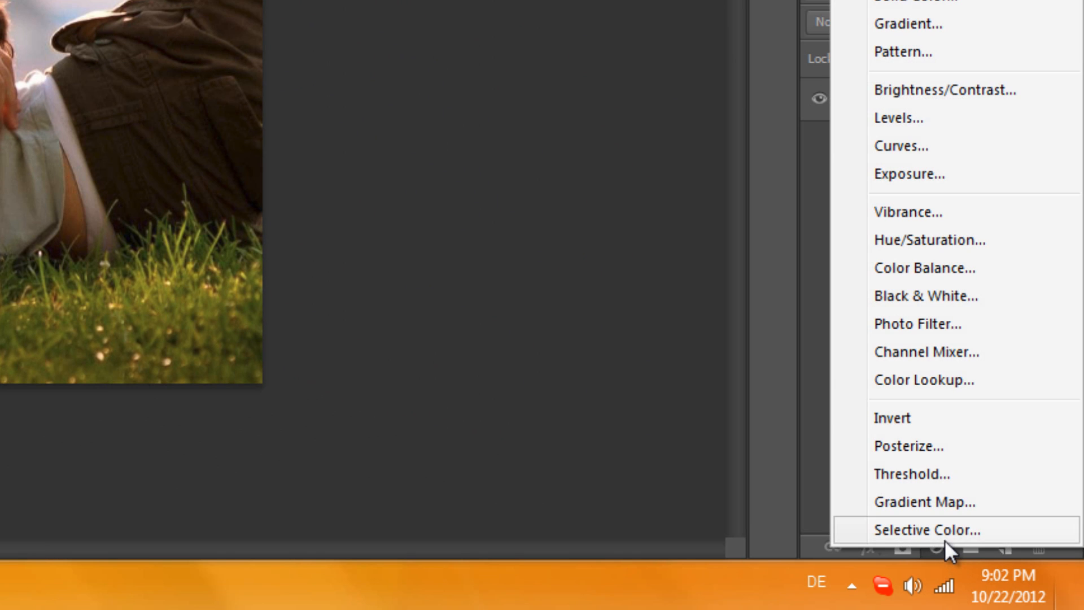
{"action": "mouse_move", "coordinate": [899, 123]}
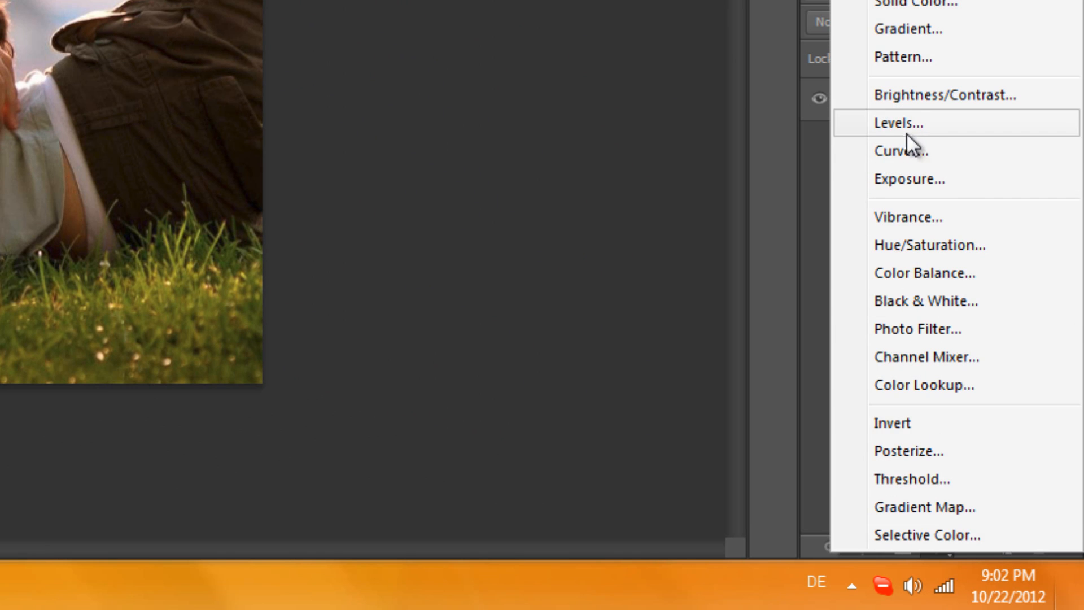
{"action": "left_click", "coordinate": [899, 150]}
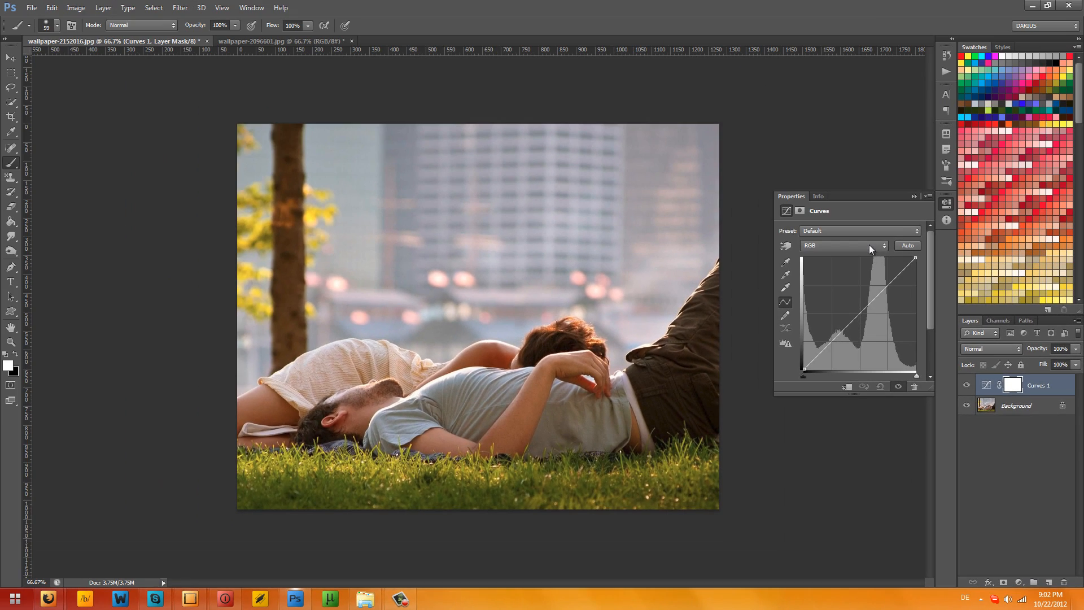
{"action": "left_click", "coordinate": [868, 246]}
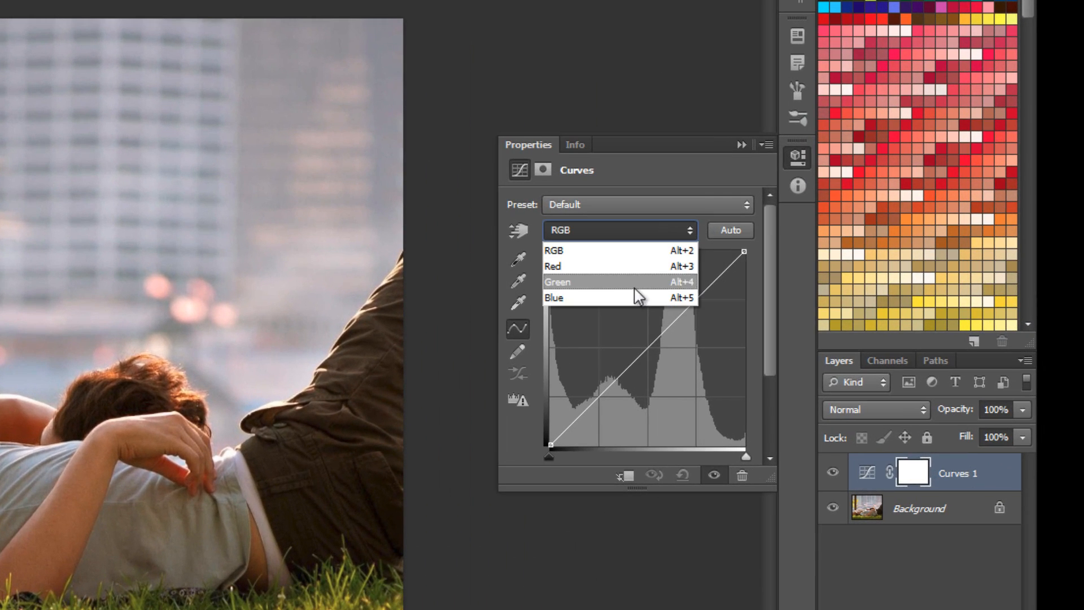
{"action": "left_click", "coordinate": [554, 298]}
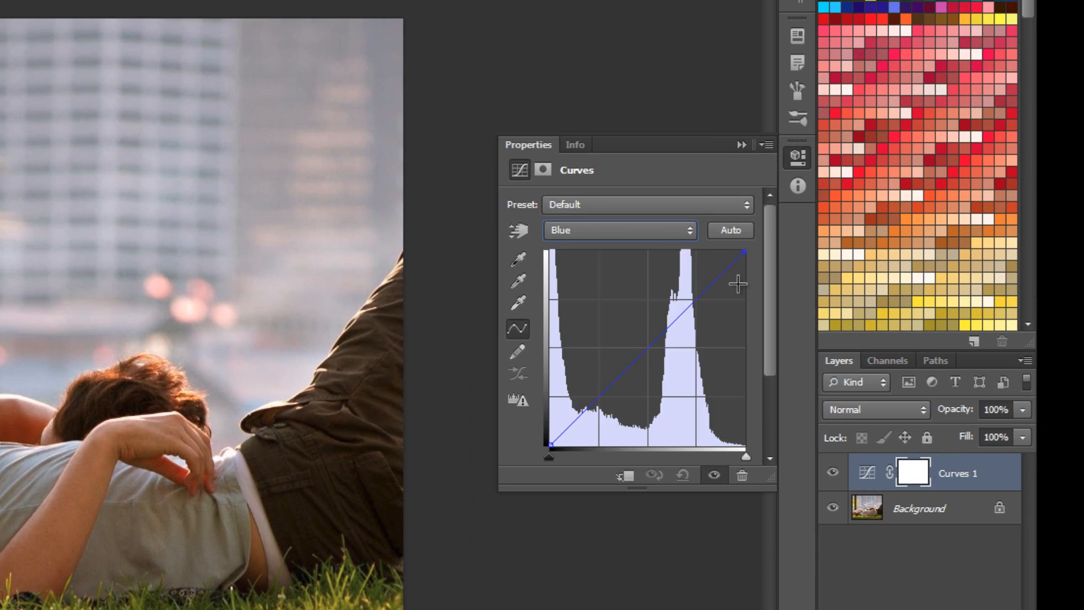
{"action": "mouse_move", "coordinate": [746, 258]}
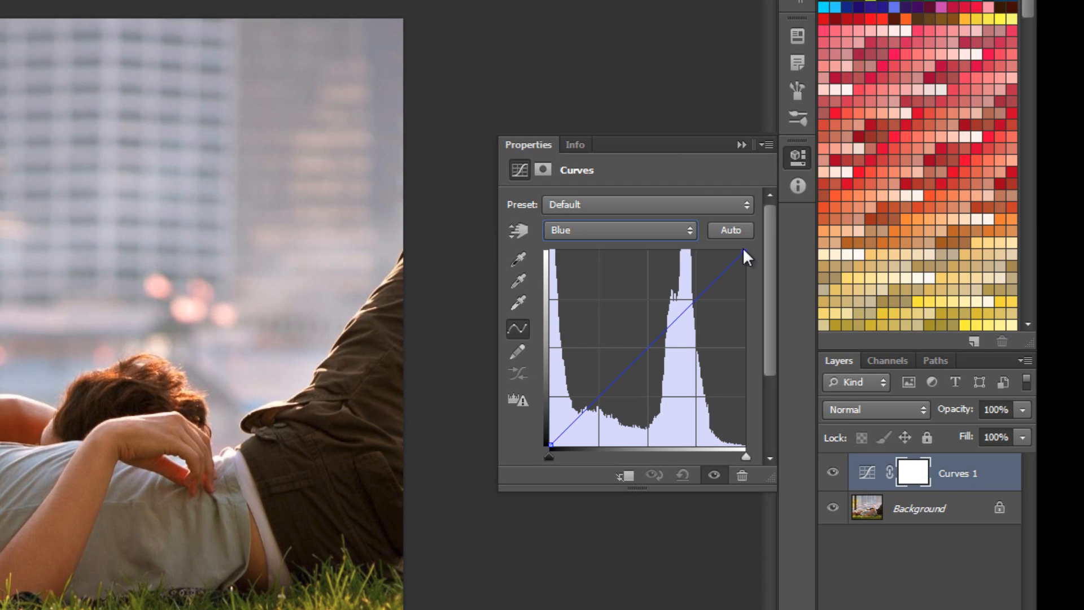
{"action": "mouse_move", "coordinate": [743, 254]}
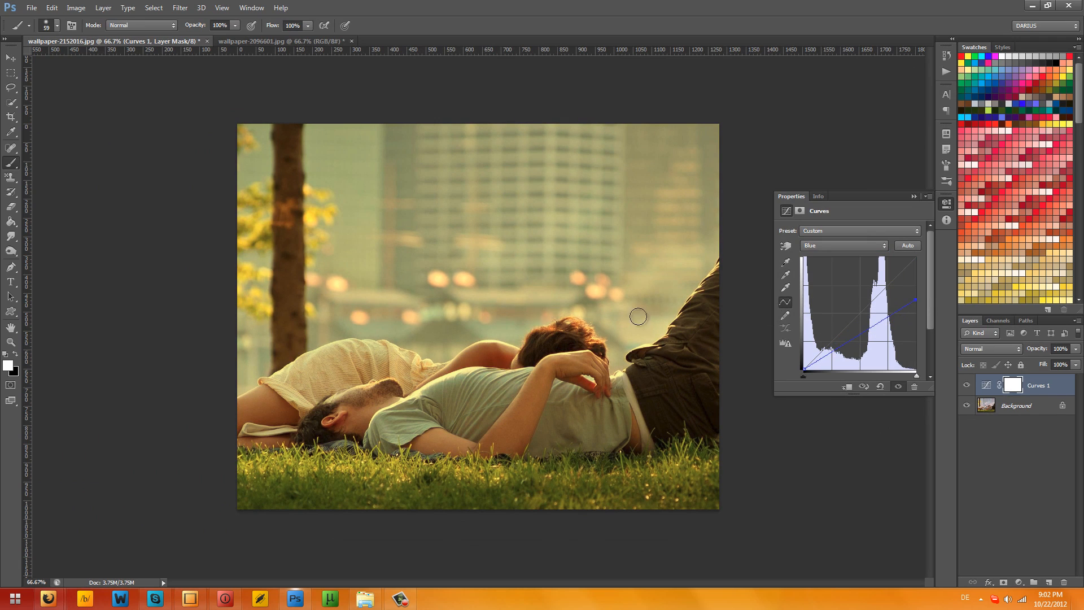
{"action": "mouse_move", "coordinate": [758, 392]}
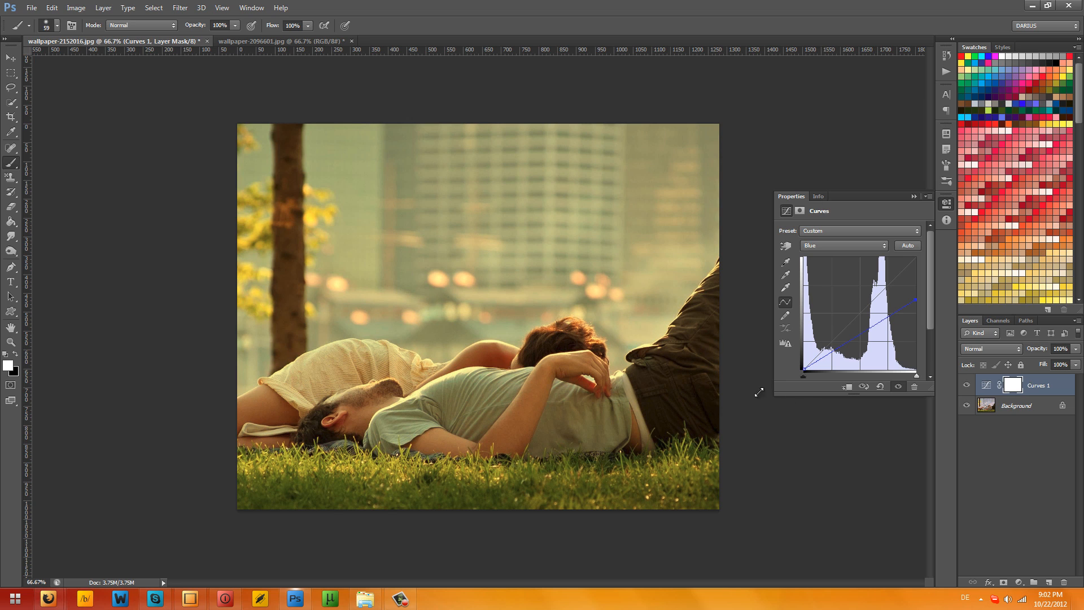
{"action": "mouse_move", "coordinate": [802, 365]}
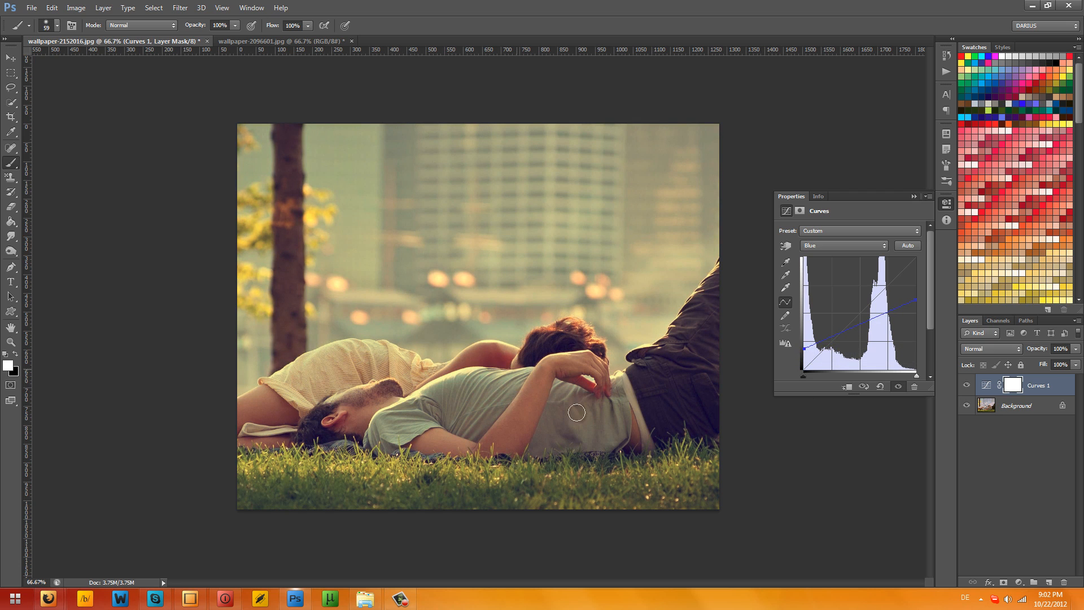
- Target the Curves 1 layer mask and switch to the Brush tool
{"action": "left_click", "coordinate": [914, 197]}
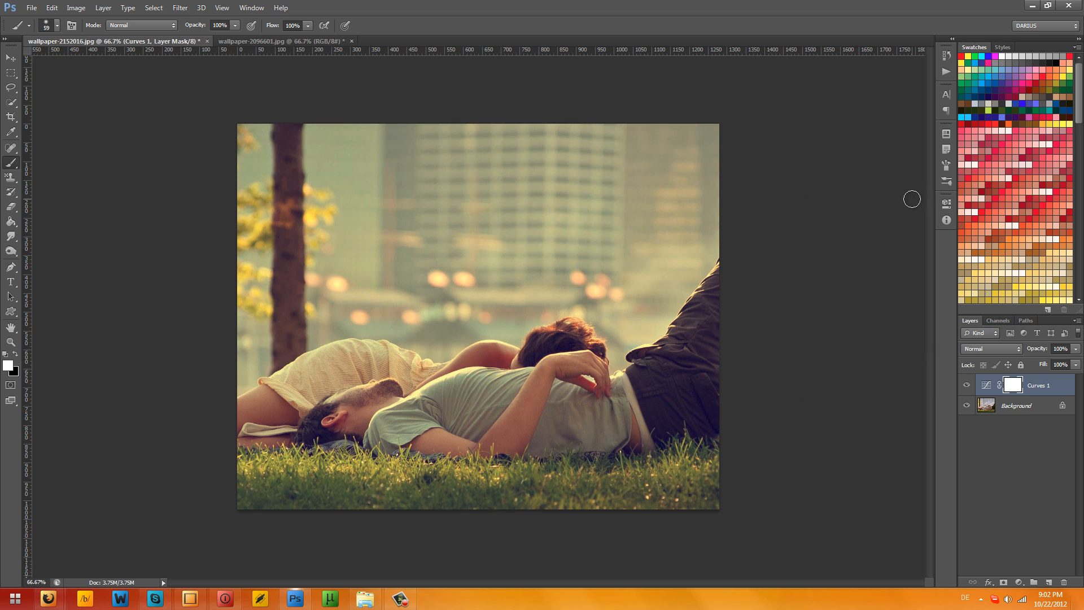
{"action": "mouse_move", "coordinate": [1024, 434]}
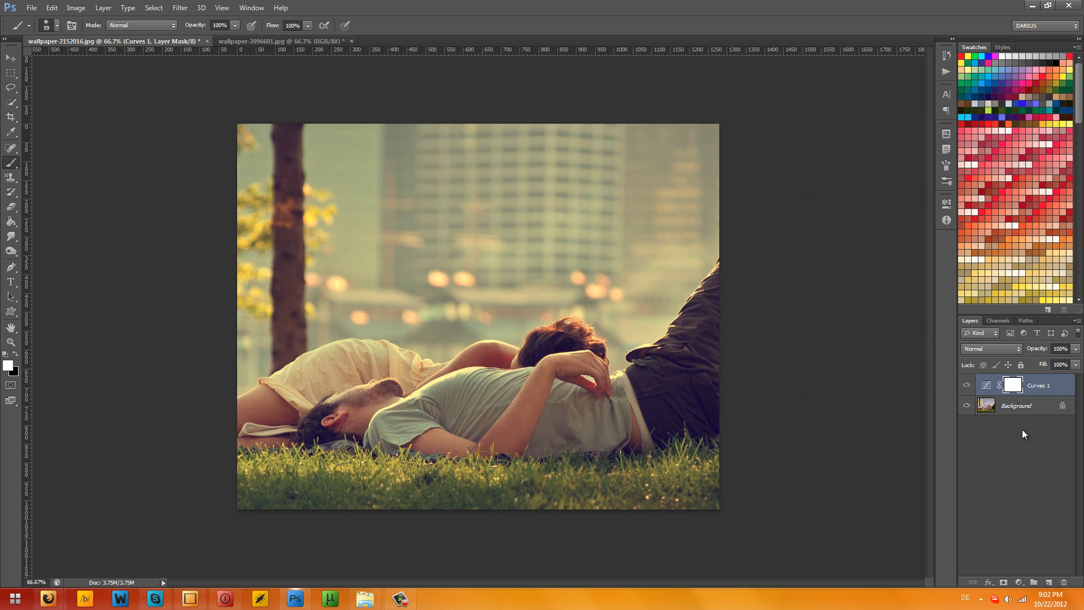
{"action": "mouse_move", "coordinate": [1021, 440]}
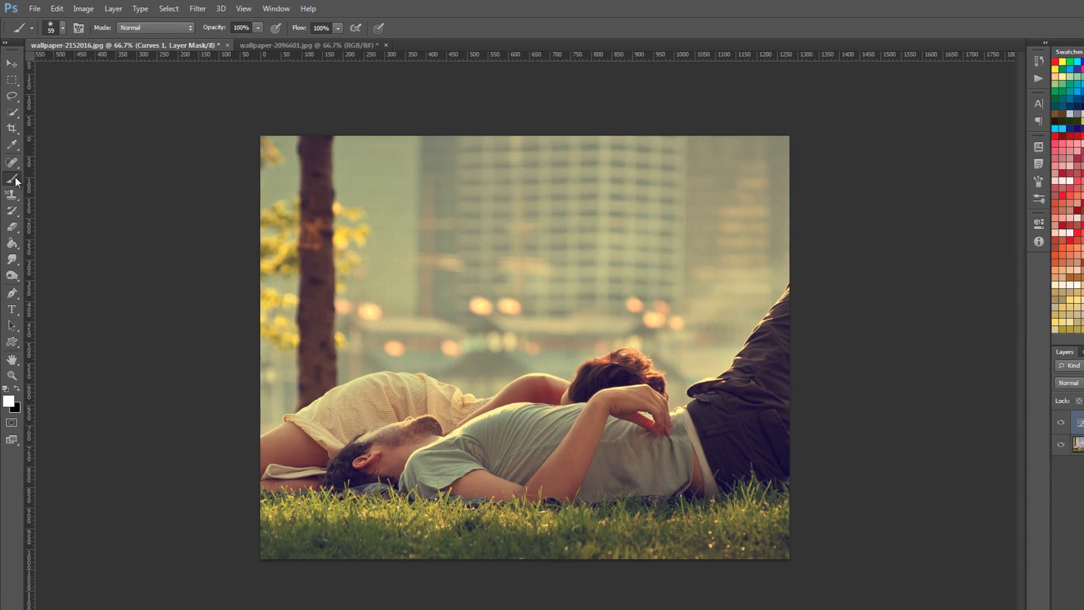
{"action": "left_click", "coordinate": [69, 28]}
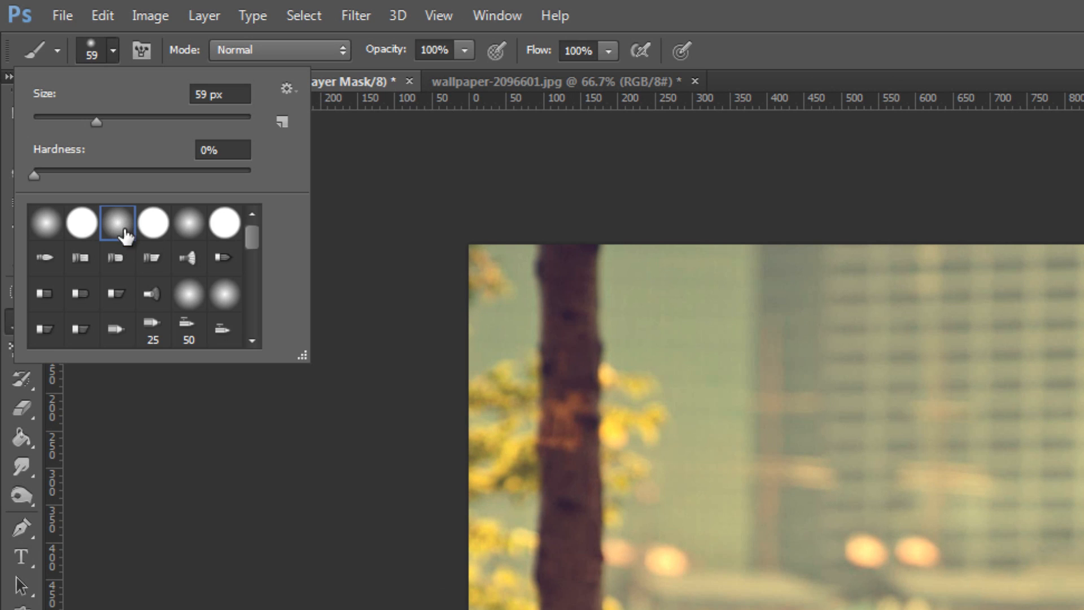
{"action": "mouse_move", "coordinate": [121, 235]}
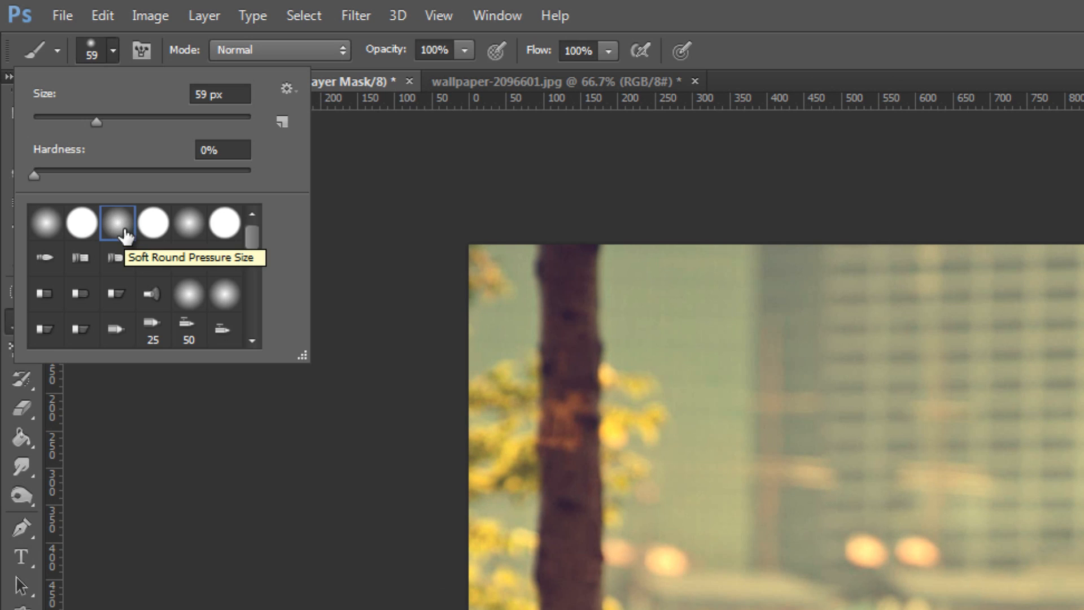
{"action": "mouse_move", "coordinate": [215, 151]}
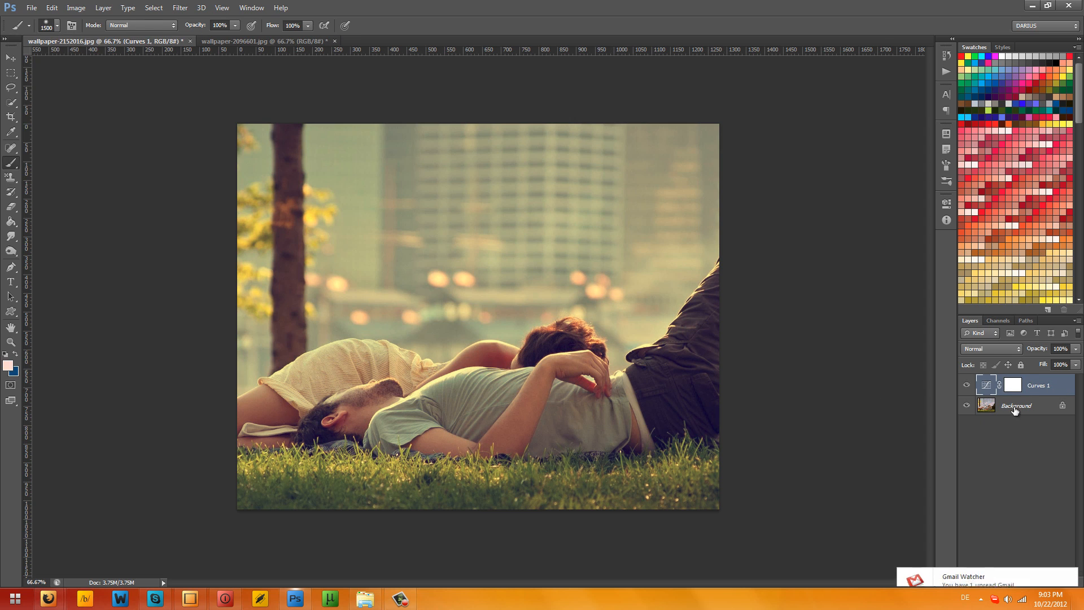
- Select the Background layer and set the foreground colour to pale yellow #ffec94
{"action": "left_click", "coordinate": [1016, 405]}
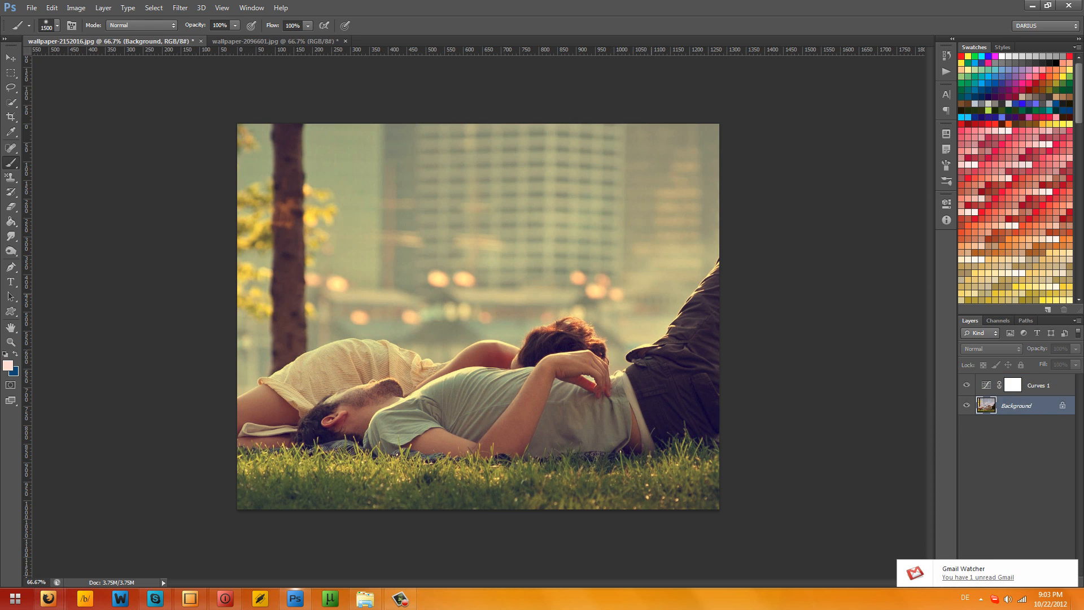
{"action": "mouse_move", "coordinate": [598, 287]}
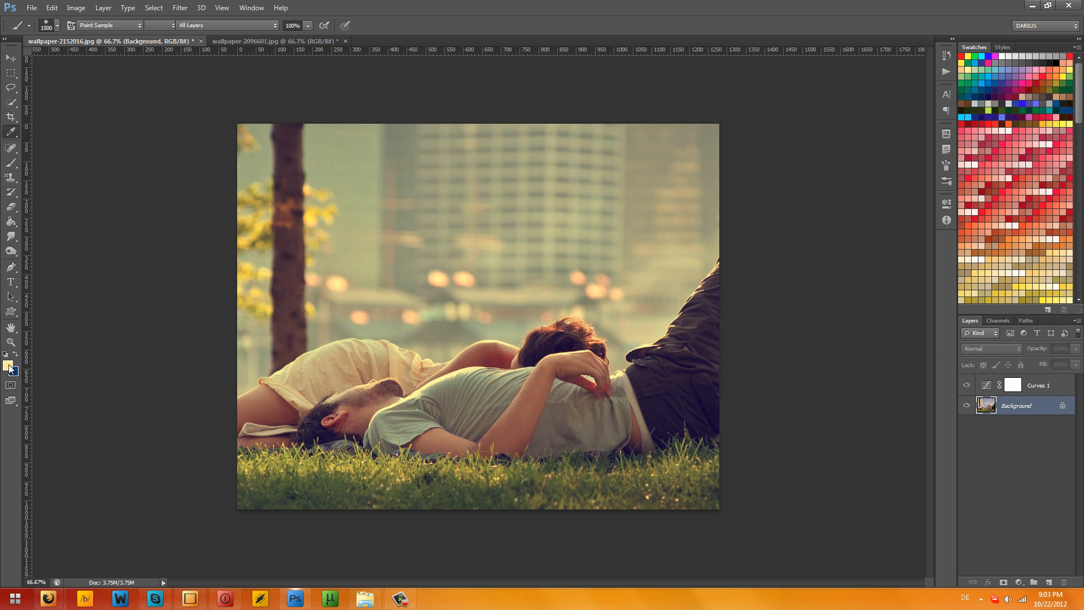
{"action": "left_click", "coordinate": [8, 366]}
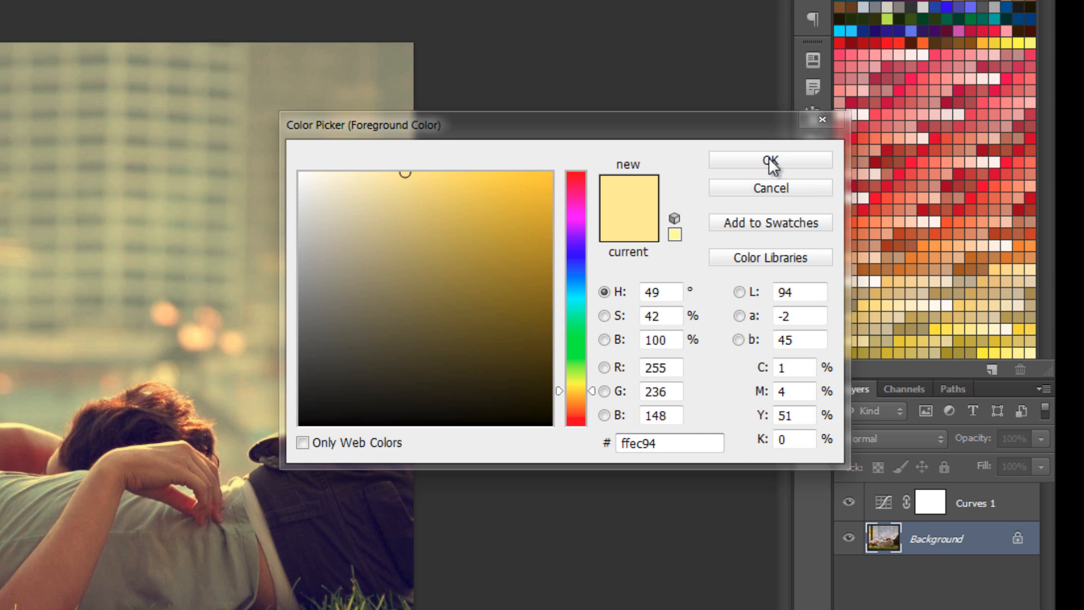
{"action": "left_click", "coordinate": [769, 159]}
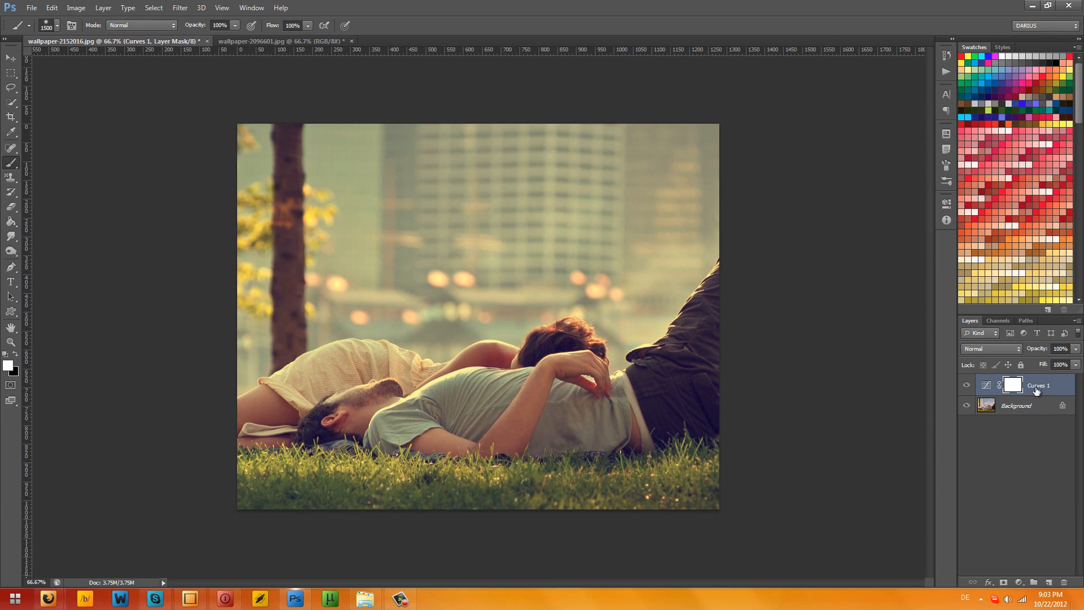
- Select Curves 1 and paint a large soft pale-yellow glow over the upper photo
{"action": "left_click", "coordinate": [1050, 582]}
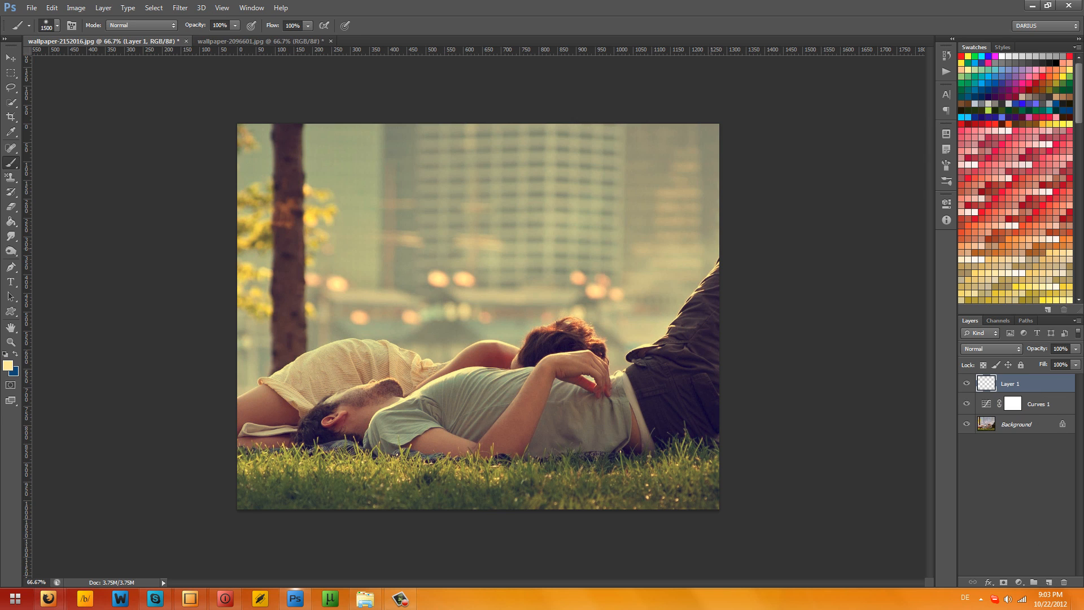
{"action": "left_click", "coordinate": [1048, 6]}
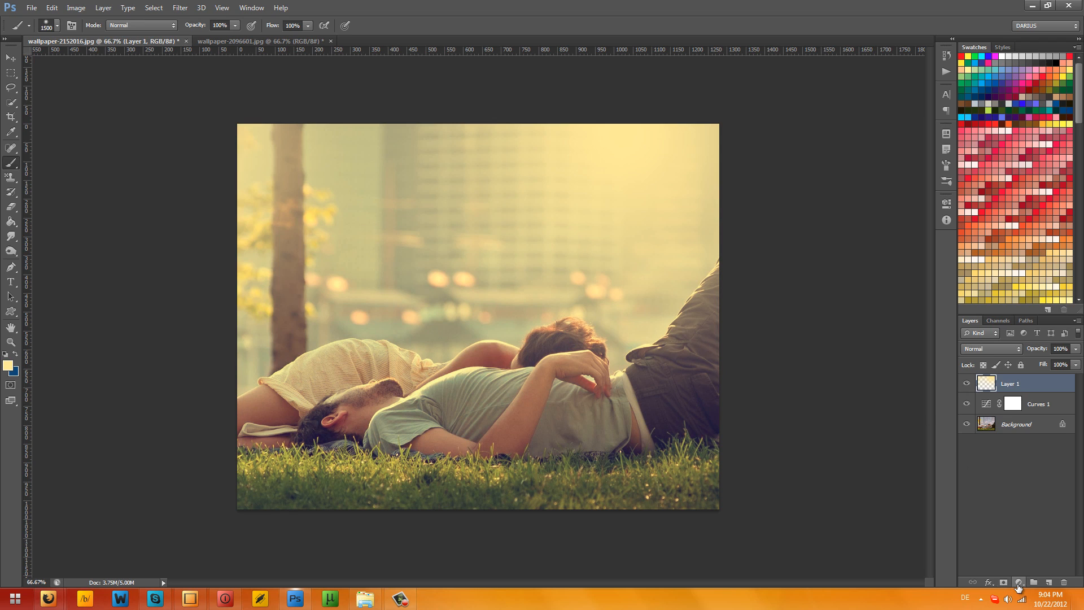
{"action": "mouse_move", "coordinate": [1017, 582]}
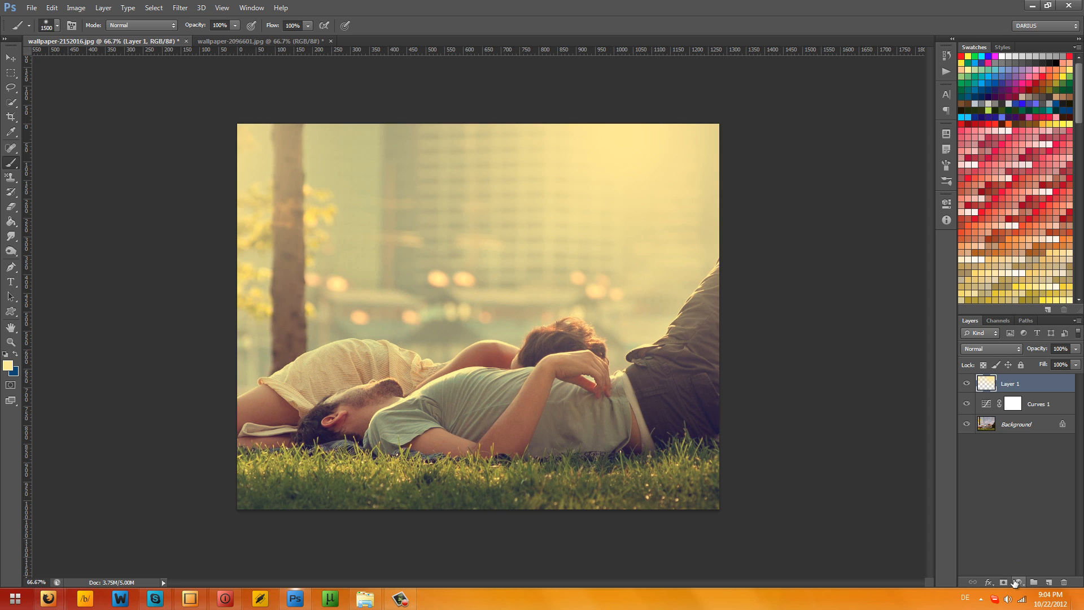
- Add a Gradient Map using the Violet, Orange preset, blended as Soft Light
{"action": "left_click", "coordinate": [1015, 583]}
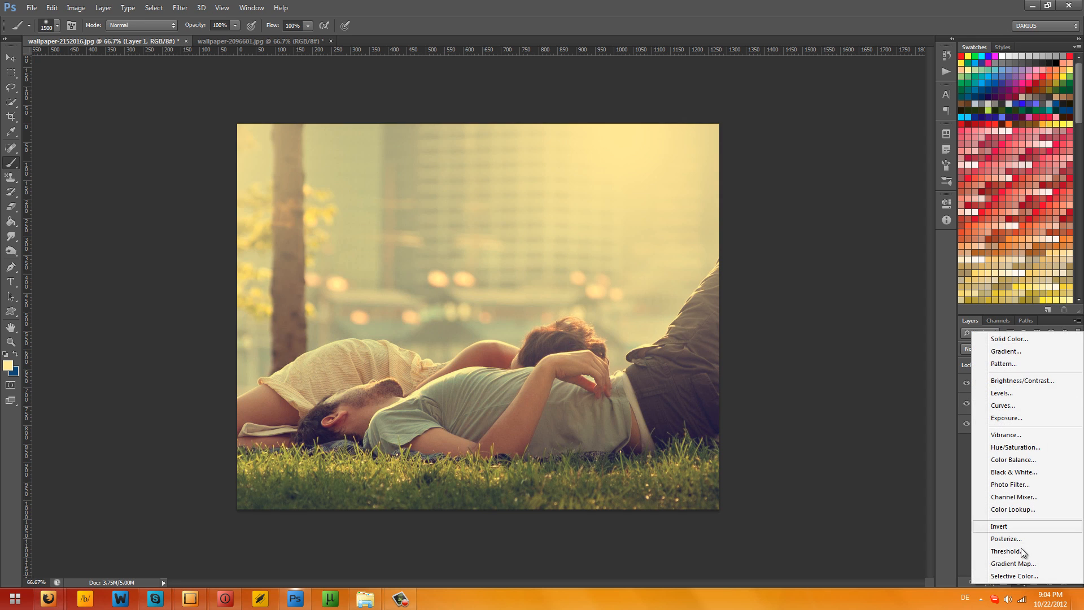
{"action": "mouse_move", "coordinate": [1035, 564]}
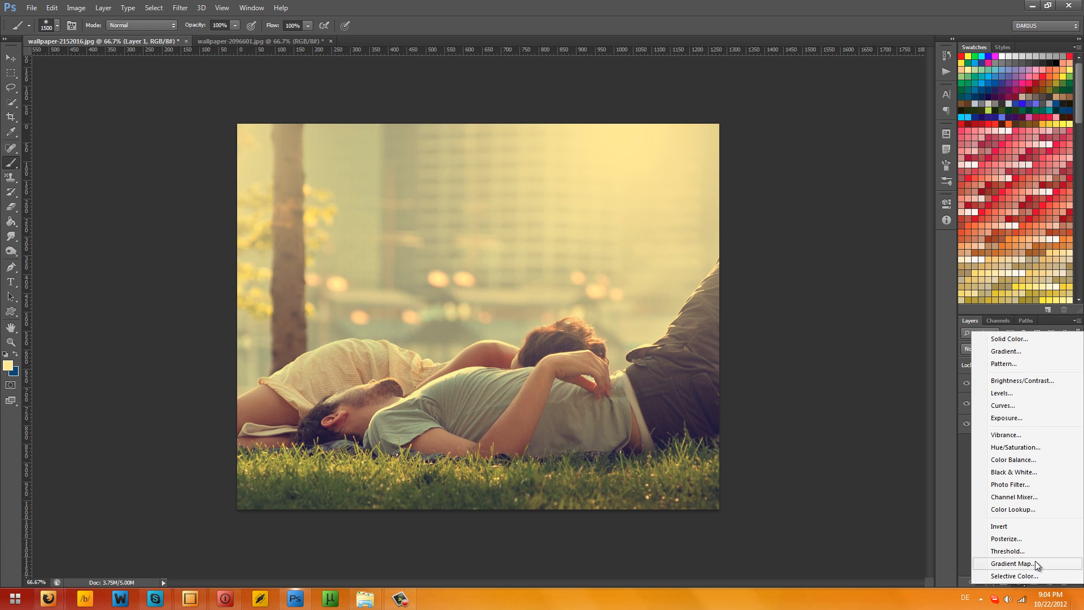
{"action": "left_click", "coordinate": [1014, 563]}
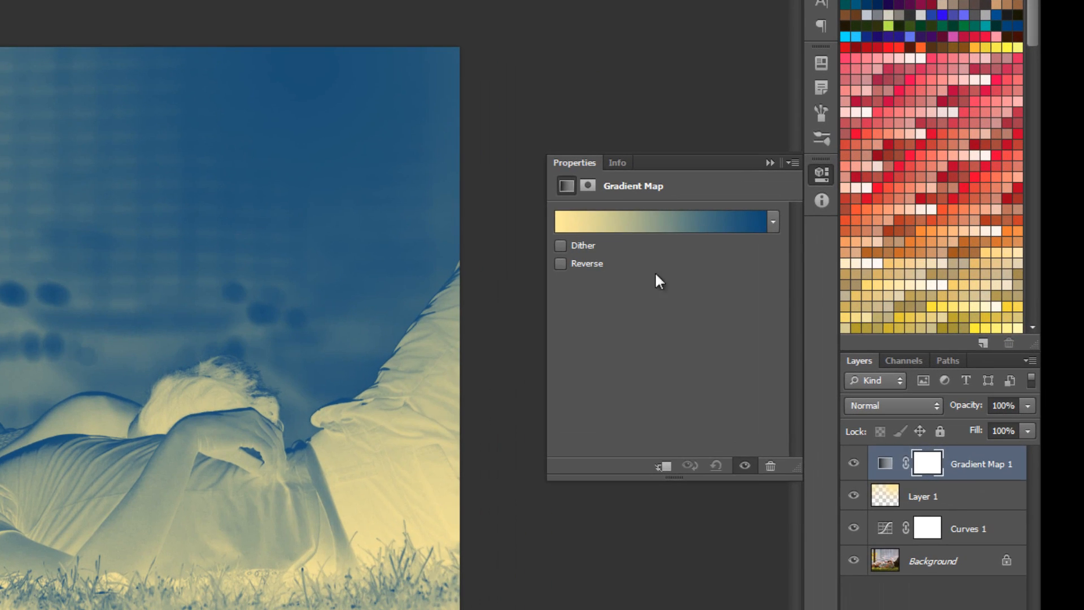
{"action": "left_click", "coordinate": [664, 223]}
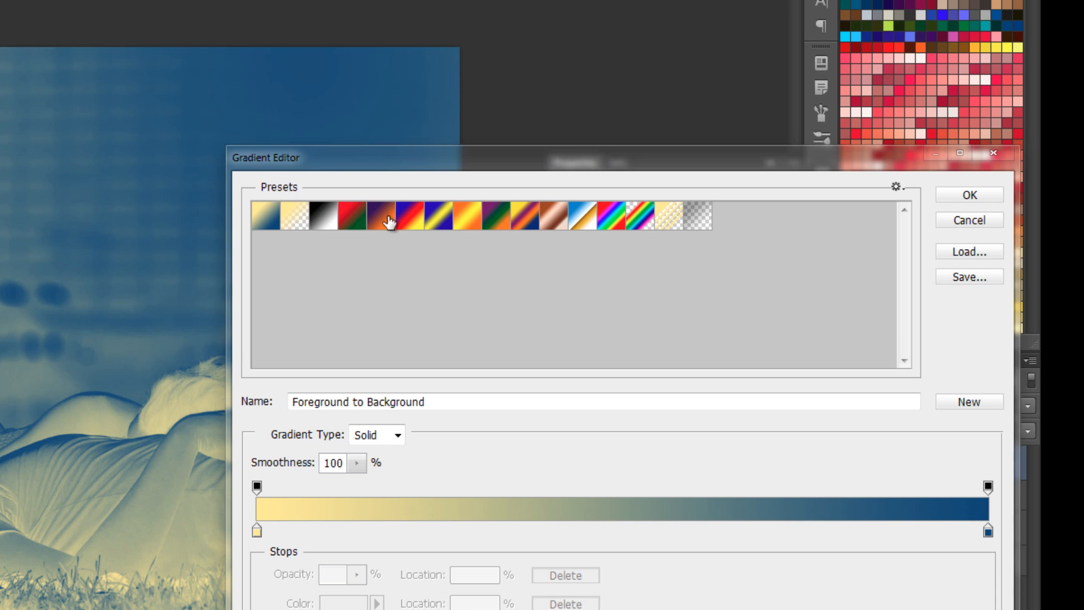
{"action": "left_click", "coordinate": [384, 216]}
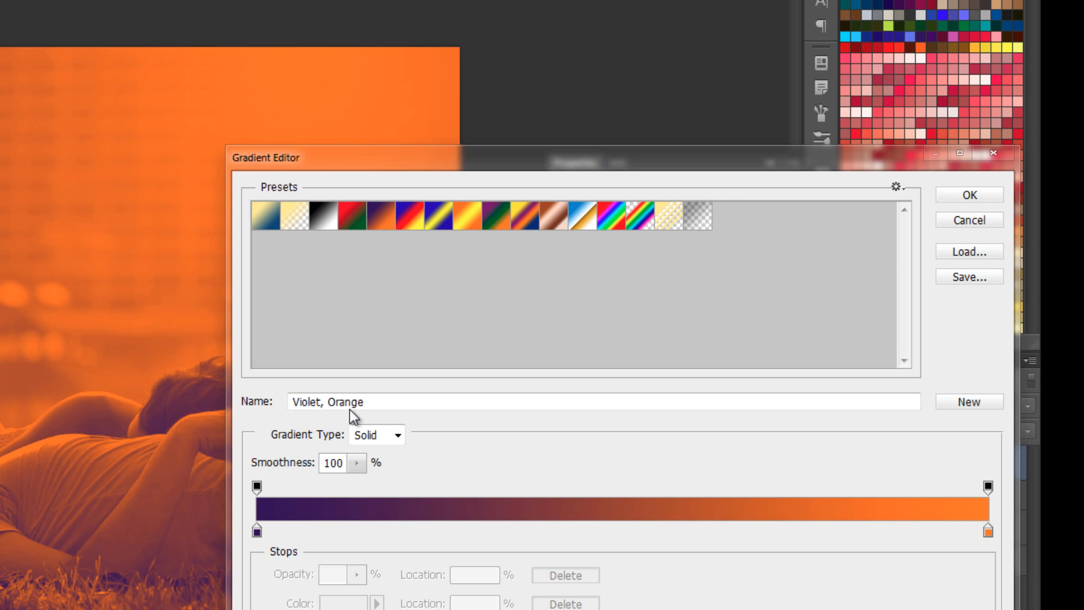
{"action": "left_click", "coordinate": [967, 195]}
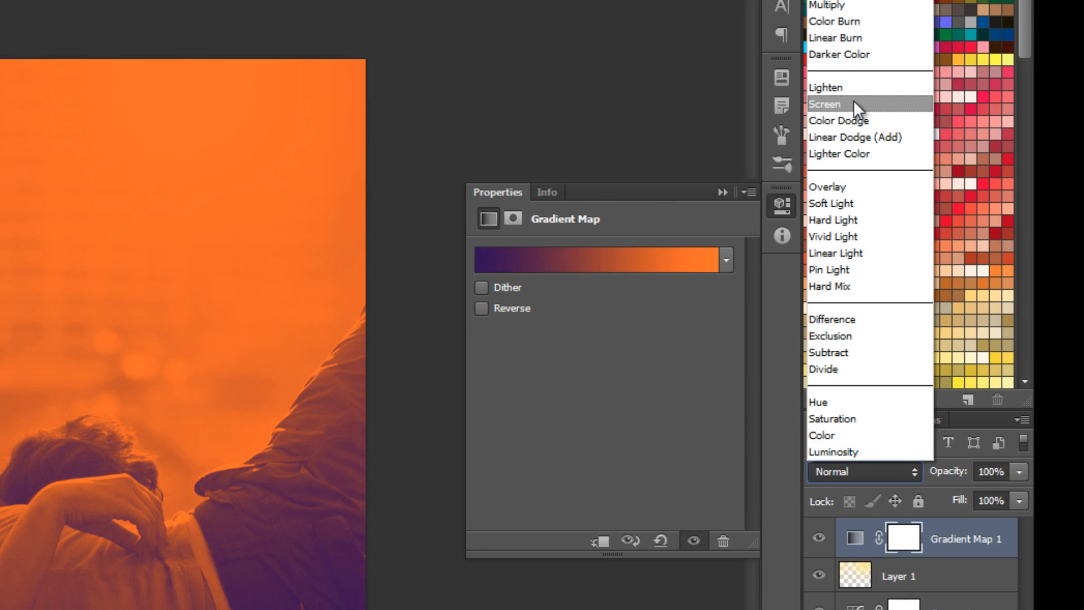
{"action": "left_click", "coordinate": [830, 203]}
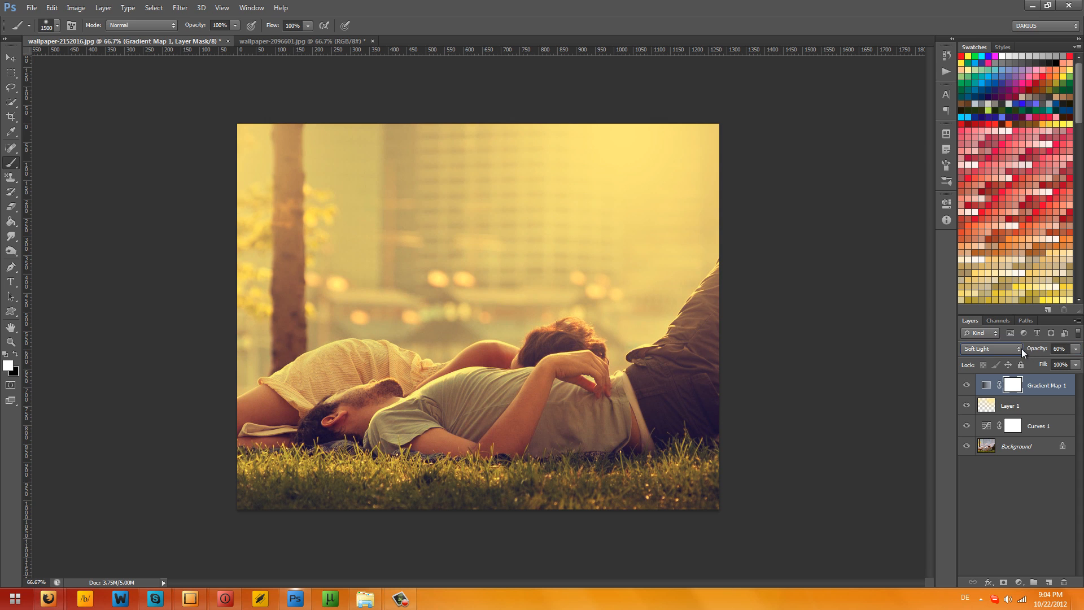
{"action": "mouse_move", "coordinate": [1006, 344]}
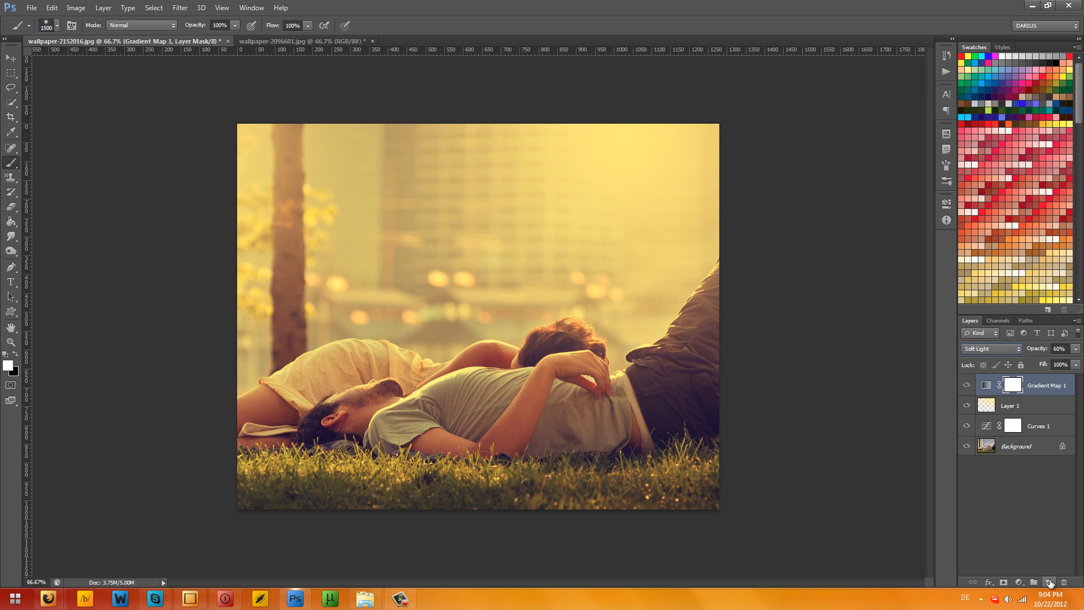
- Add a new top layer and set the soft brush to 119 px with 0% hardness
{"action": "left_click", "coordinate": [1050, 583]}
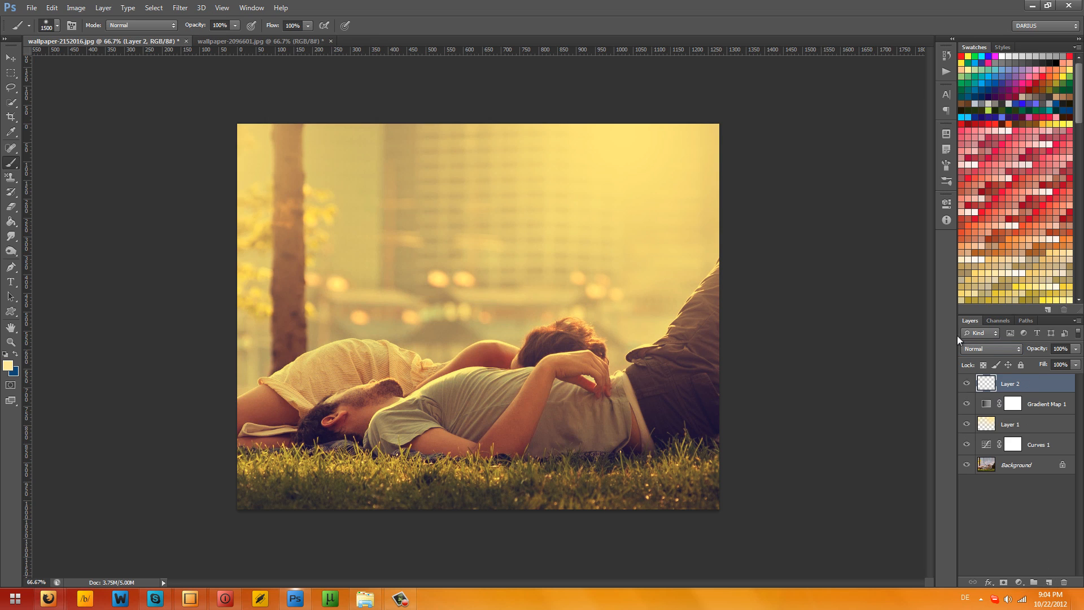
{"action": "mouse_move", "coordinate": [1080, 406]}
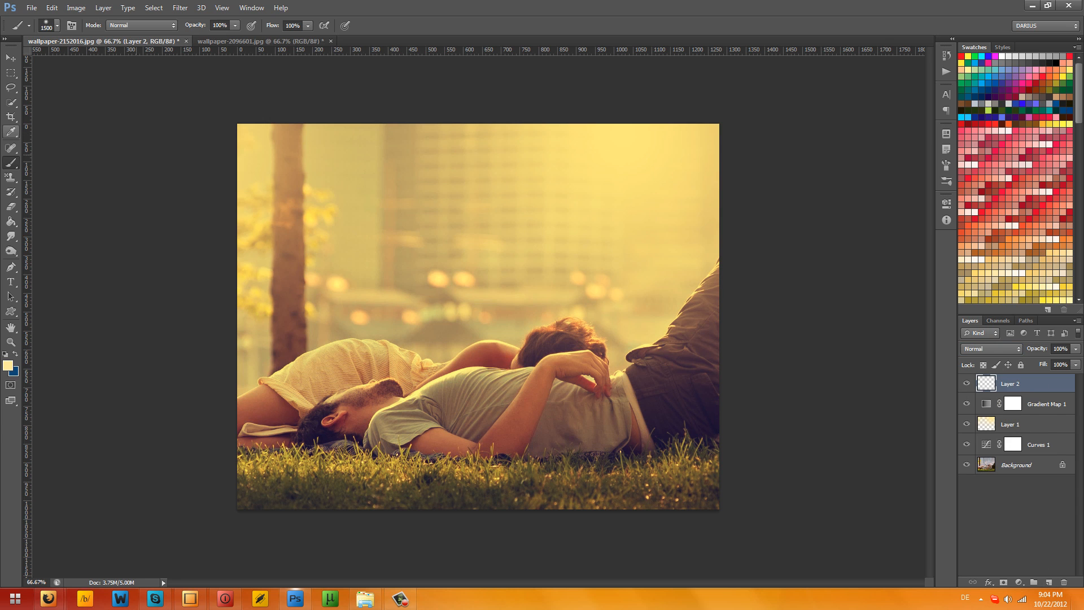
{"action": "left_click", "coordinate": [62, 25]}
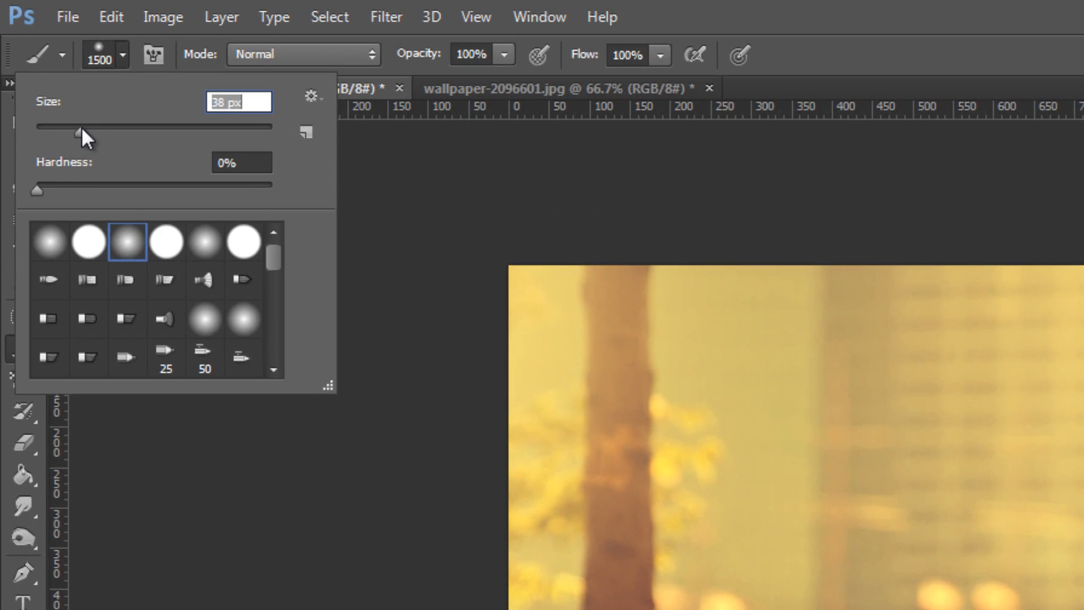
{"action": "left_click_drag", "start_coordinate": [79, 126], "coordinate": [124, 127]}
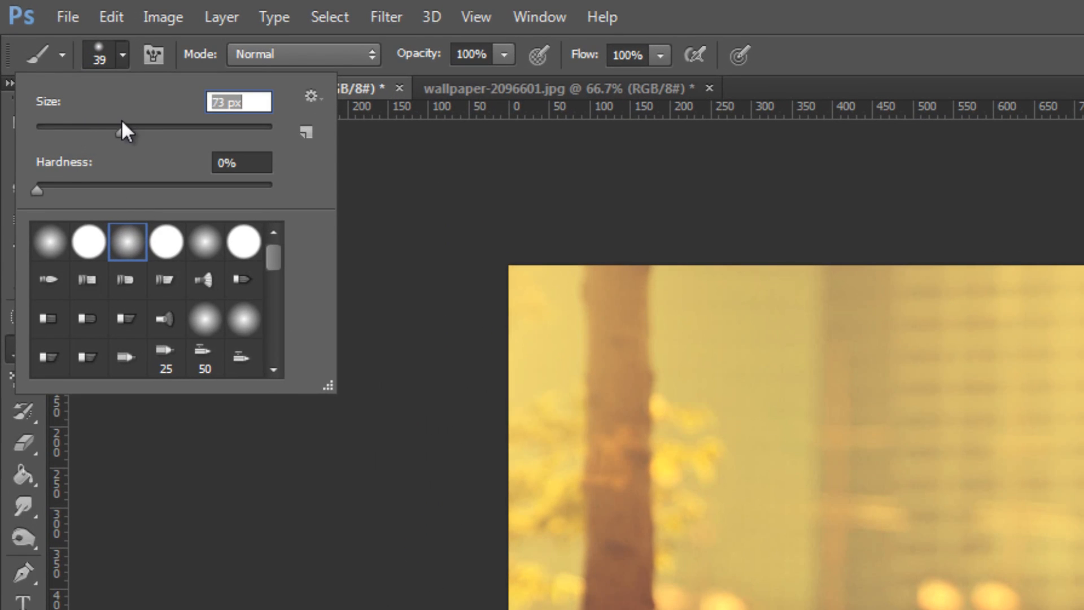
{"action": "left_click_drag", "start_coordinate": [119, 126], "coordinate": [166, 133]}
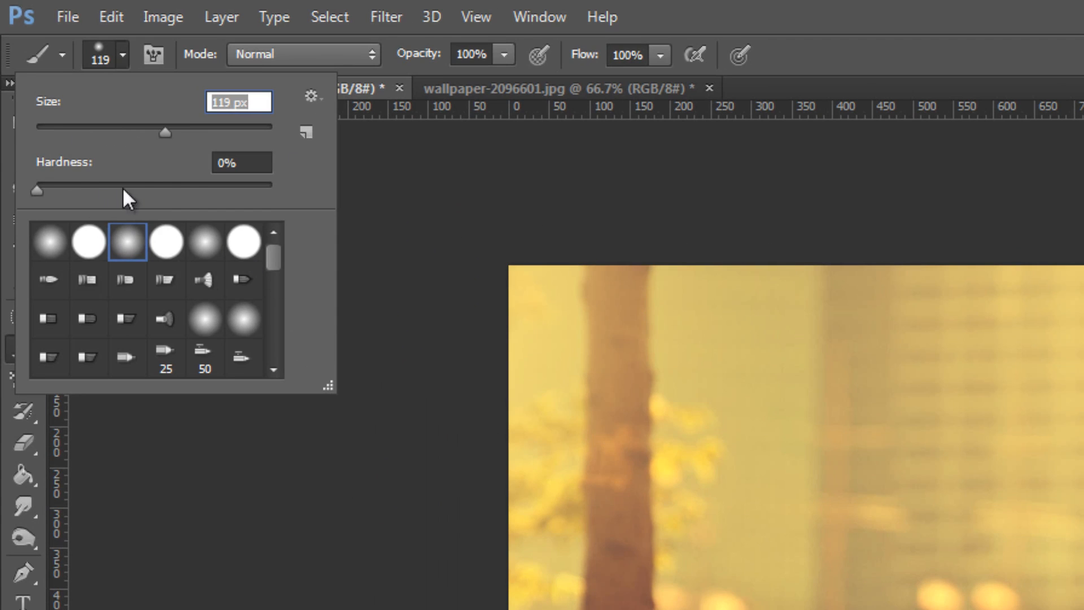
{"action": "left_click_drag", "start_coordinate": [38, 184], "coordinate": [185, 187]}
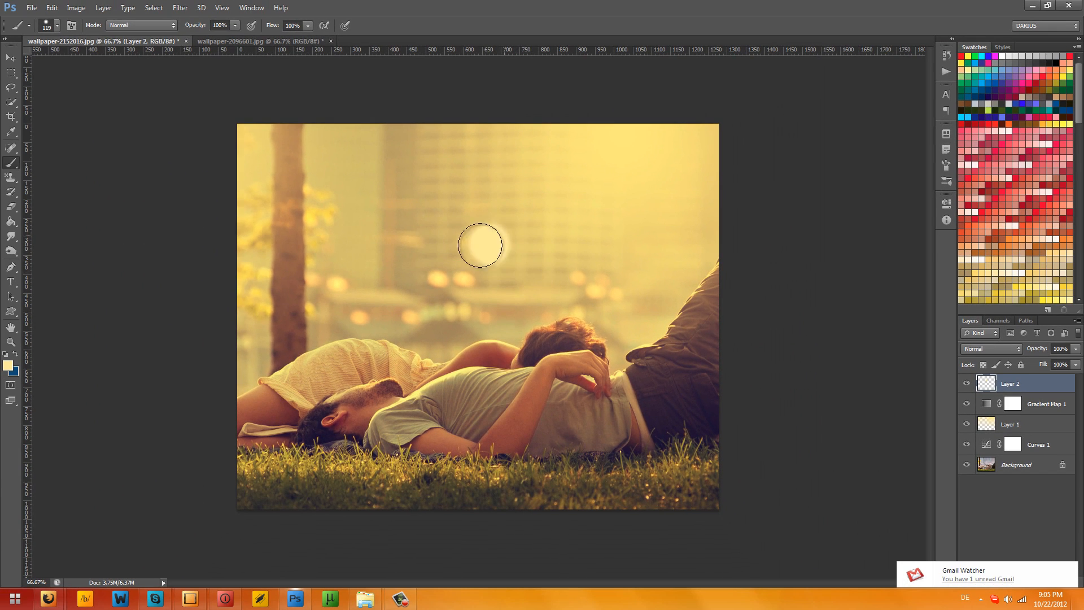
{"action": "mouse_move", "coordinate": [486, 244]}
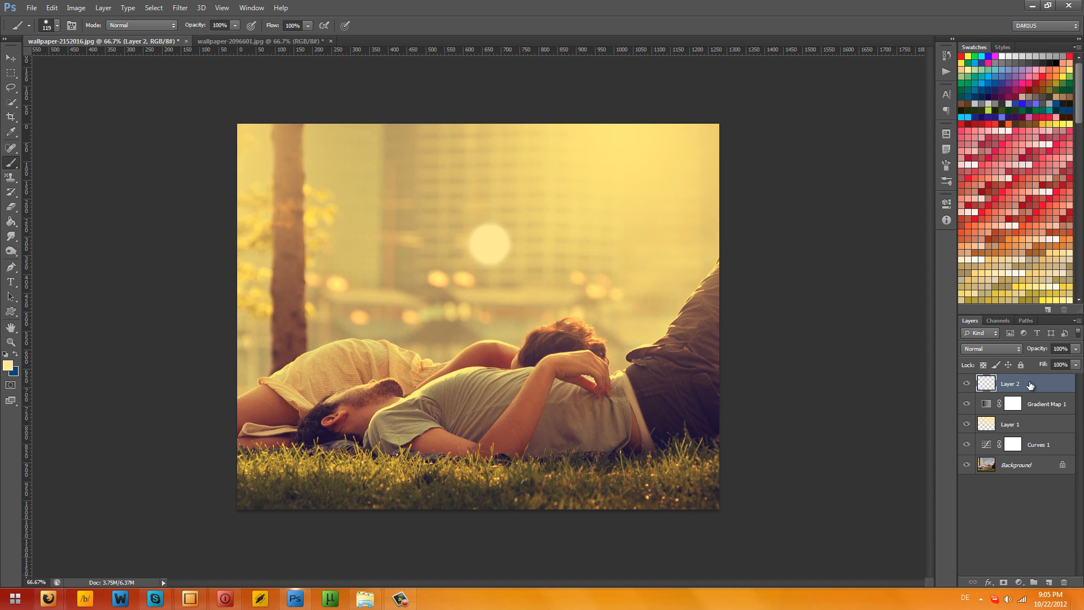
{"action": "mouse_move", "coordinate": [1008, 579]}
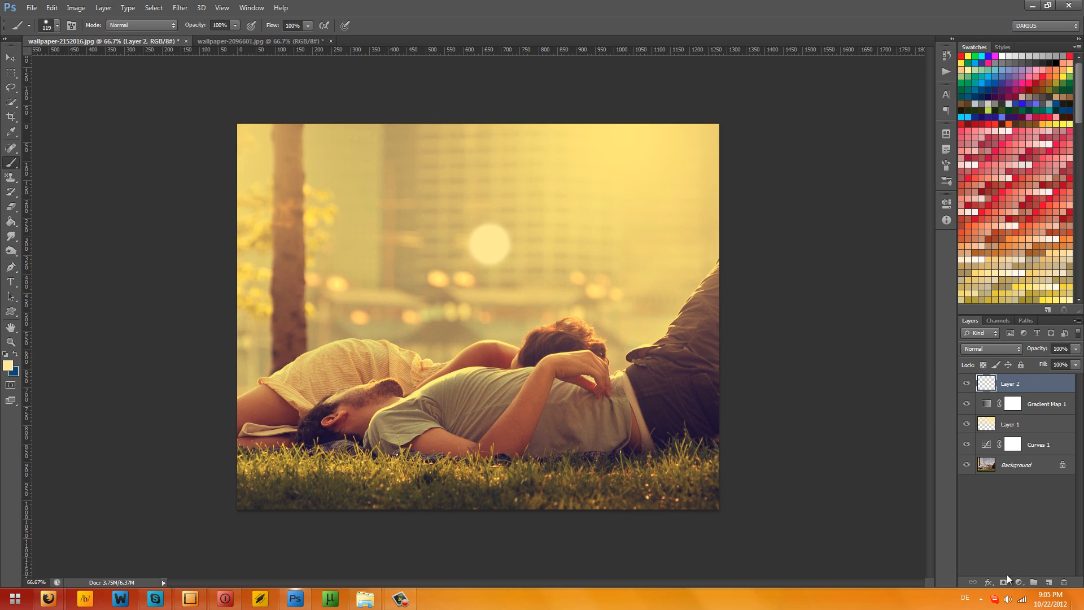
{"action": "mouse_move", "coordinate": [998, 561]}
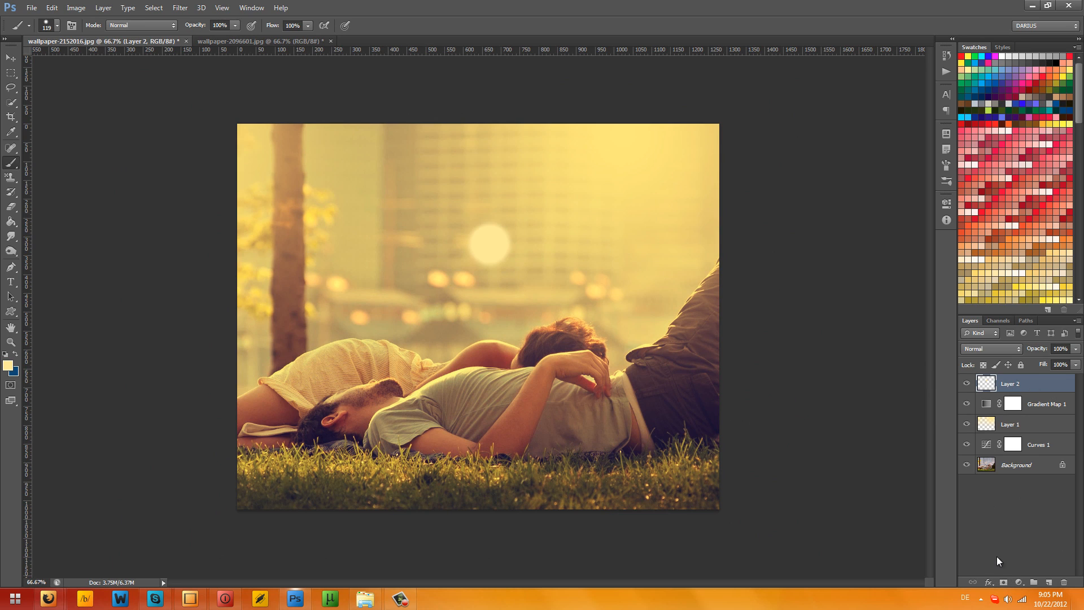
{"action": "mouse_move", "coordinate": [1041, 385]}
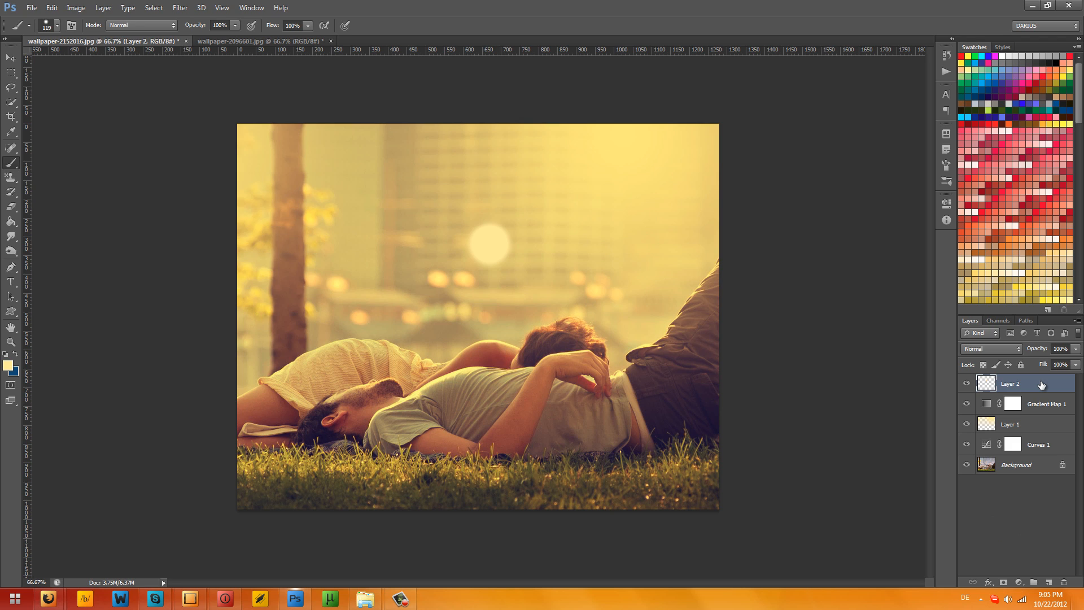
{"action": "mouse_move", "coordinate": [1026, 380]}
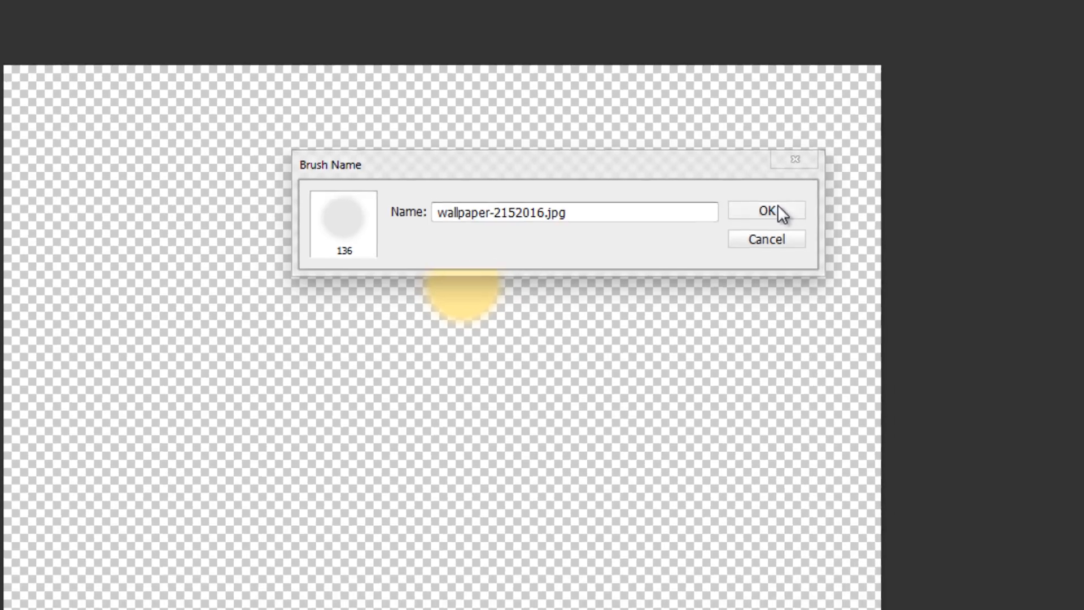
- Save the soft yellow dot as a new 136-px brush preset
{"action": "left_click", "coordinate": [764, 210]}
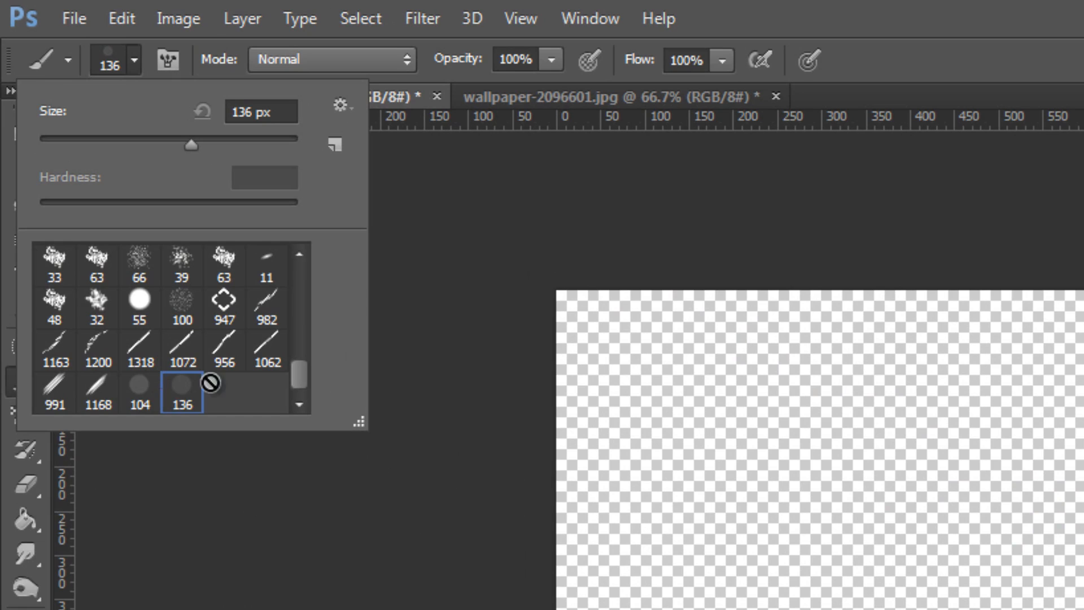
{"action": "mouse_move", "coordinate": [229, 384]}
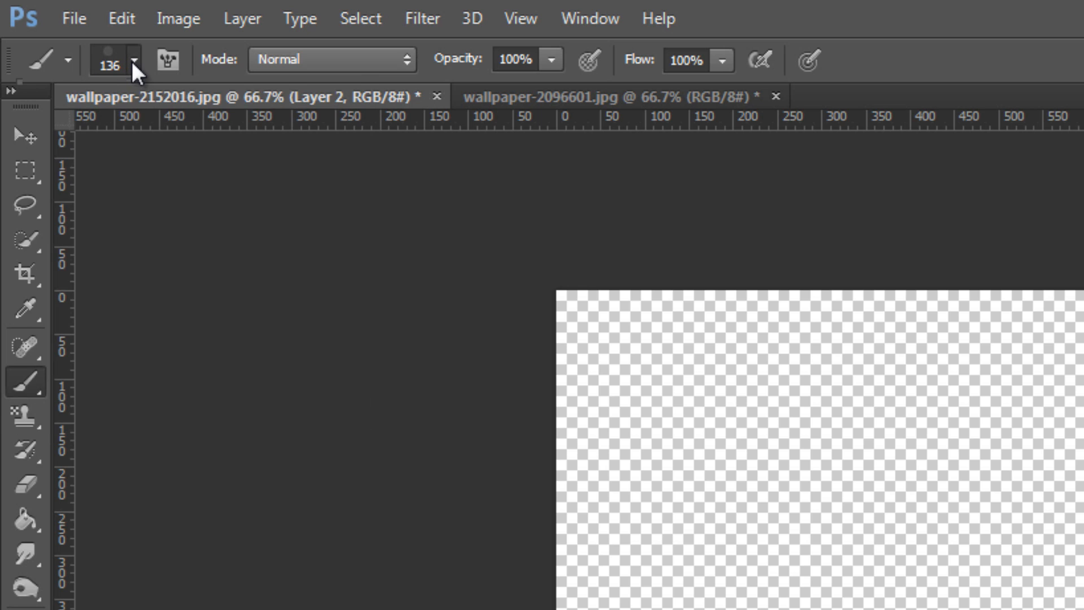
{"action": "left_click", "coordinate": [134, 59]}
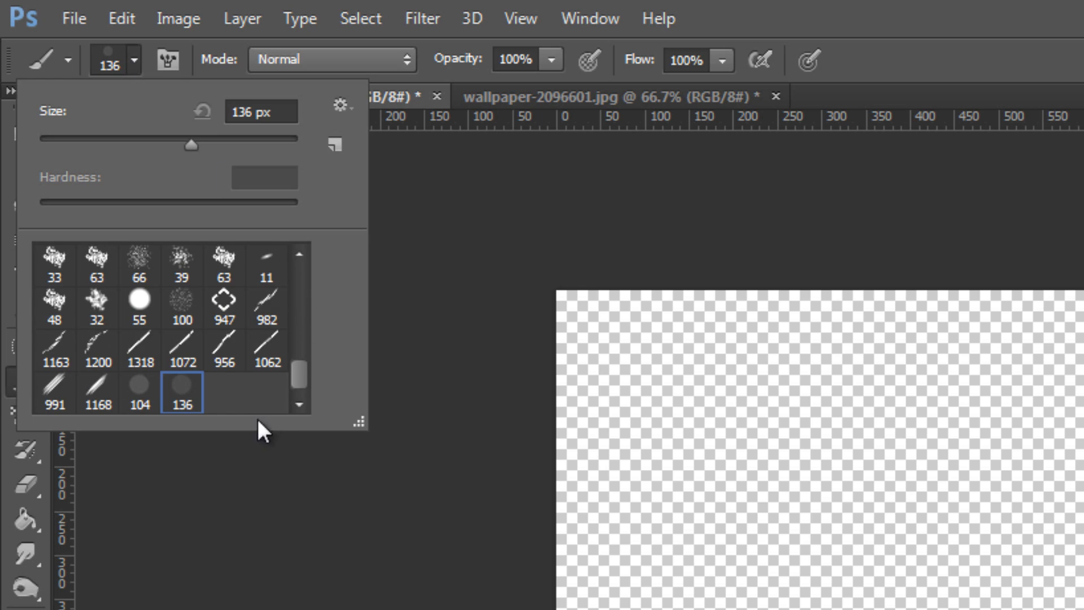
{"action": "mouse_move", "coordinate": [144, 65]}
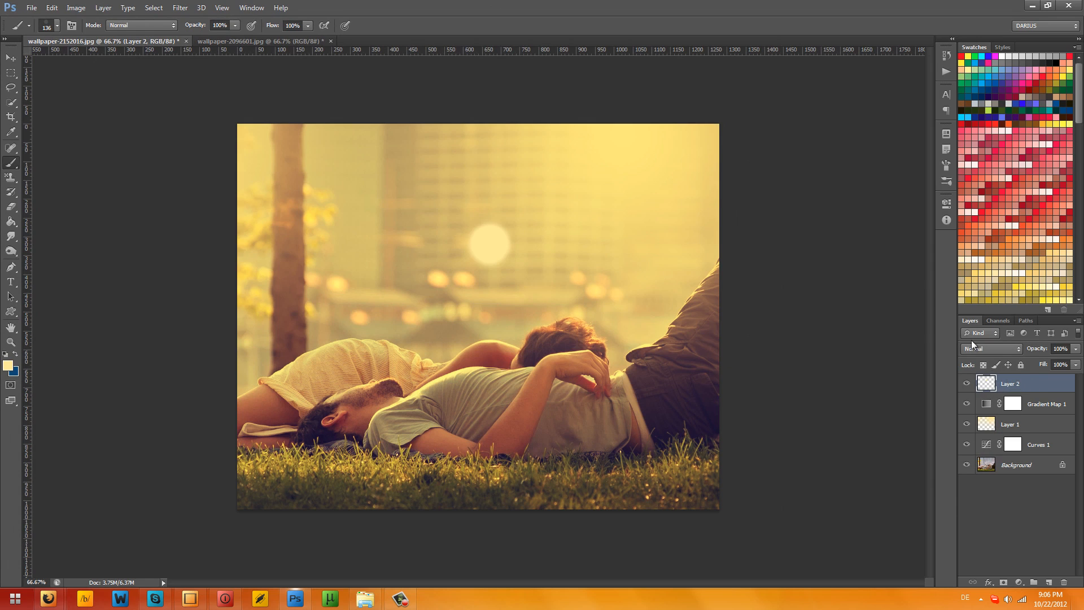
{"action": "mouse_move", "coordinate": [900, 262]}
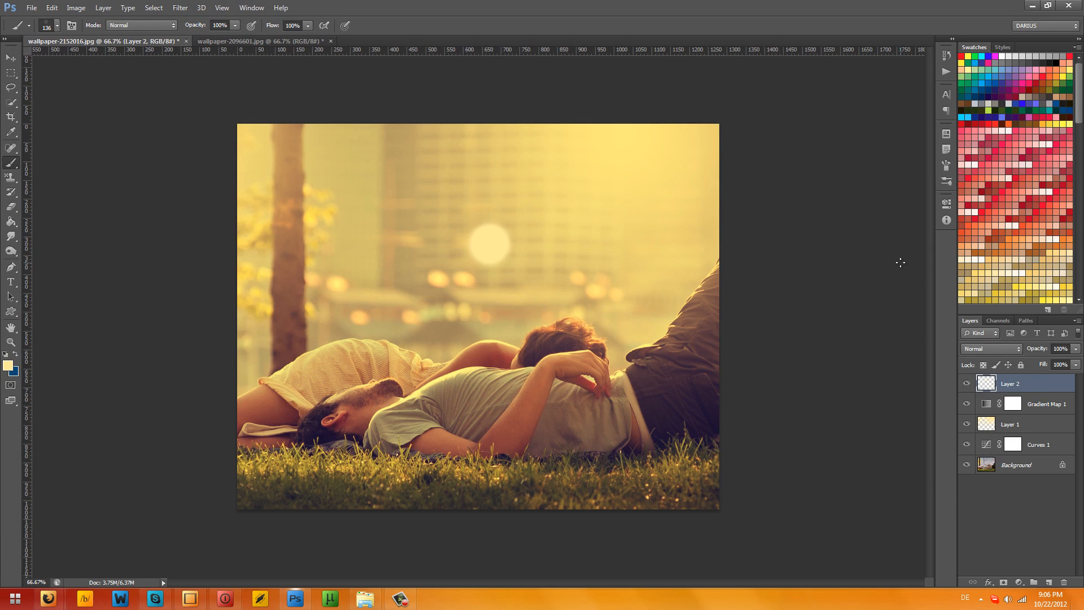
- Delete Layer 2 with its yellow dot and add a fresh empty layer on top
{"action": "left_click", "coordinate": [1051, 582]}
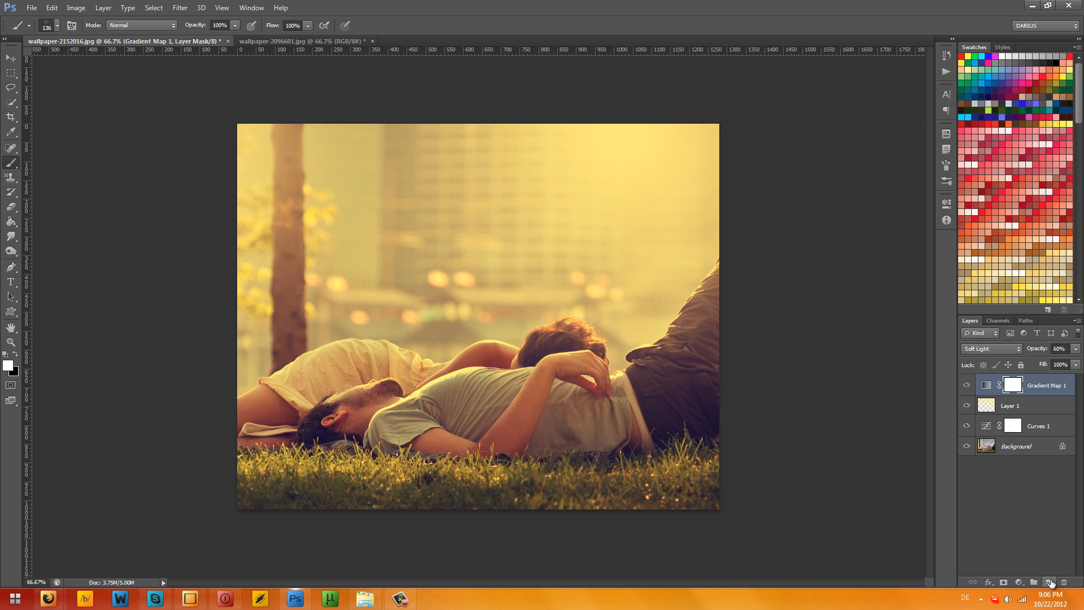
{"action": "left_click", "coordinate": [1050, 582]}
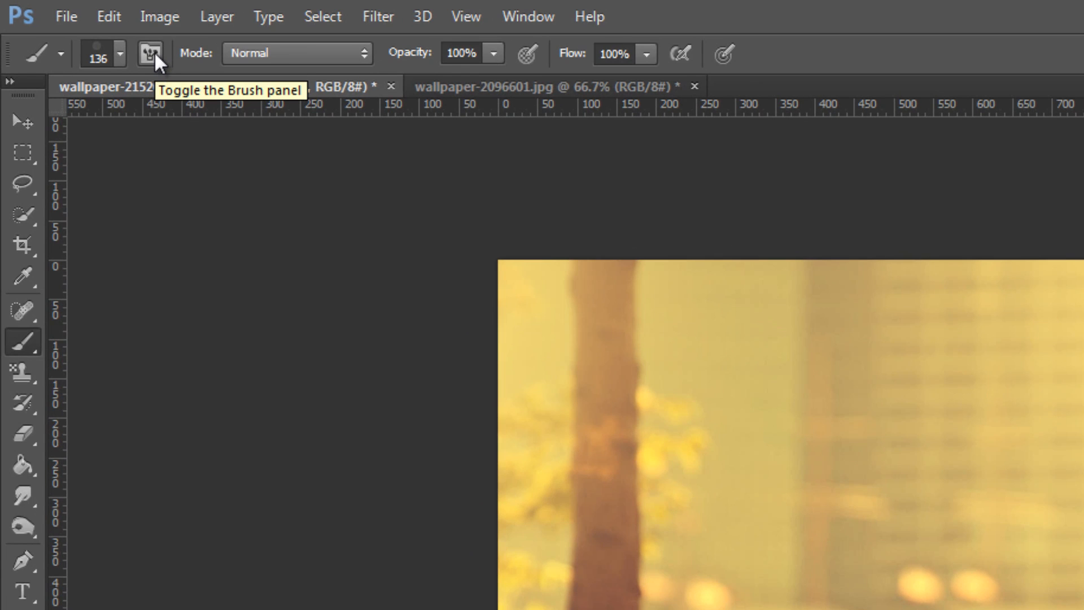
- Open the detailed Brush panel settings for the custom dot brush
{"action": "left_click", "coordinate": [149, 54]}
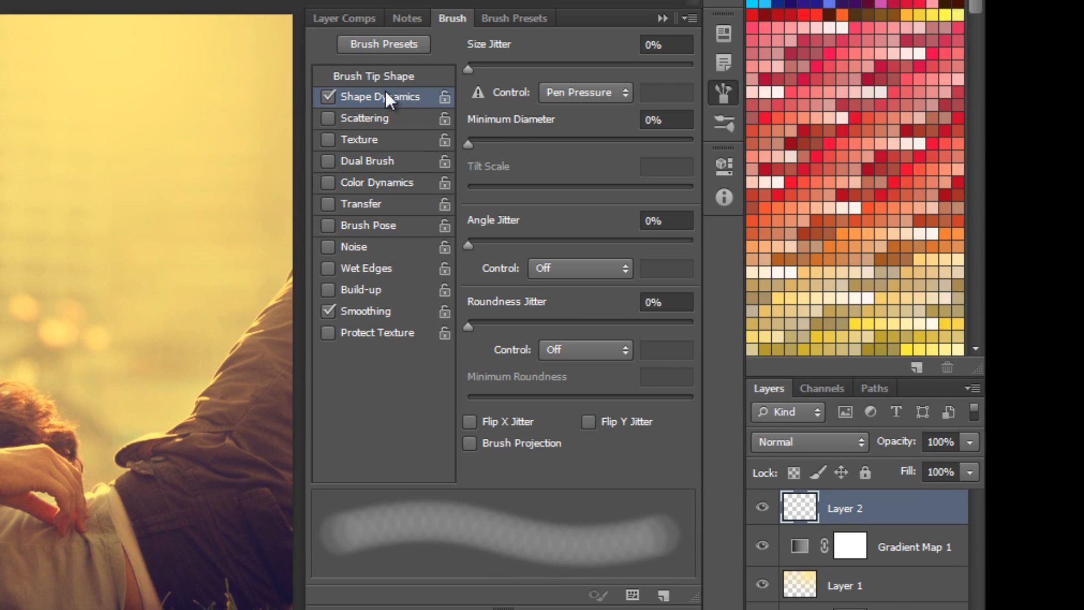
{"action": "mouse_move", "coordinate": [604, 93]}
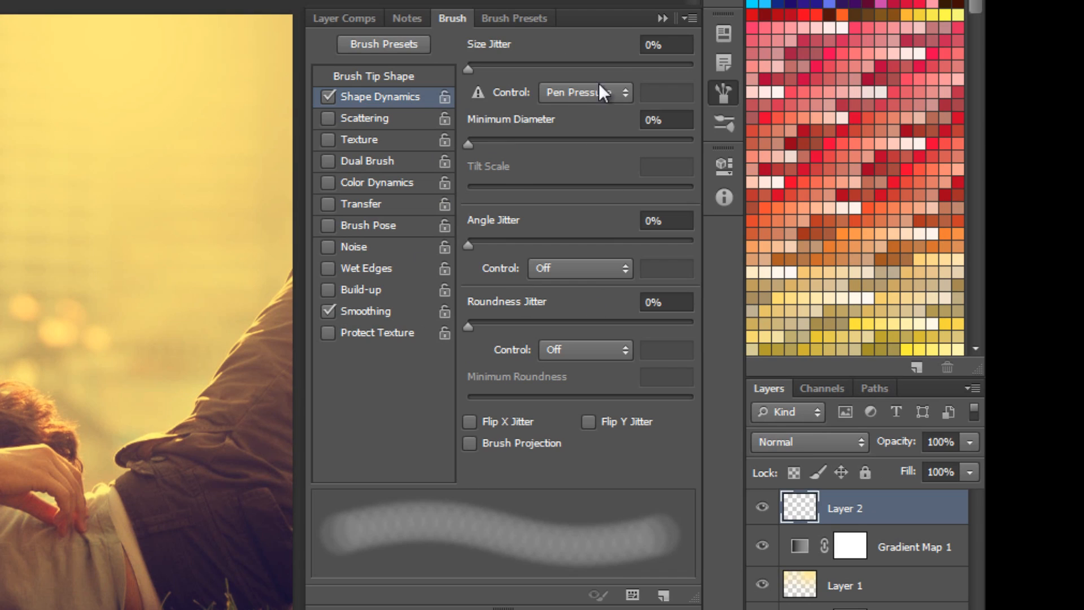
{"action": "mouse_move", "coordinate": [545, 104]}
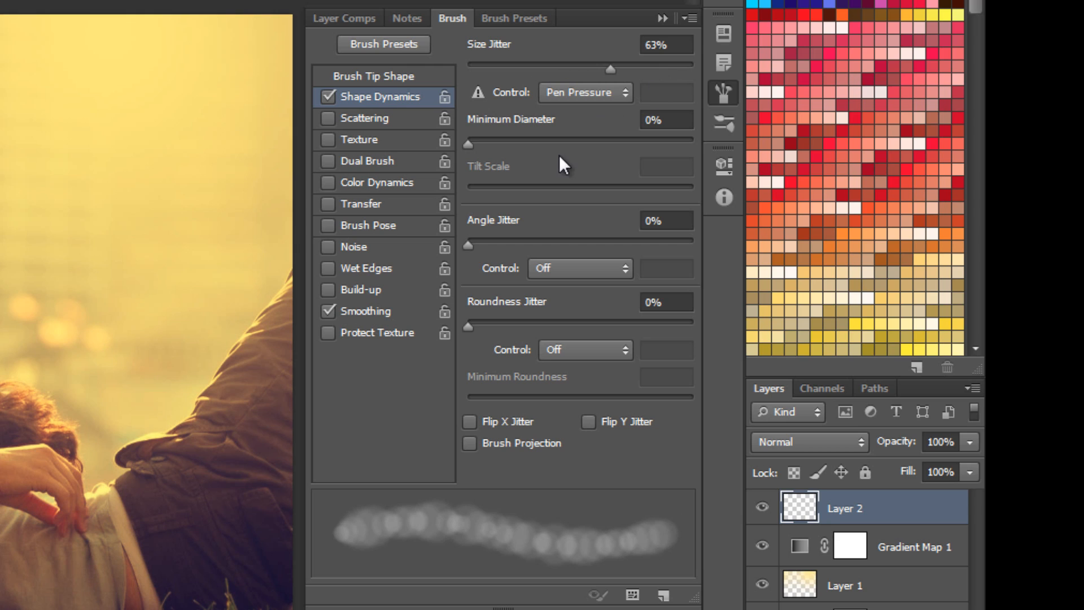
{"action": "mouse_move", "coordinate": [498, 144]}
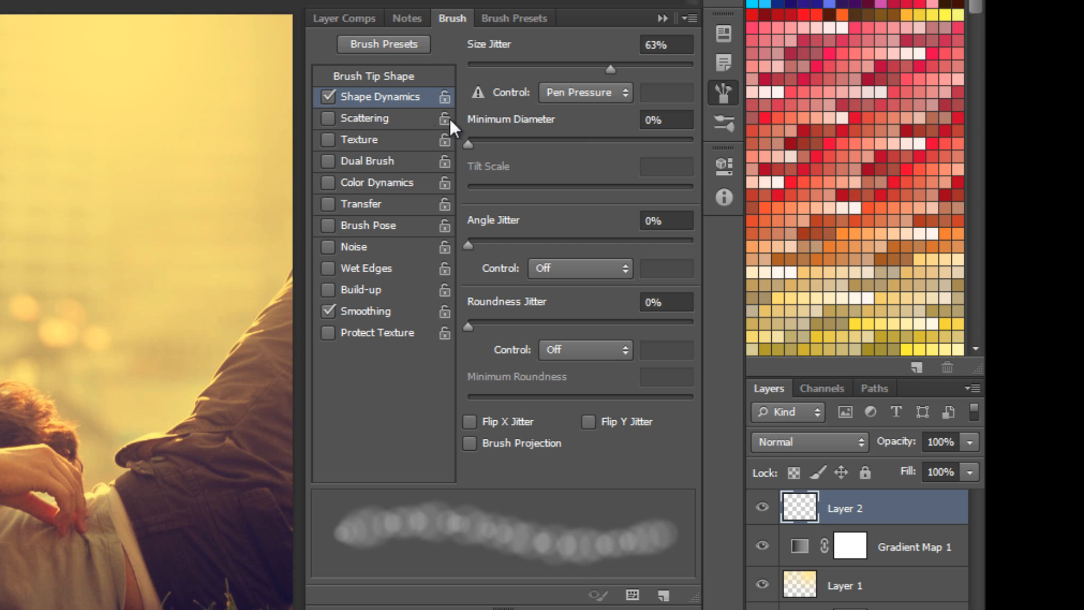
- Turn on brush Scattering at 1000% across both axes
{"action": "left_click", "coordinate": [365, 117]}
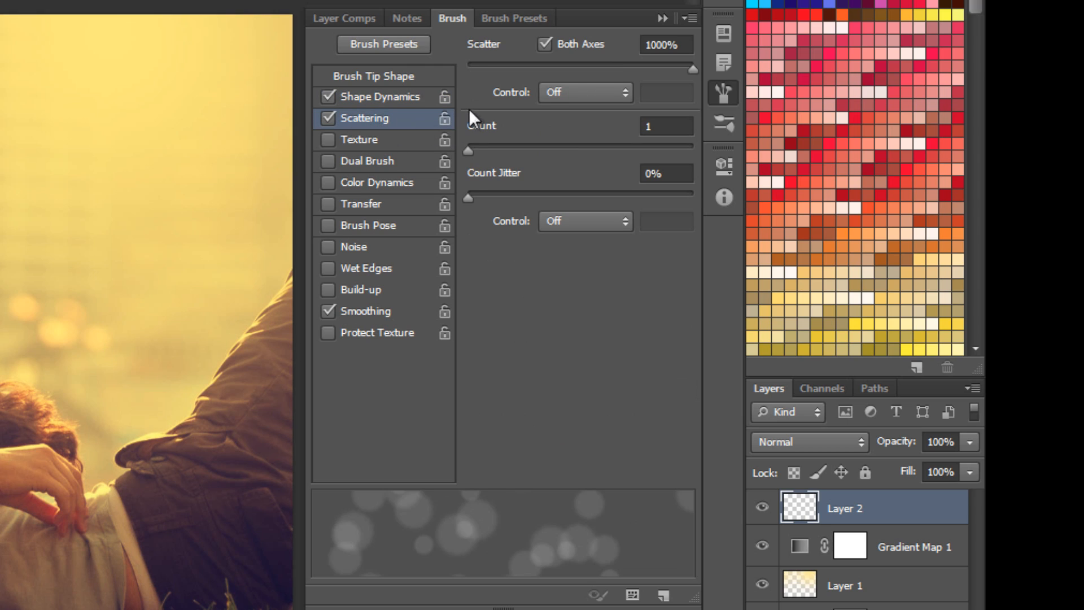
{"action": "mouse_move", "coordinate": [674, 43]}
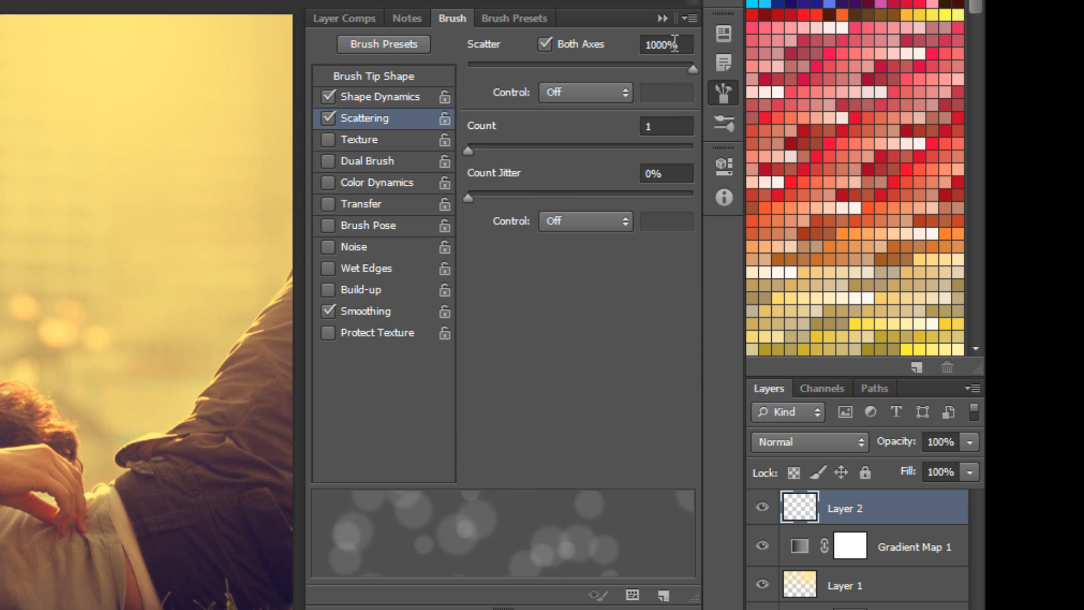
{"action": "mouse_move", "coordinate": [474, 158]}
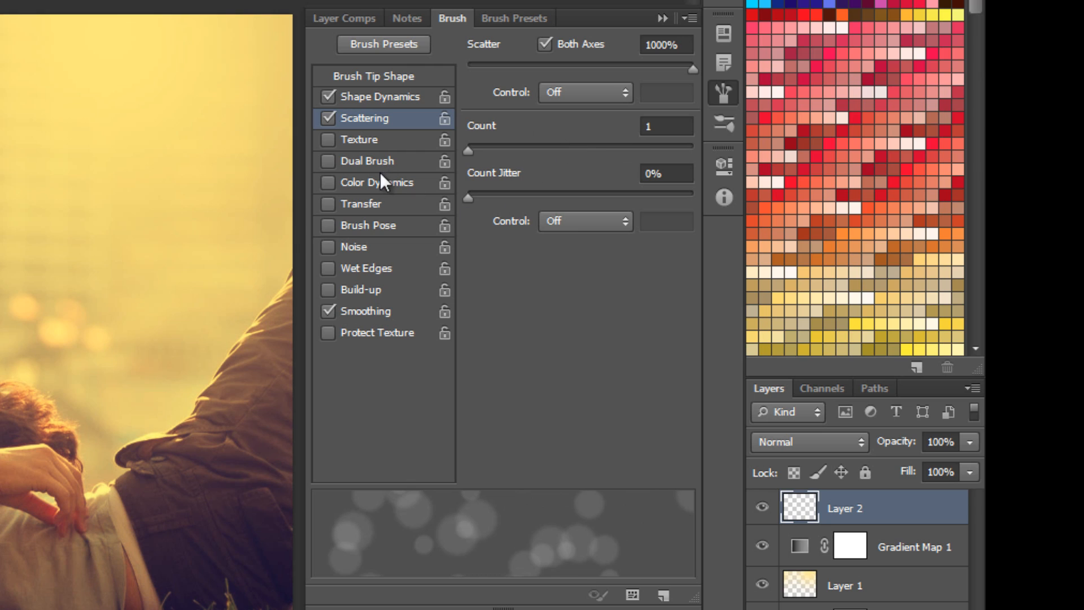
{"action": "left_click", "coordinate": [361, 204]}
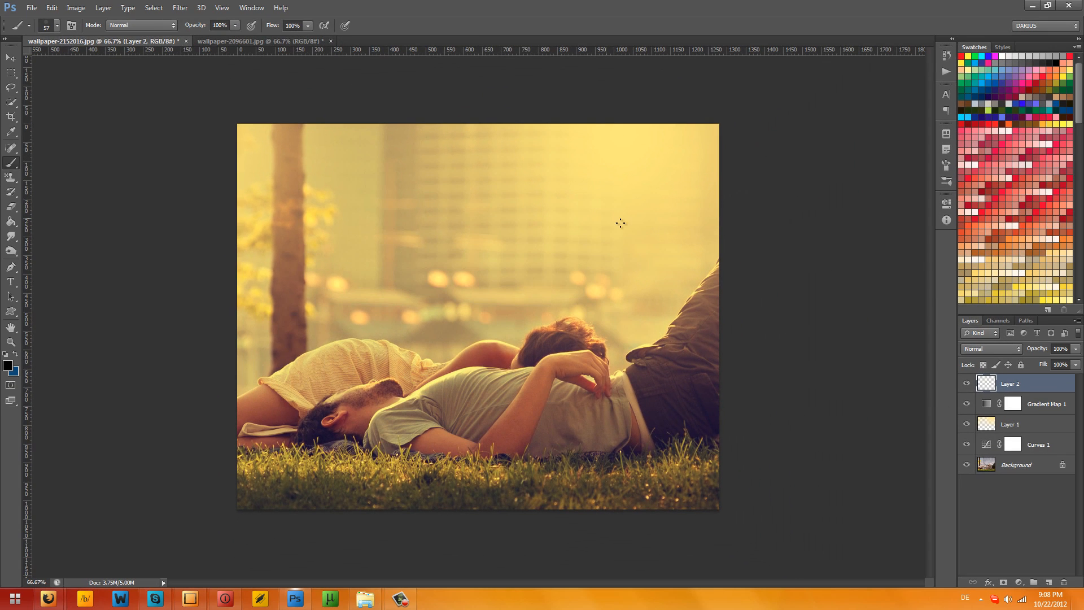
{"action": "mouse_move", "coordinate": [583, 312]}
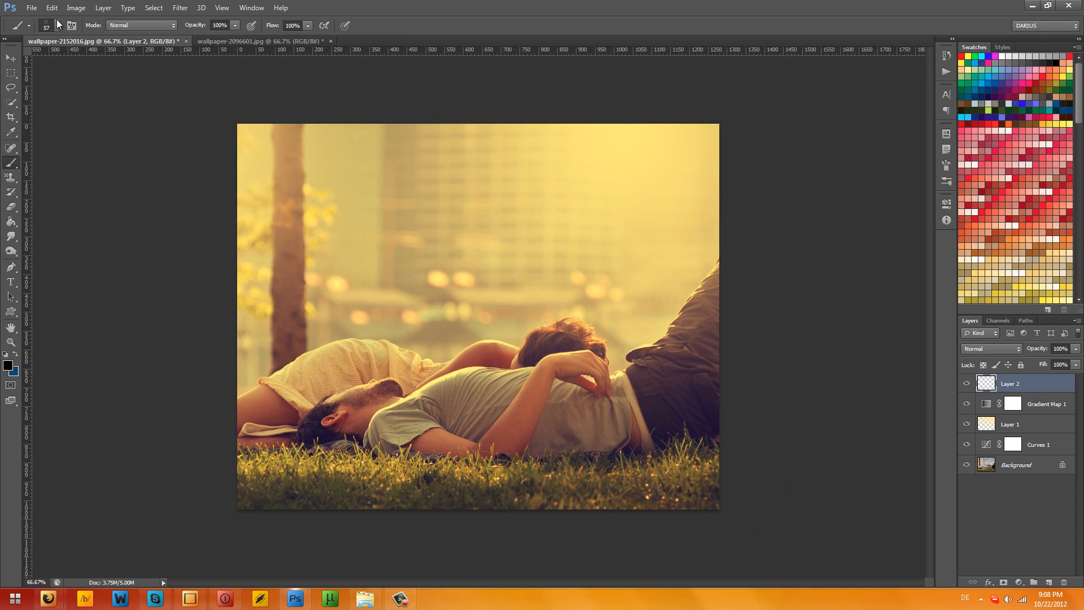
{"action": "left_click", "coordinate": [59, 26]}
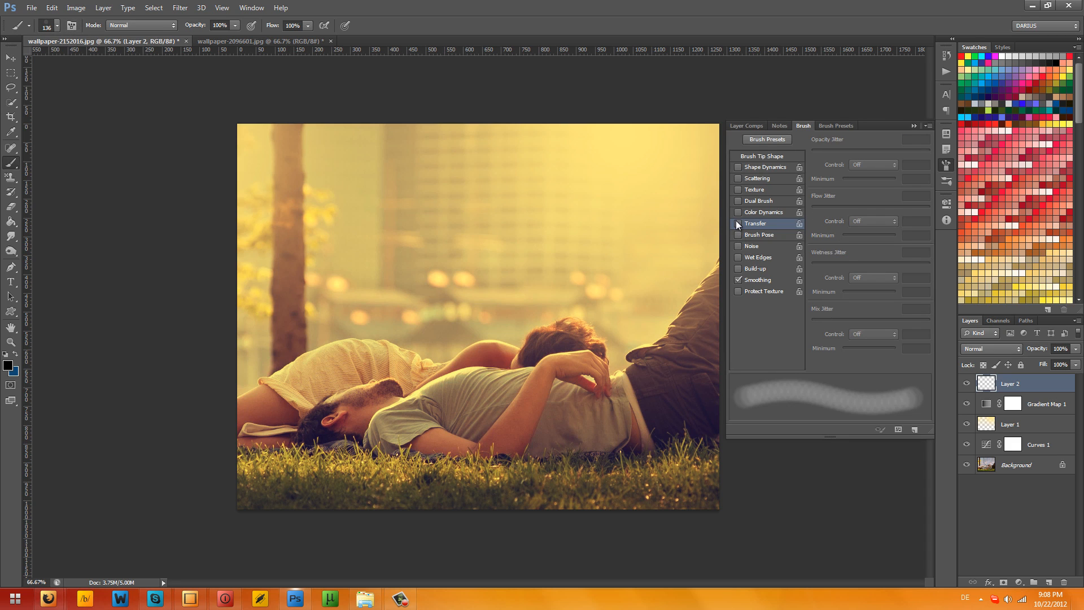
- Enable Transfer and Shape Dynamics on the dot brush, close the panel, and select Layer 2
{"action": "left_click", "coordinate": [738, 223]}
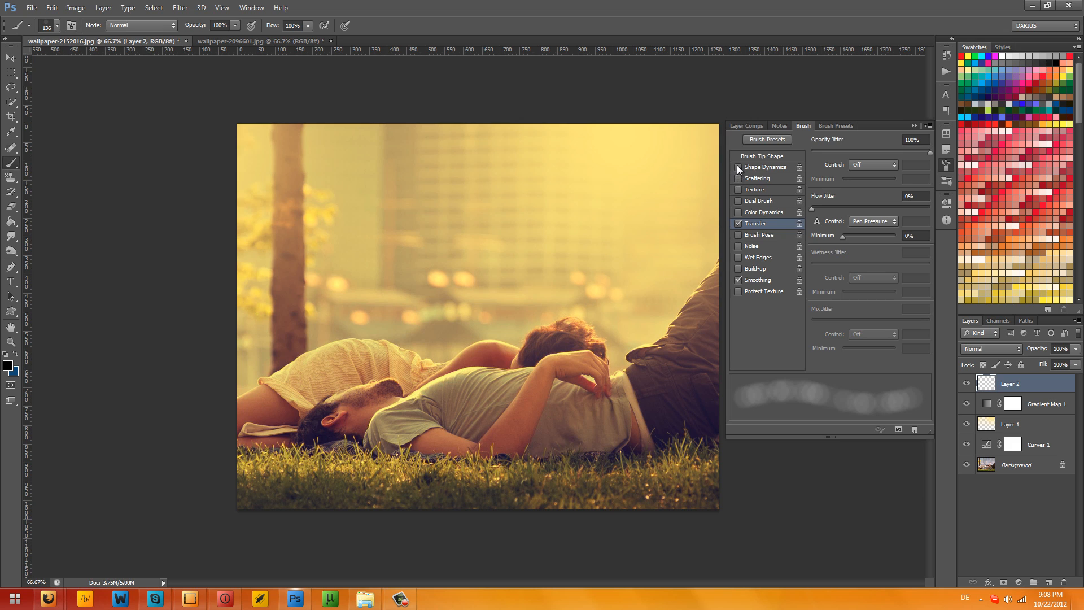
{"action": "left_click", "coordinate": [738, 167]}
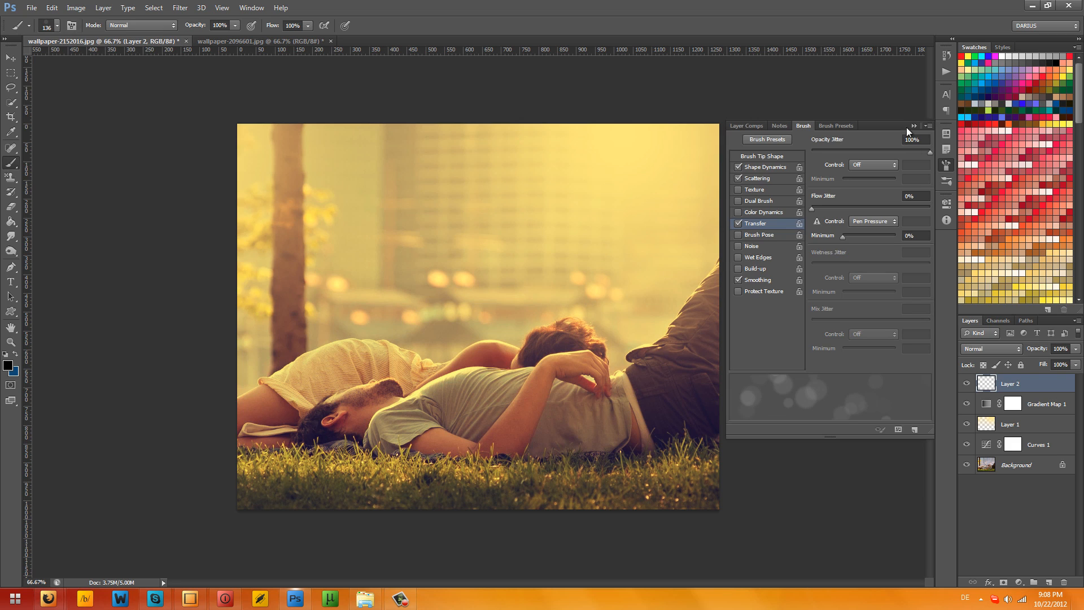
{"action": "left_click", "coordinate": [914, 126]}
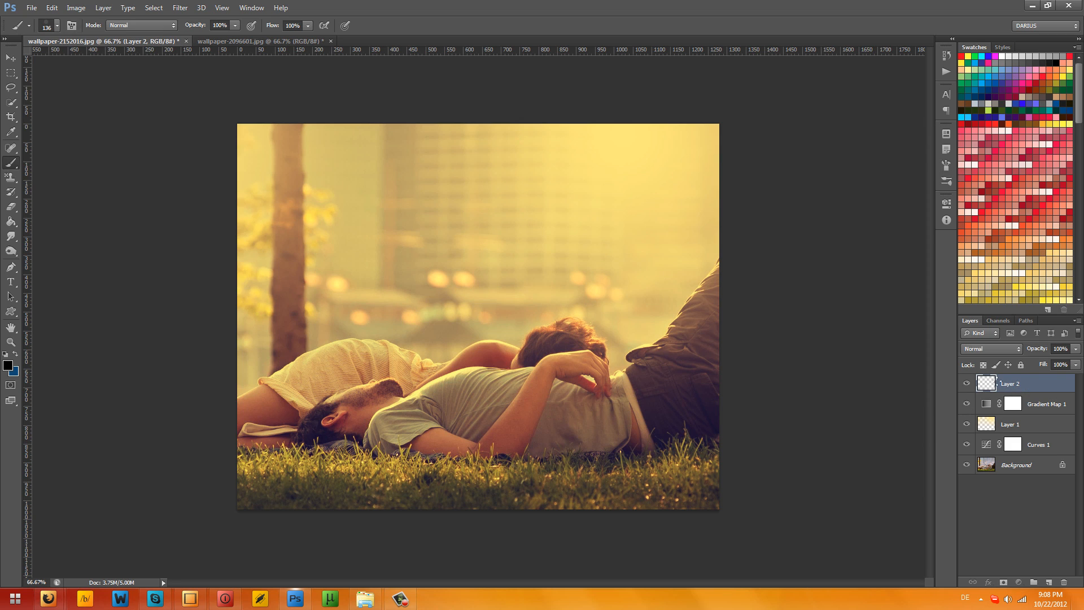
{"action": "left_click", "coordinate": [61, 26]}
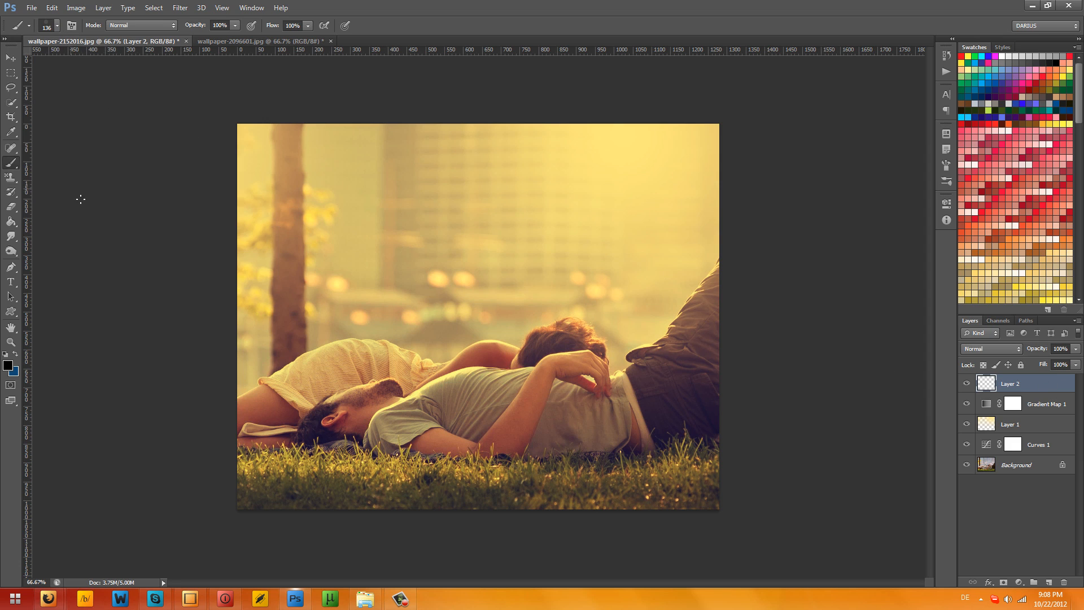
{"action": "mouse_move", "coordinate": [1053, 424]}
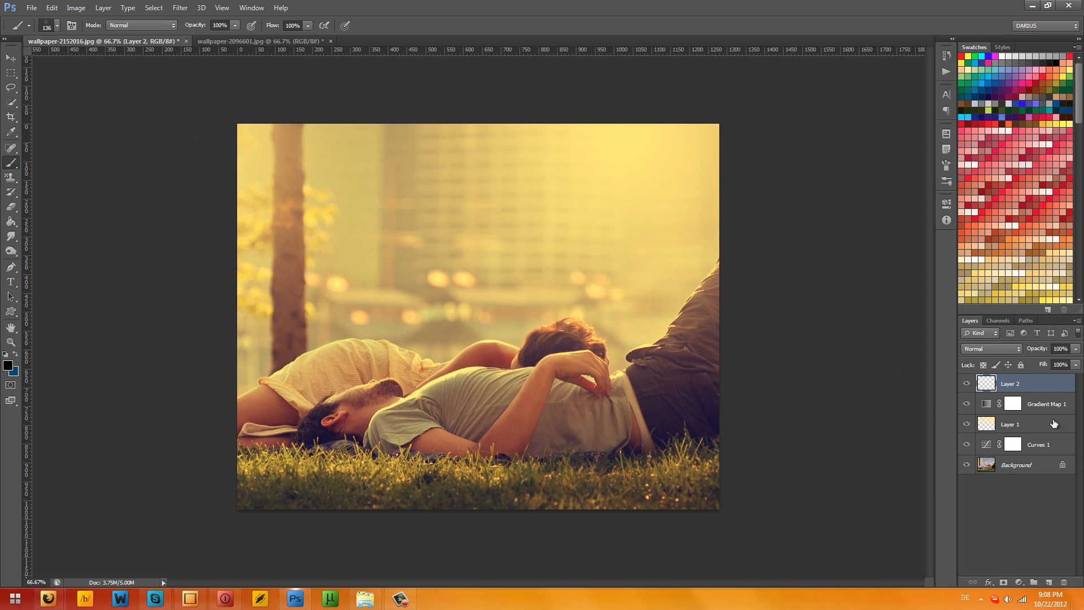
{"action": "mouse_move", "coordinate": [402, 270]}
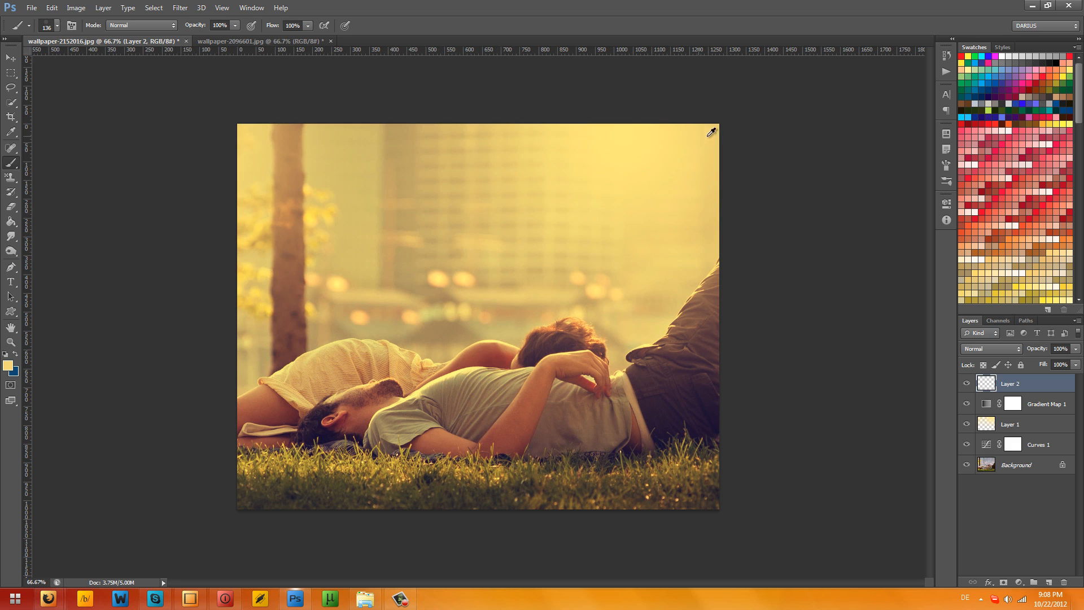
{"action": "mouse_move", "coordinate": [718, 143]}
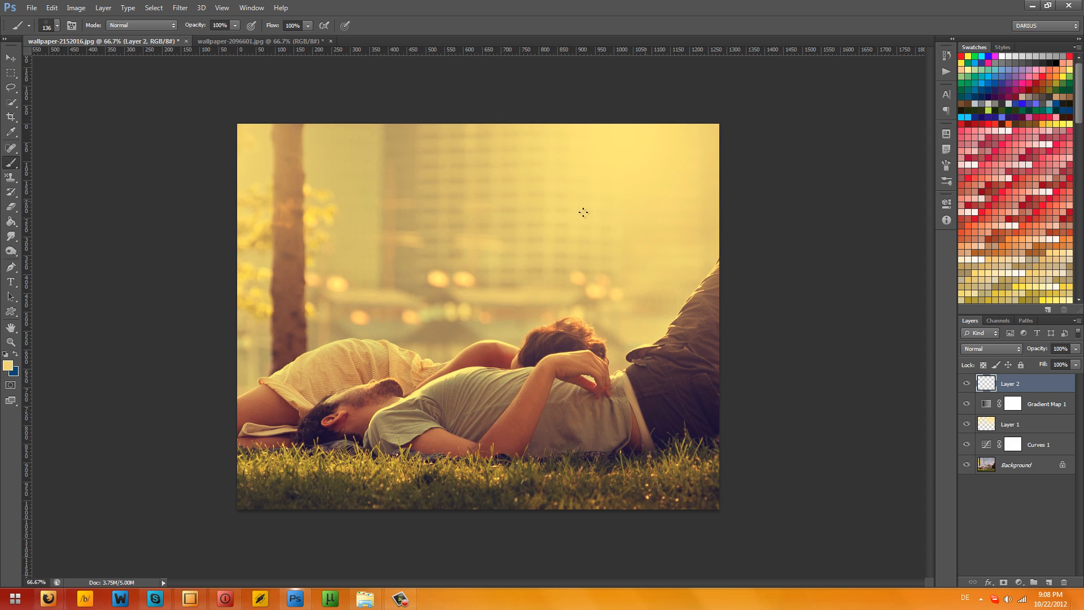
{"action": "mouse_move", "coordinate": [381, 201]}
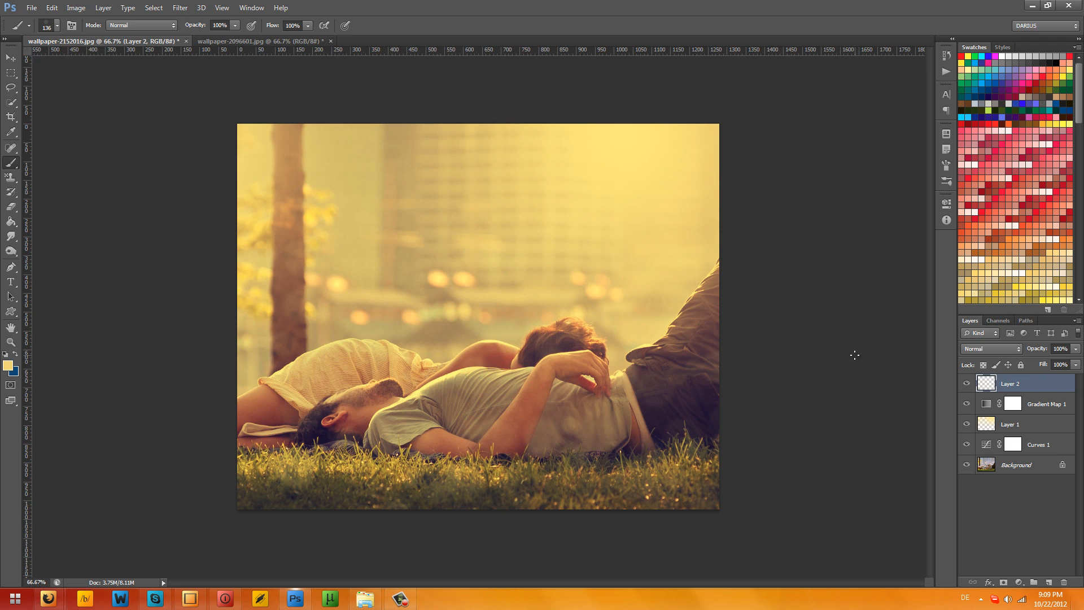
- Hide Layer 2, Gradient Map 1 and Layer 1 to view the original colours
{"action": "left_click", "coordinate": [966, 384]}
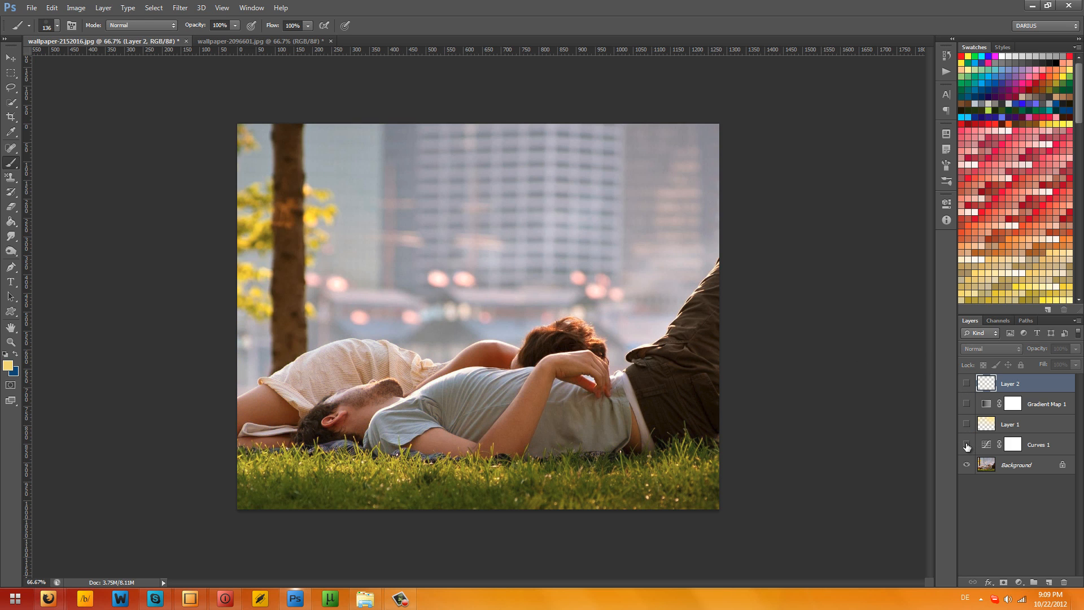
- Show the couple photo's effect layers again and switch to the wallpaper-2096601.jpg photo
{"action": "left_click", "coordinate": [967, 386]}
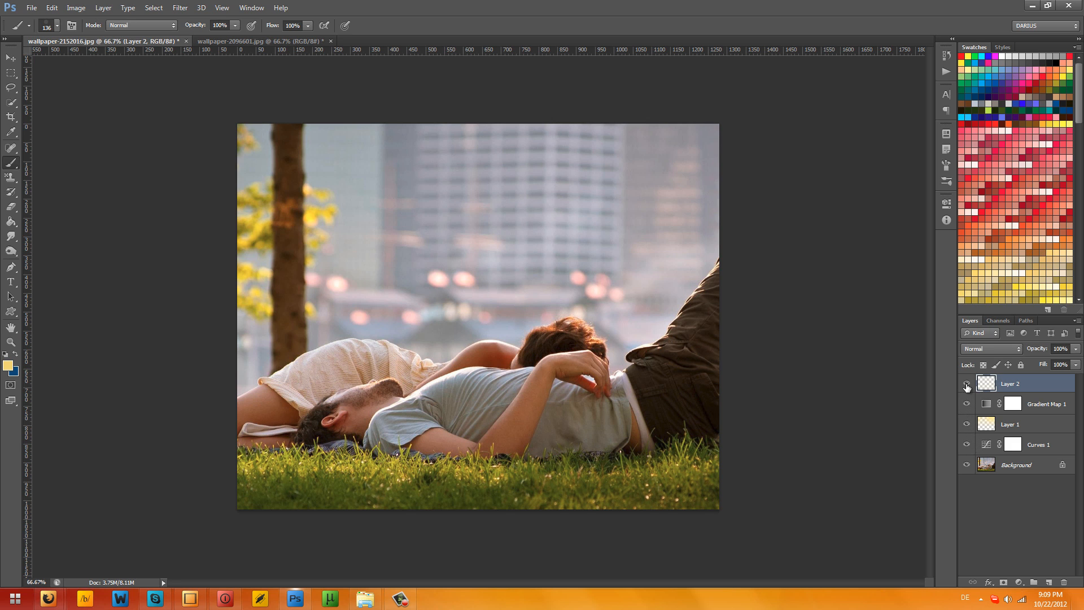
{"action": "left_click", "coordinate": [967, 386]}
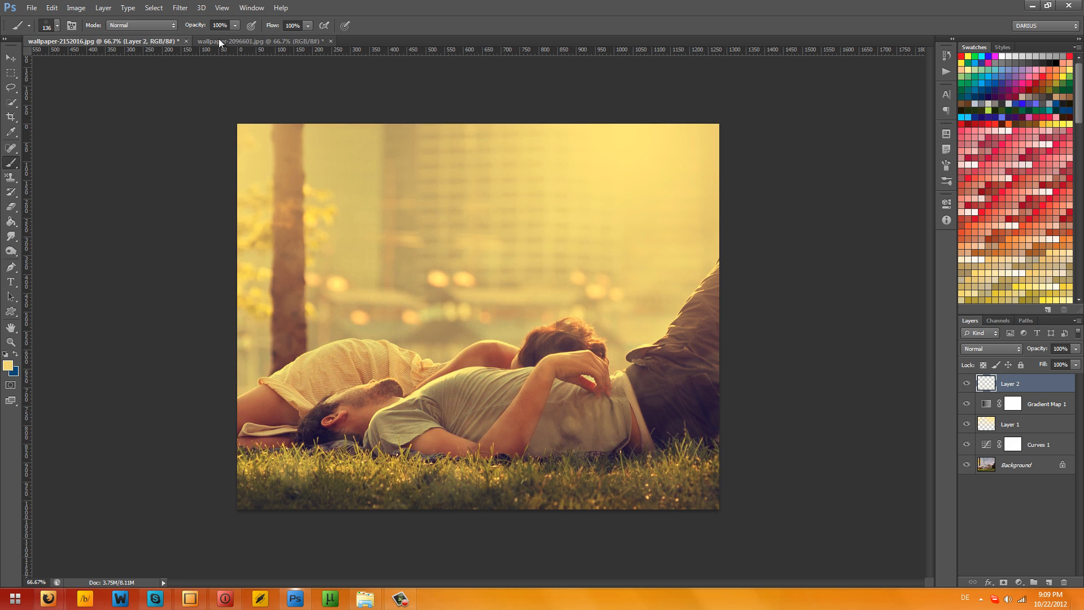
{"action": "left_click", "coordinate": [256, 41]}
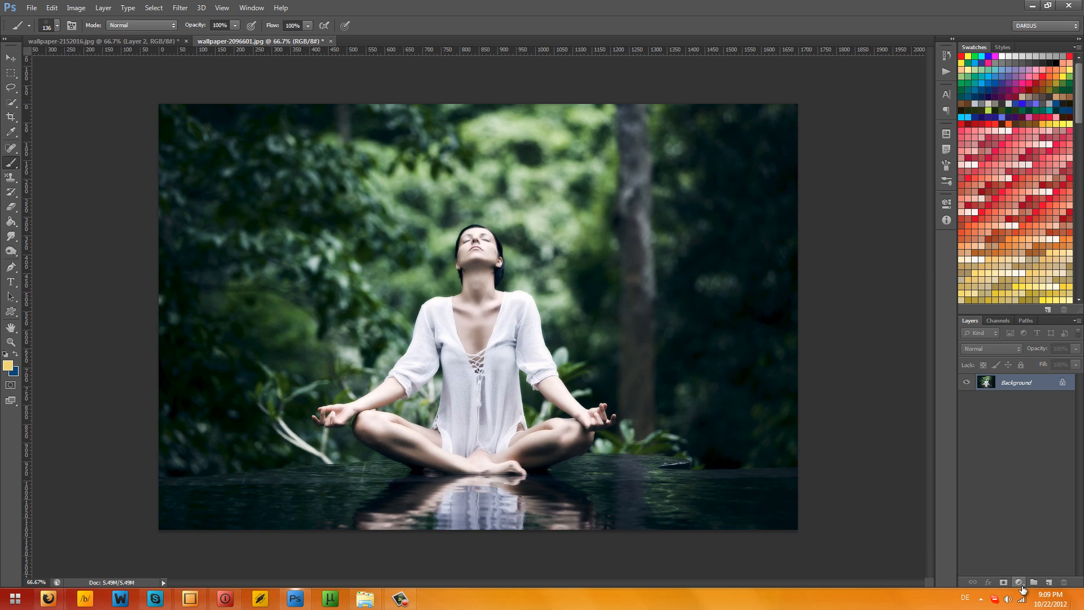
- Add a Curves layer with a lowered Blue channel curve, plus an empty layer above
{"action": "left_click", "coordinate": [1017, 582]}
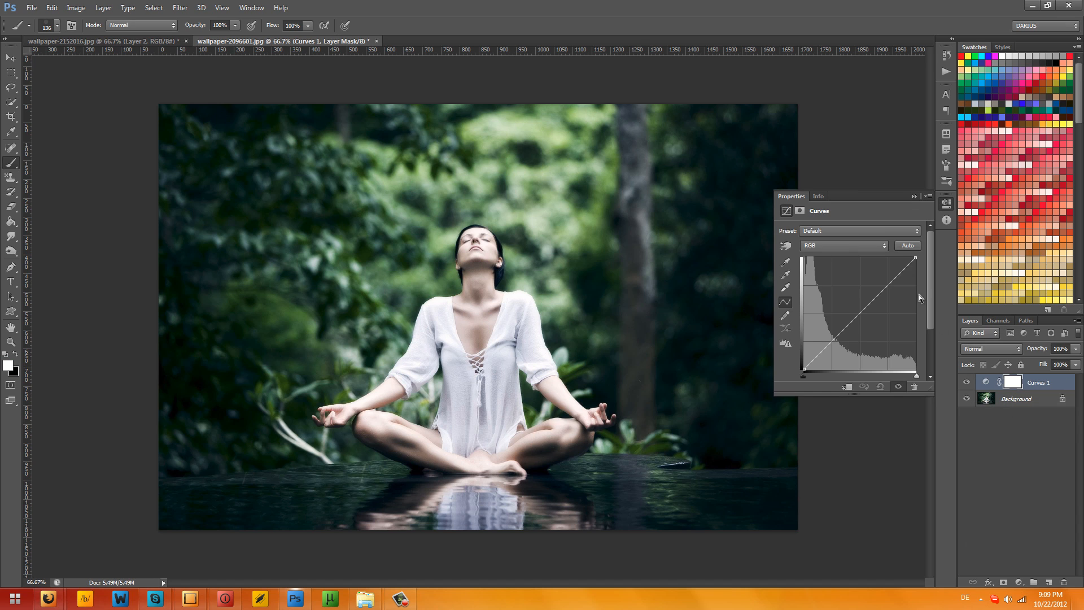
{"action": "left_click", "coordinate": [842, 245]}
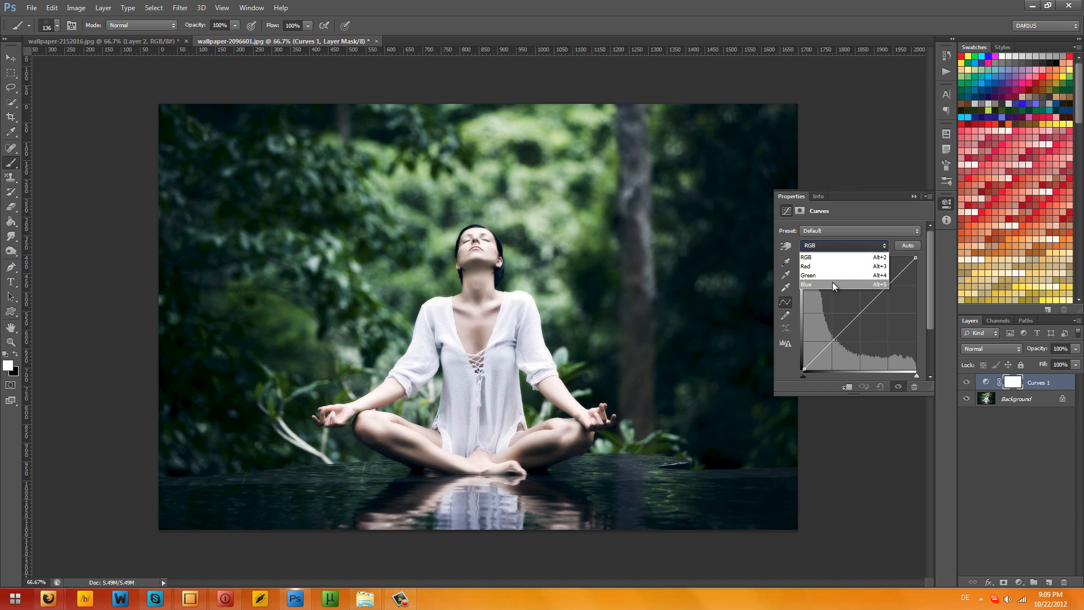
{"action": "left_click", "coordinate": [807, 284]}
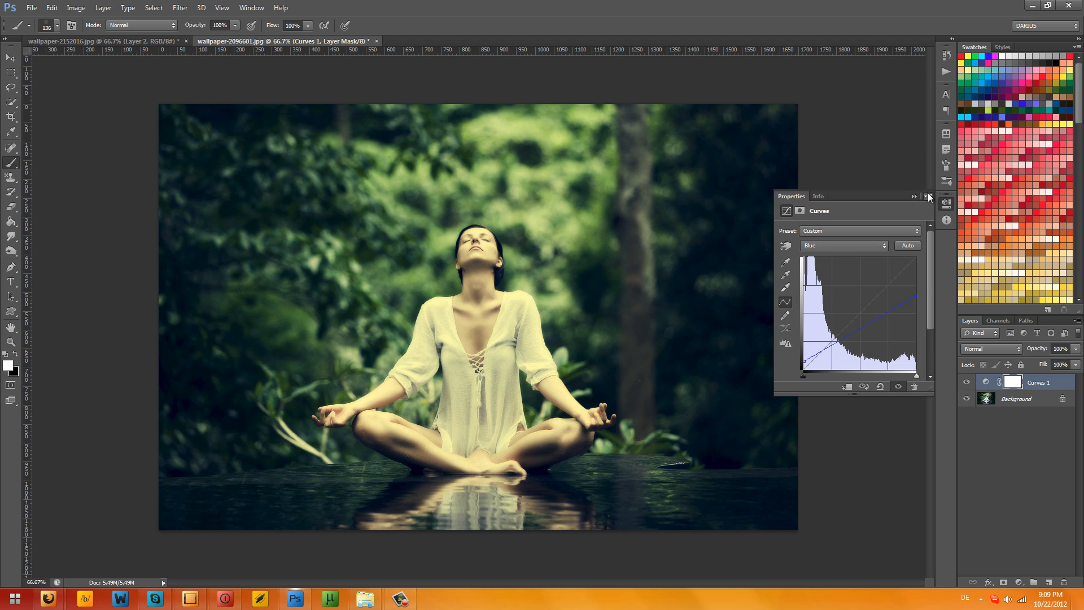
{"action": "left_click", "coordinate": [928, 197]}
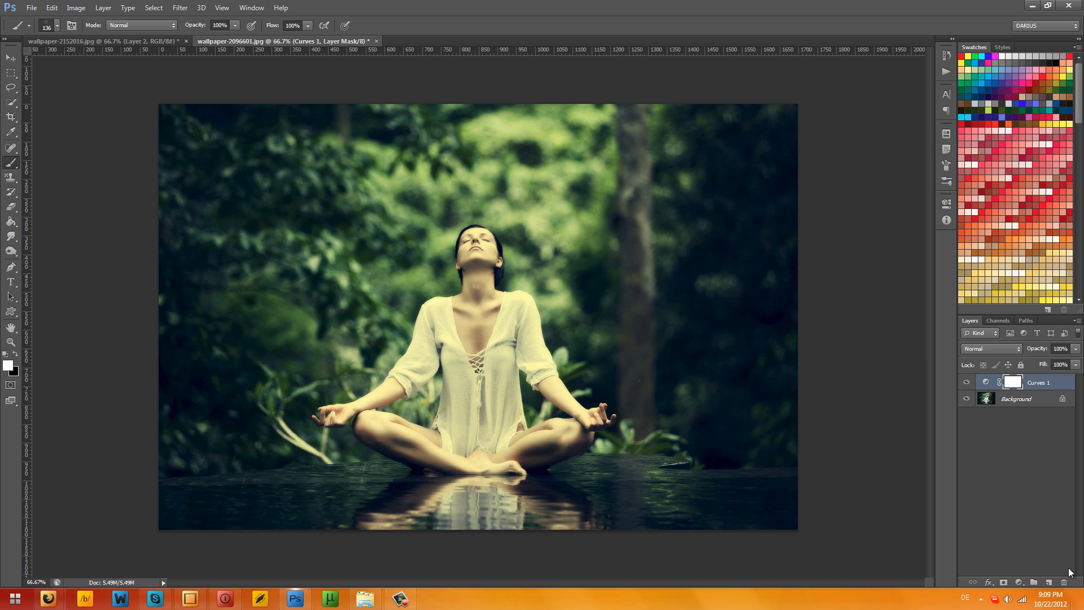
{"action": "left_click", "coordinate": [1034, 581]}
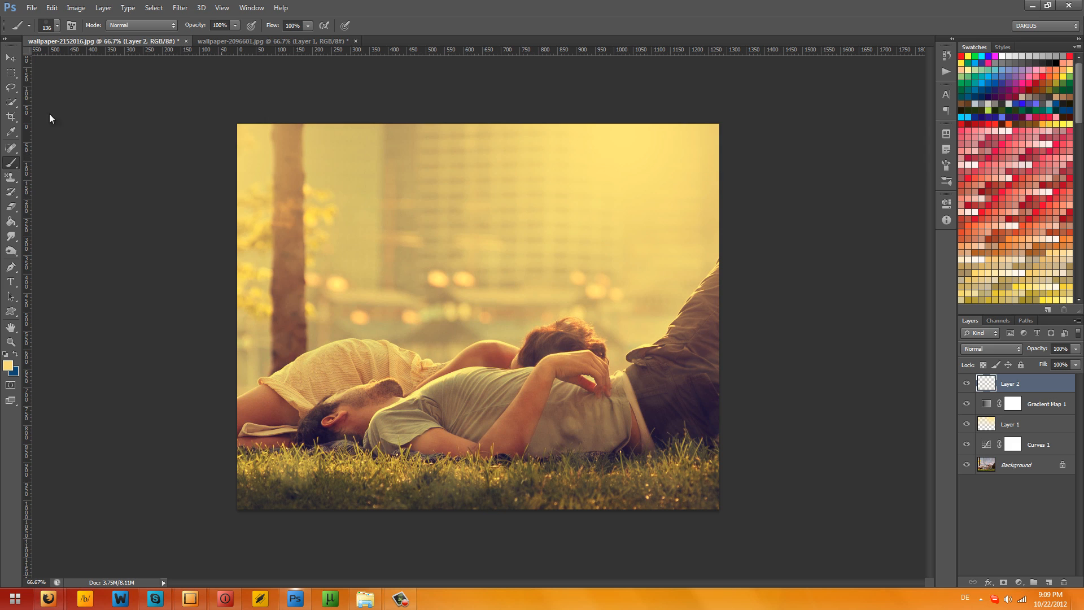
{"action": "mouse_move", "coordinate": [68, 55]}
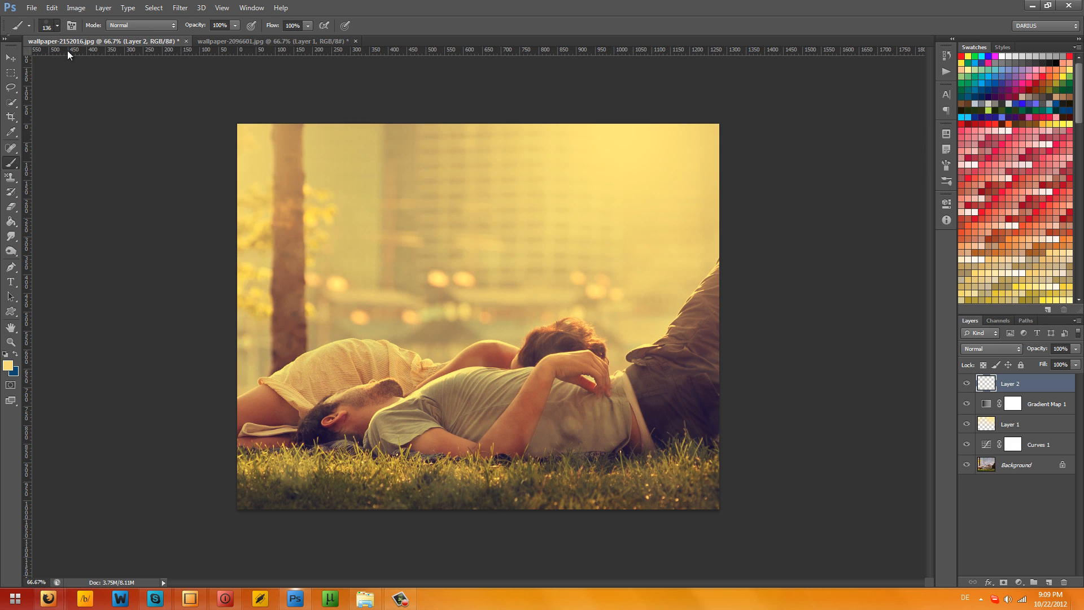
- Set a huge soft brush and paint pale yellow at the upper right on Layer 1
{"action": "left_click", "coordinate": [61, 26]}
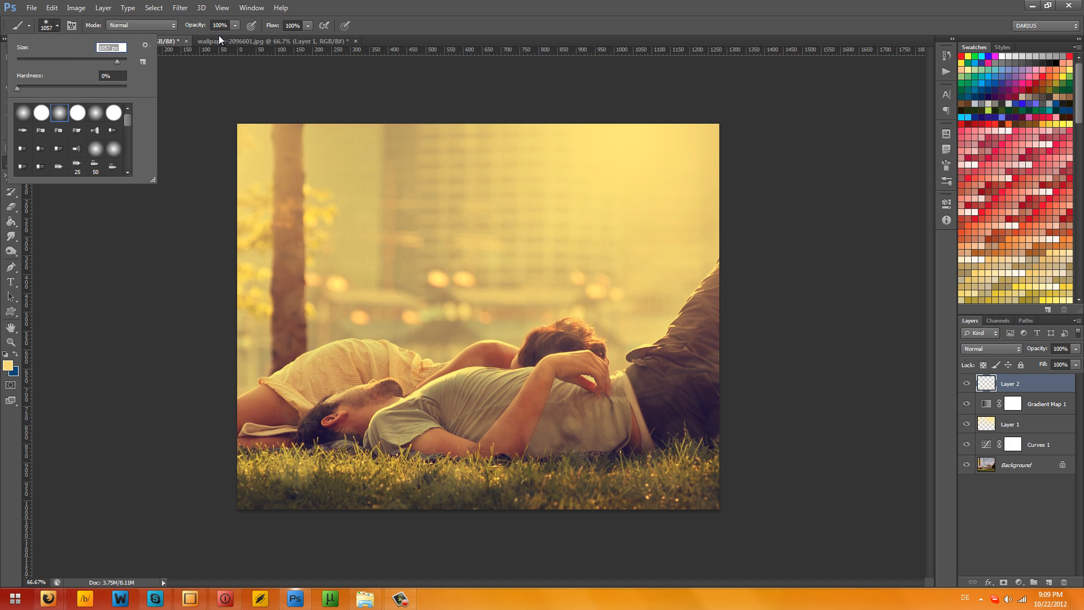
{"action": "left_click", "coordinate": [104, 41]}
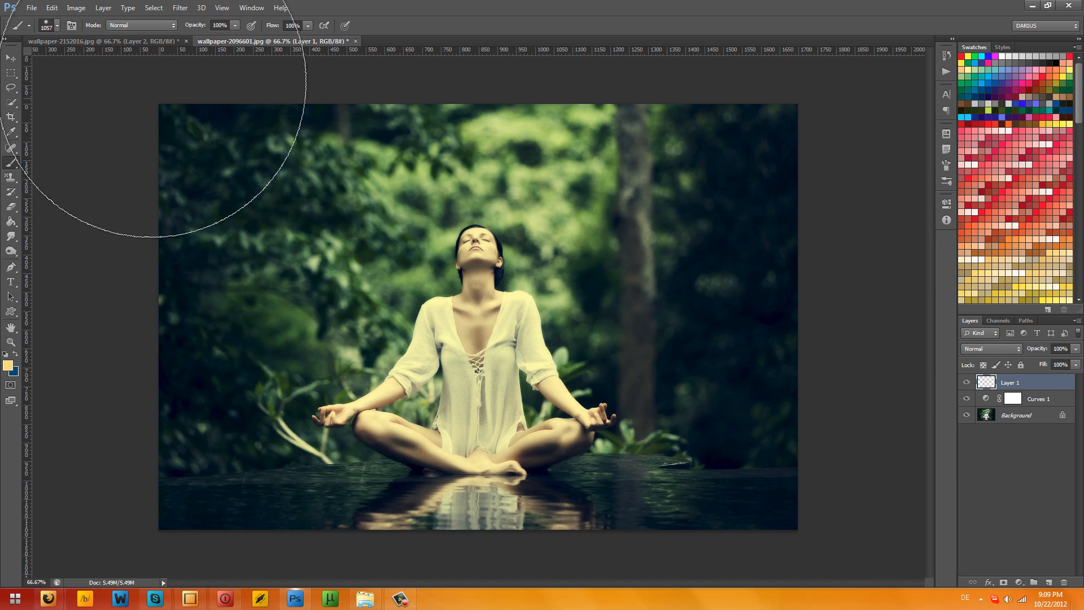
{"action": "left_click", "coordinate": [59, 26]}
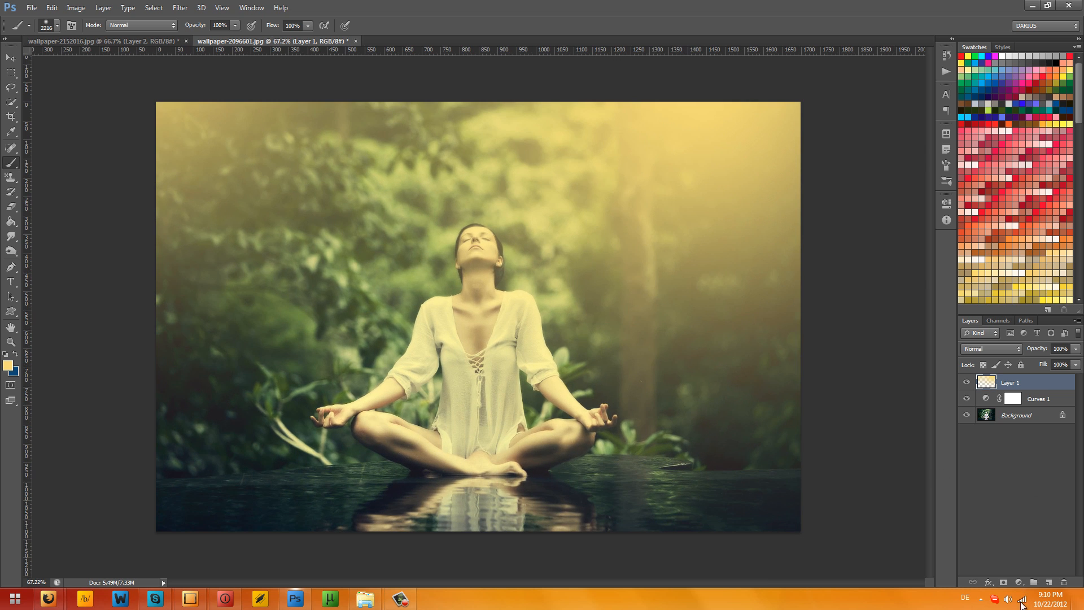
- Add a Gradient Map with the violet-orange preset, blended in Soft Light
{"action": "left_click", "coordinate": [1019, 582]}
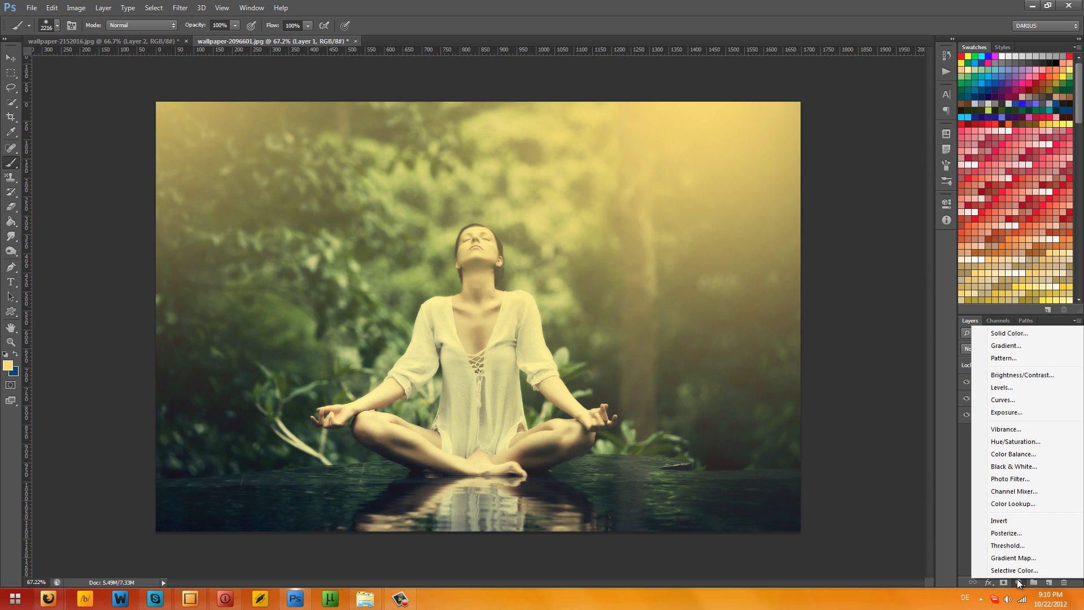
{"action": "mouse_move", "coordinate": [1014, 557]}
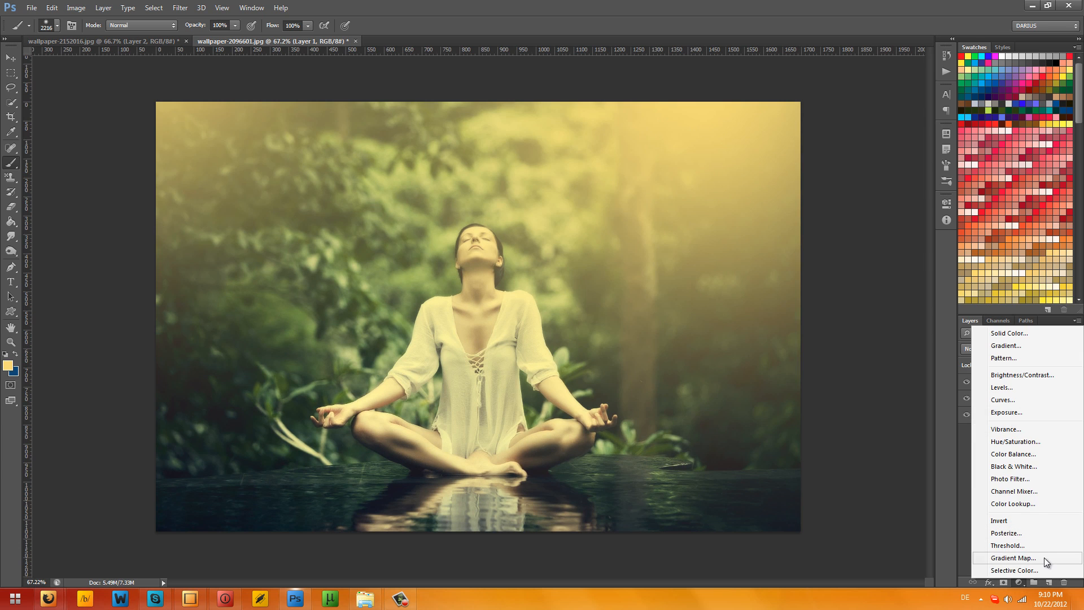
{"action": "left_click", "coordinate": [1011, 558]}
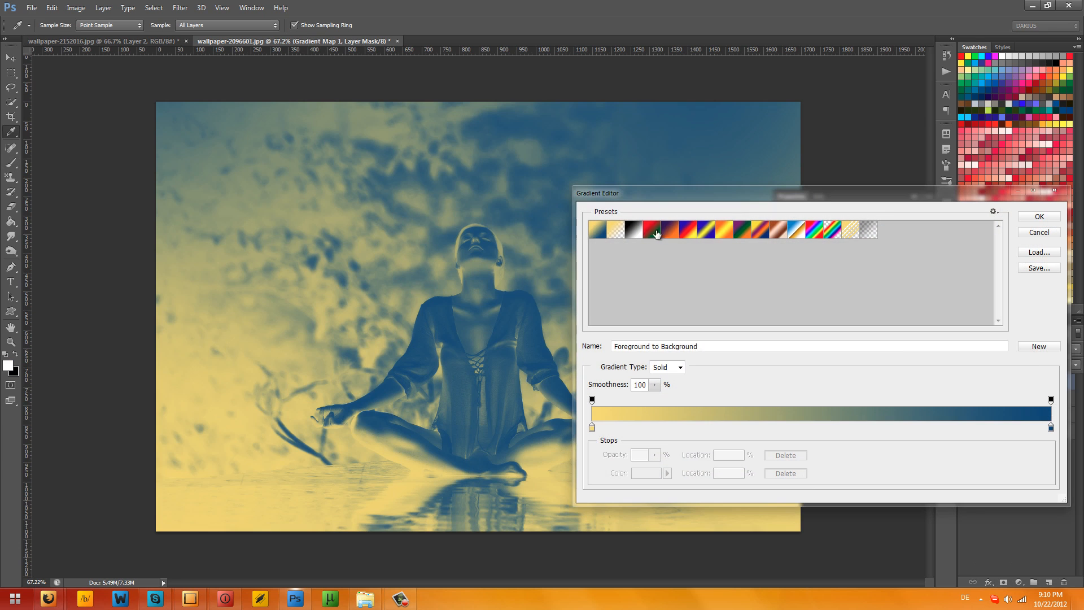
{"action": "left_click", "coordinate": [666, 229]}
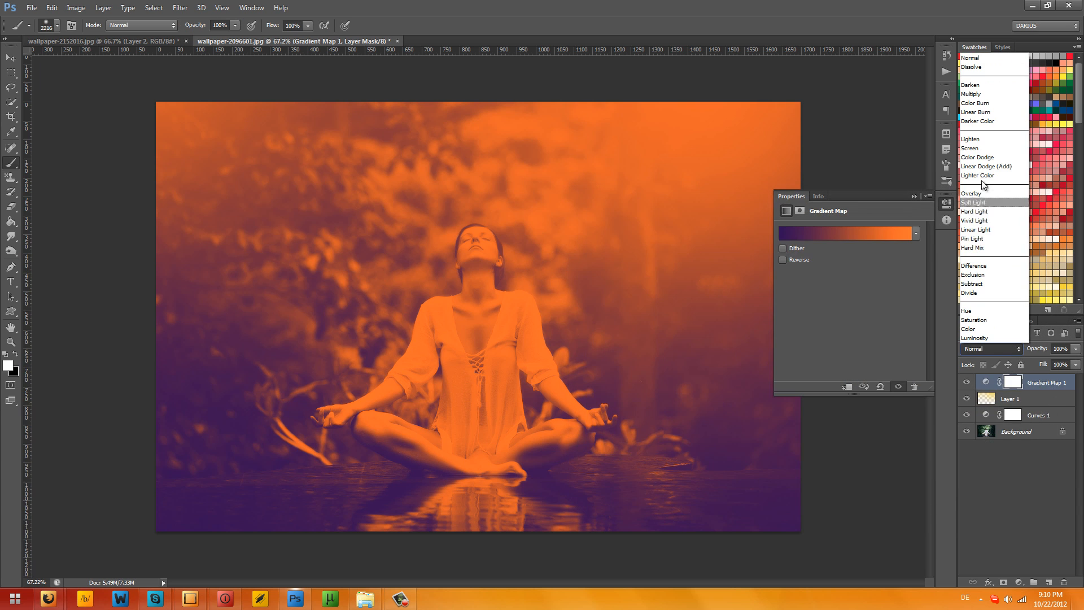
{"action": "left_click", "coordinate": [973, 202]}
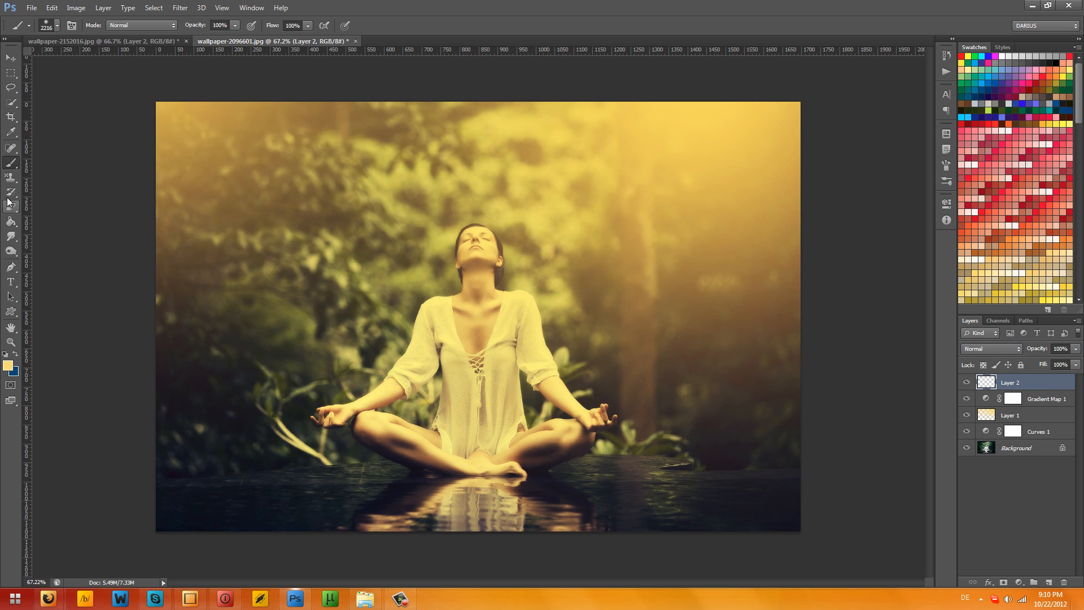
- Open the brush dynamics settings and enable Scattering for the dot brush
{"action": "left_click", "coordinate": [36, 25]}
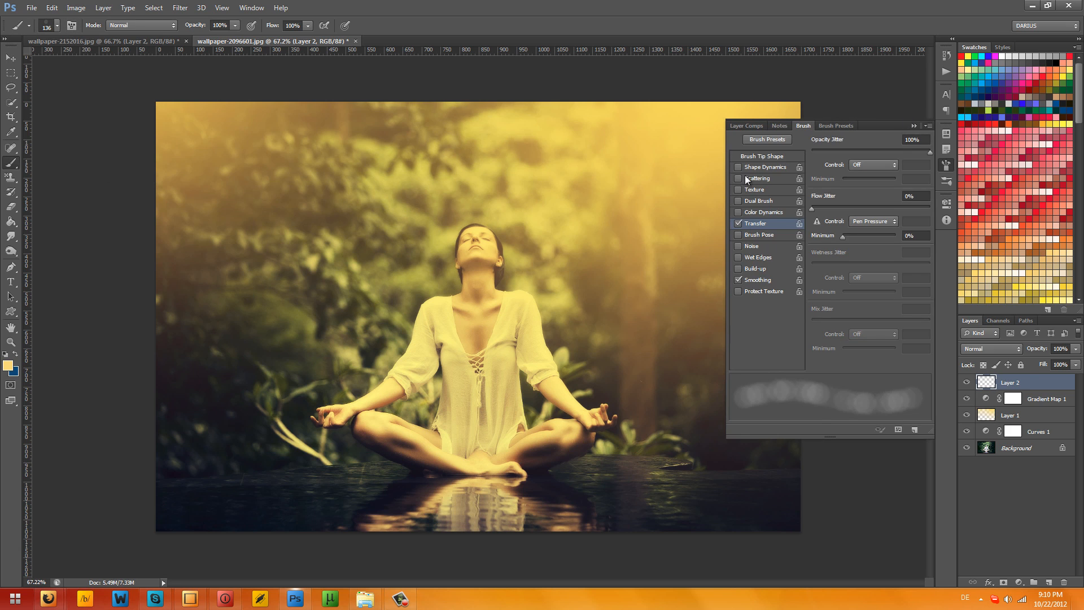
{"action": "left_click", "coordinate": [757, 178]}
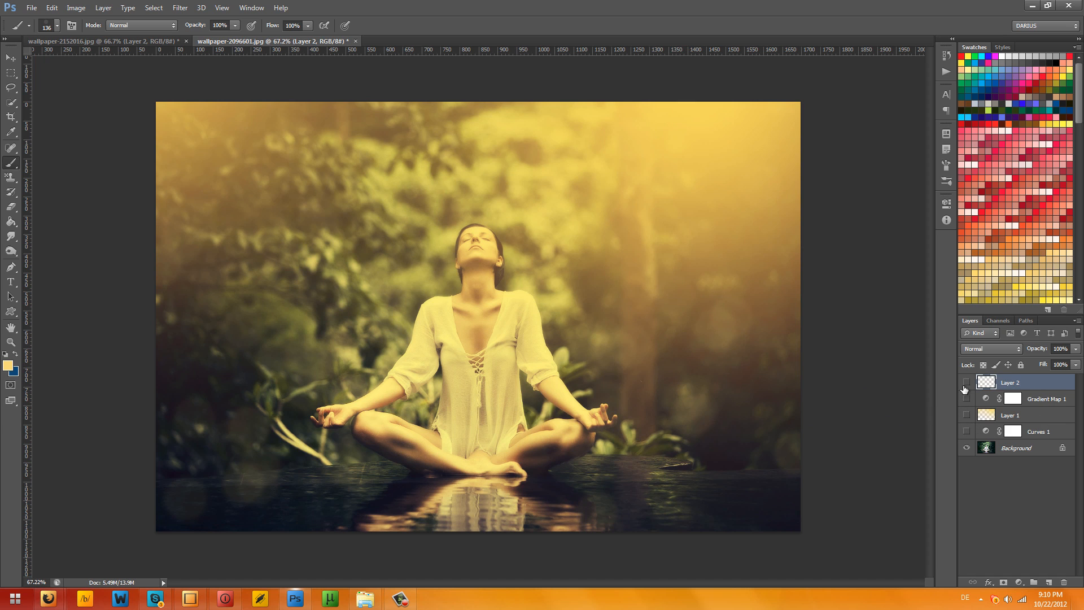
{"action": "left_click", "coordinate": [966, 398]}
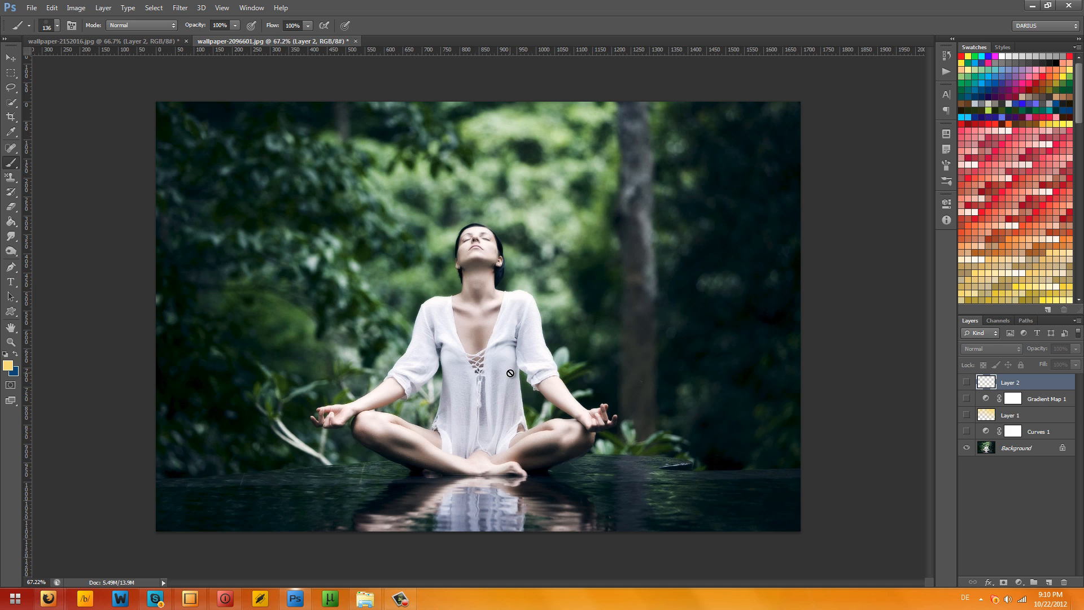
{"action": "mouse_move", "coordinate": [854, 386]}
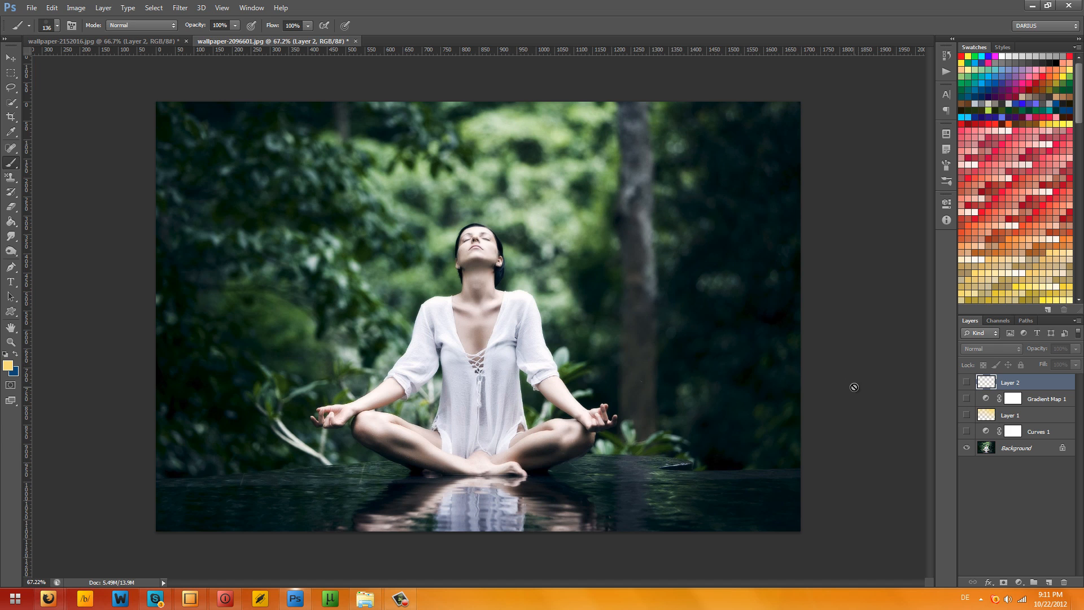
{"action": "mouse_move", "coordinate": [954, 415]}
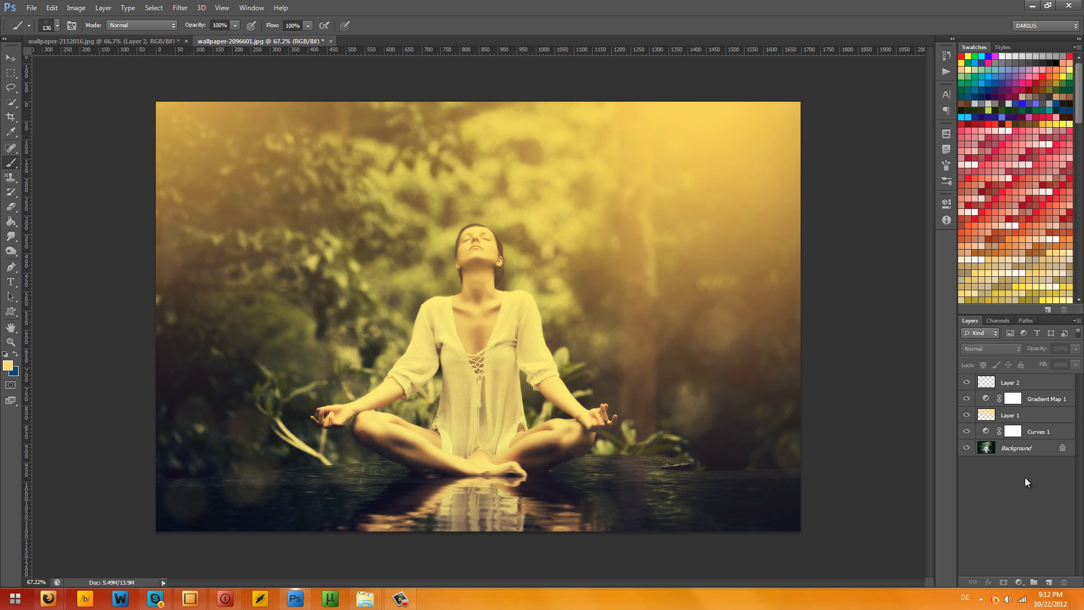
{"action": "mouse_move", "coordinate": [1026, 477]}
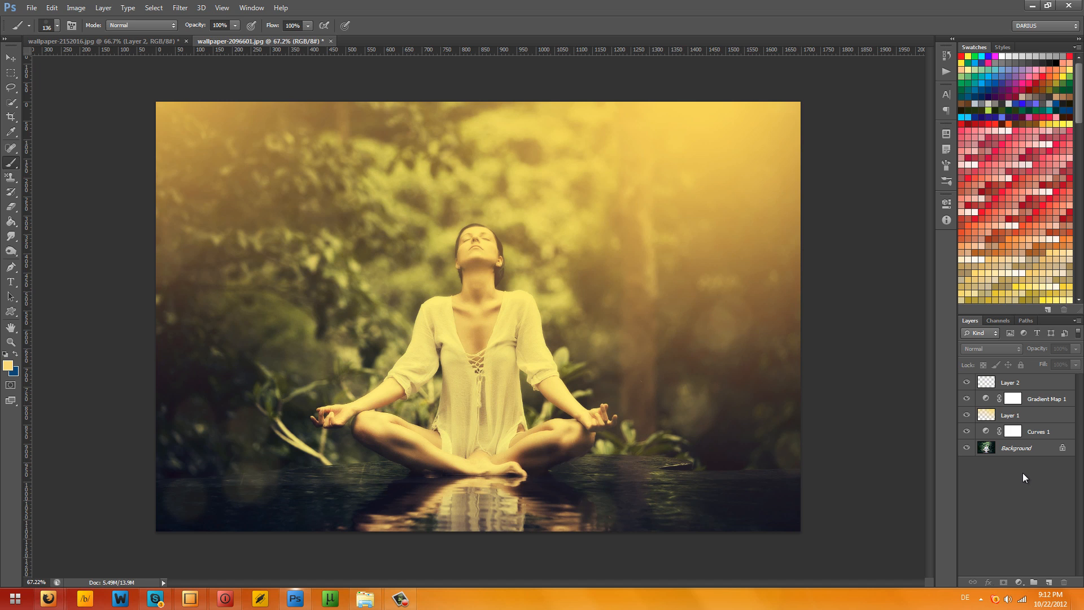